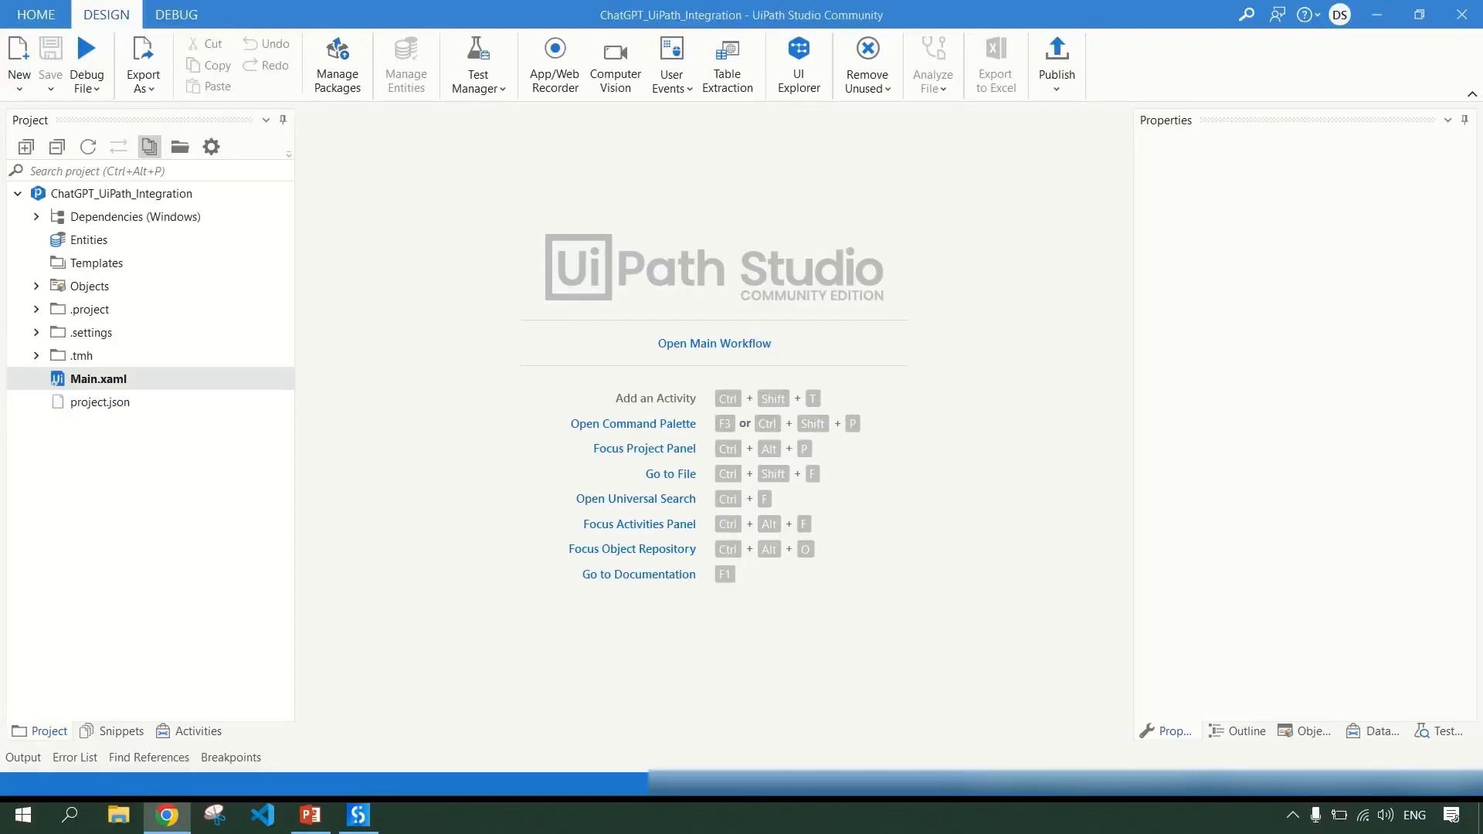
{"action": "mouse_move", "coordinate": [1025, 333]}
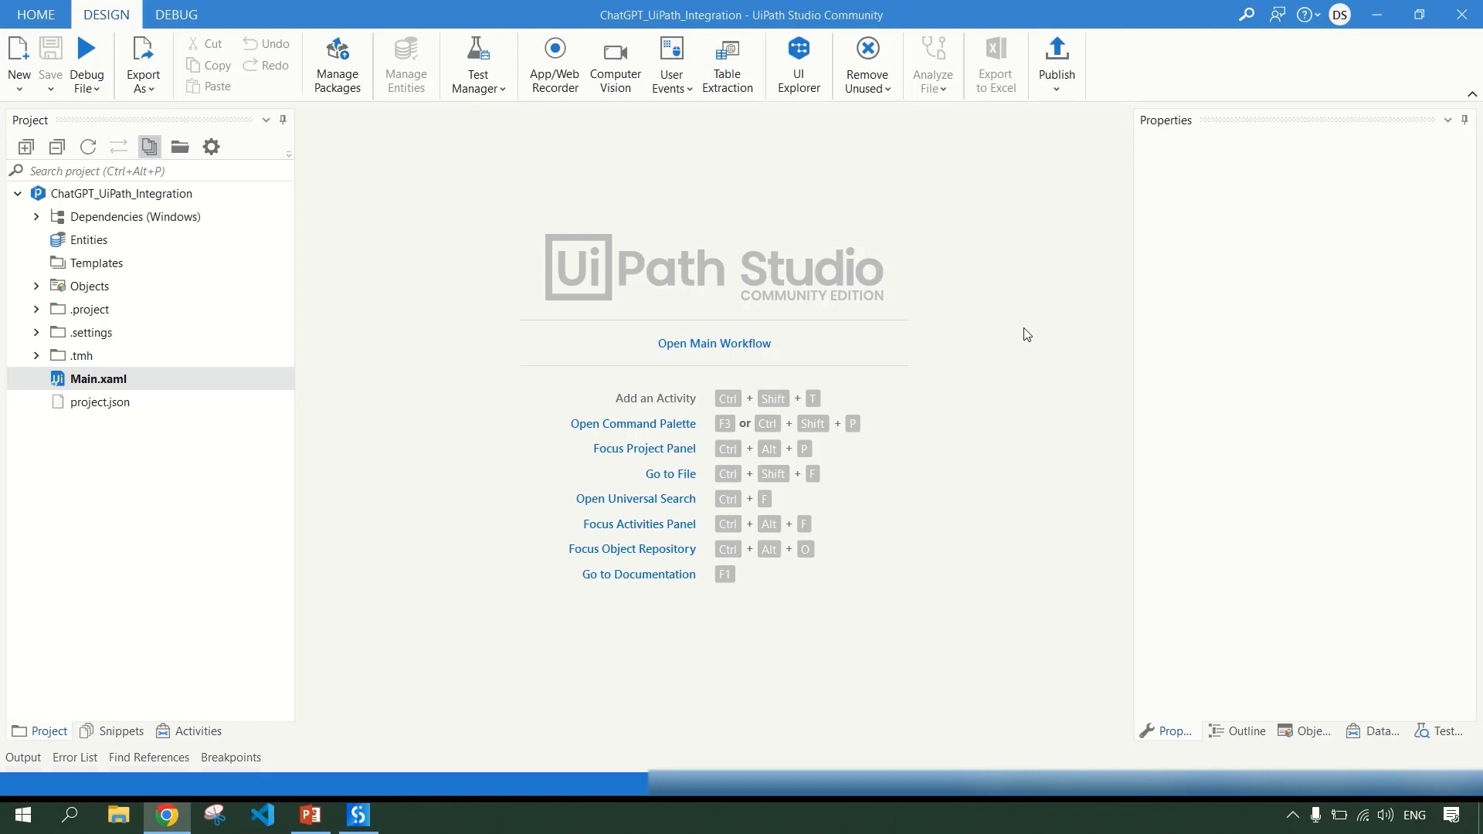
{"action": "mouse_move", "coordinate": [573, 312]}
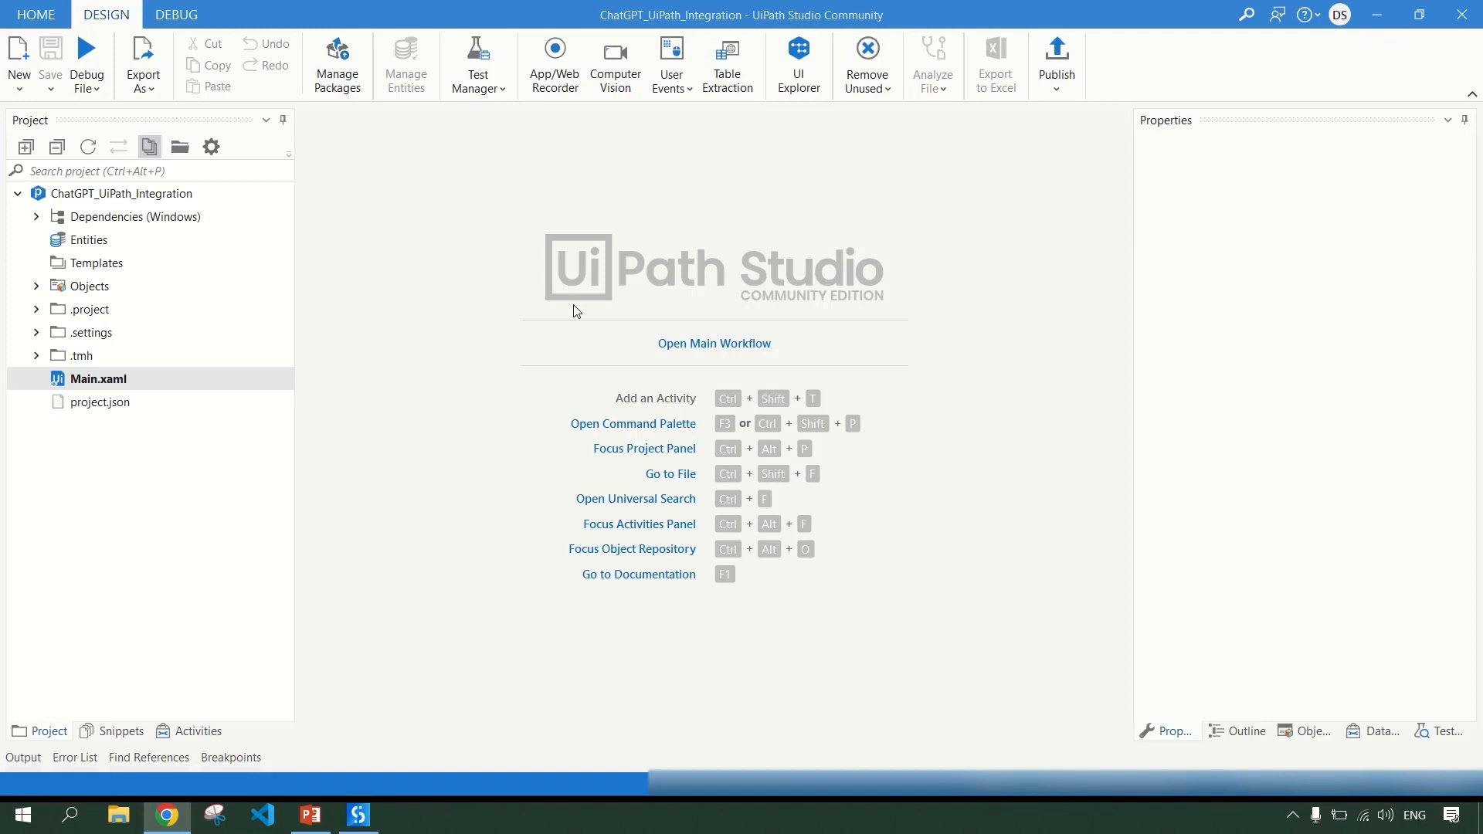
{"action": "mouse_move", "coordinate": [109, 386]}
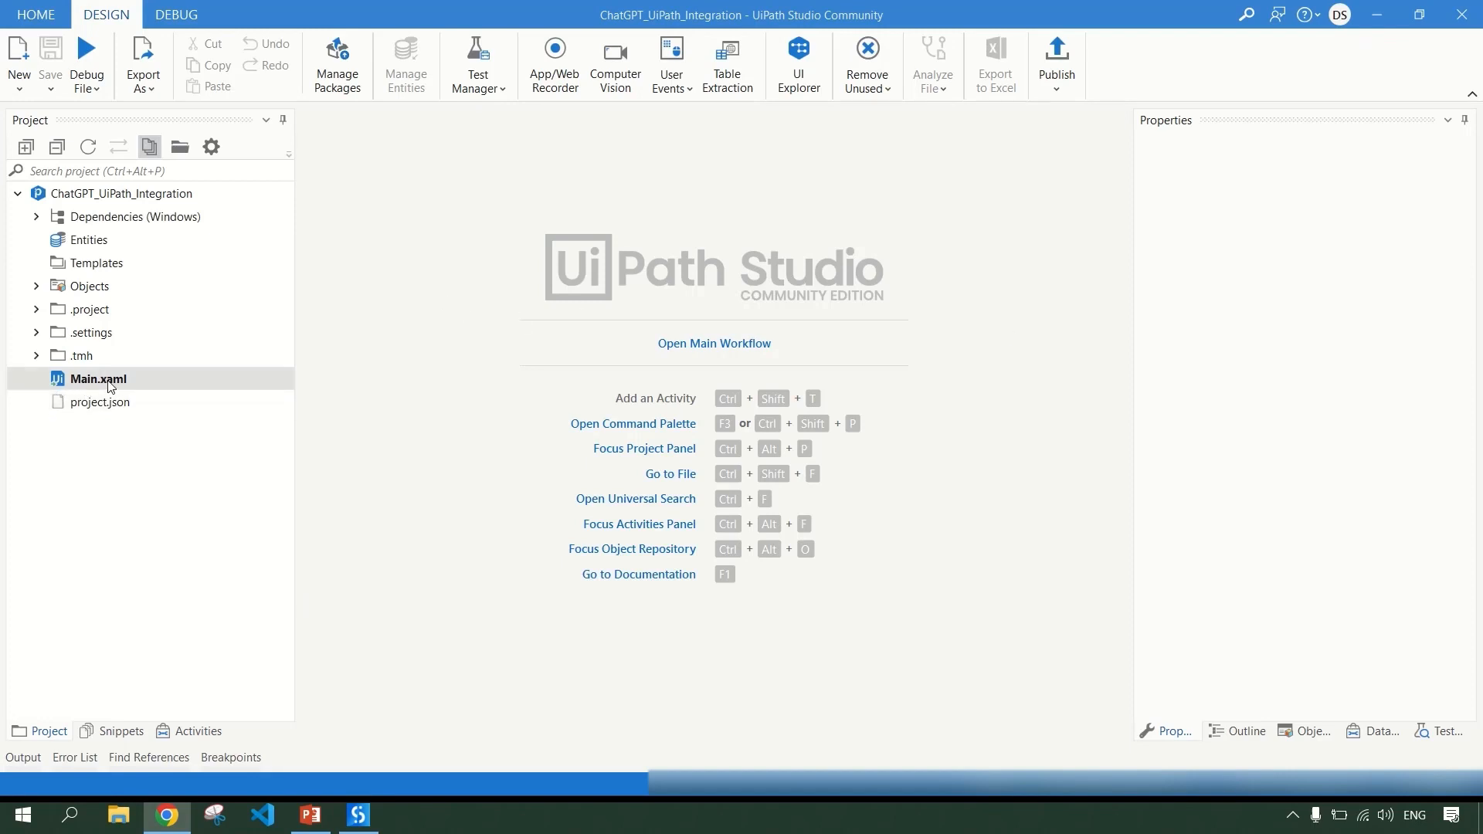
{"action": "mouse_move", "coordinate": [98, 383]}
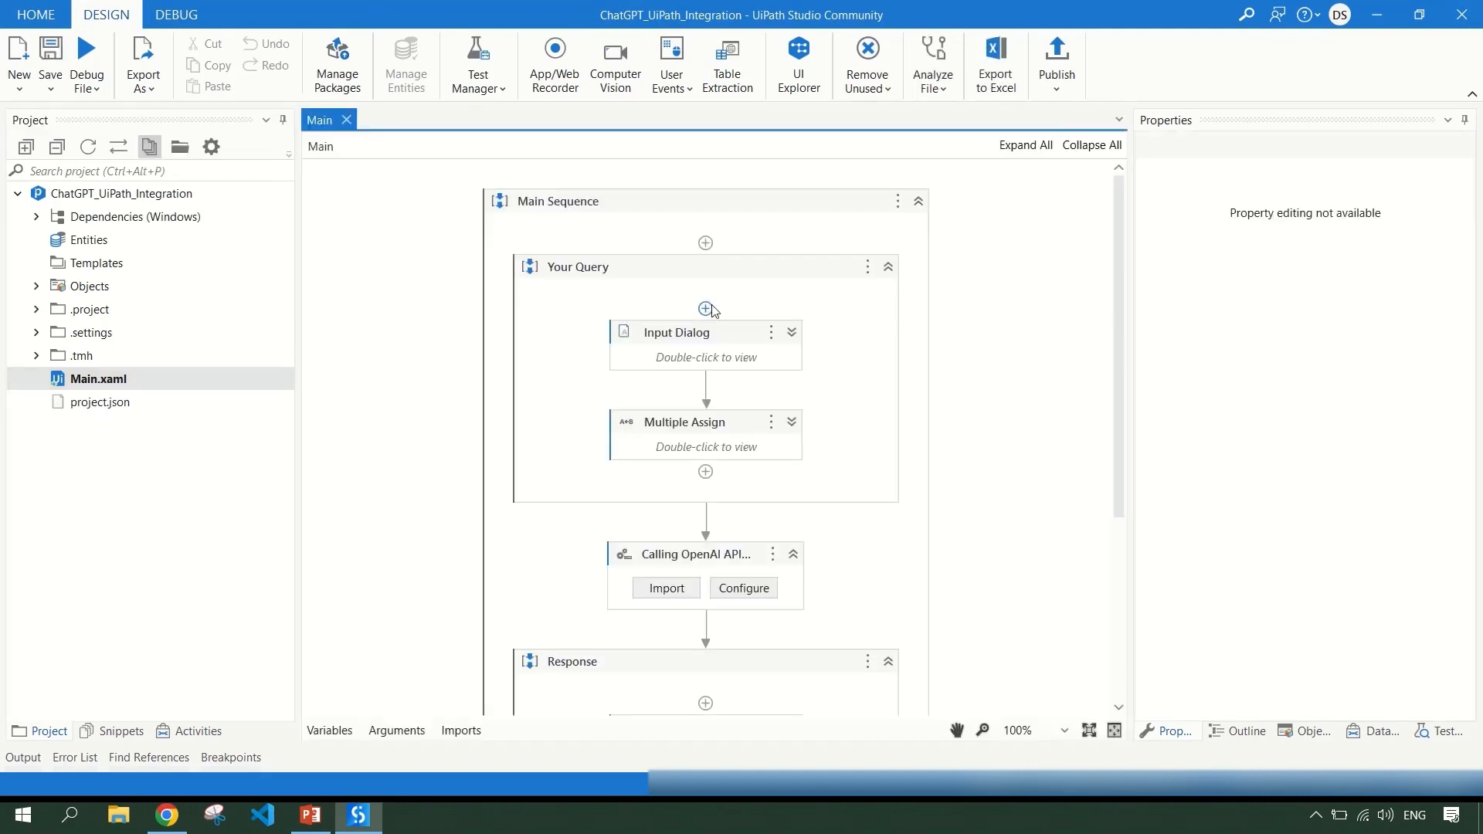
Collapse and re-expand the Your Query sequence in the Main workflow.
{"action": "left_click", "coordinate": [887, 265]}
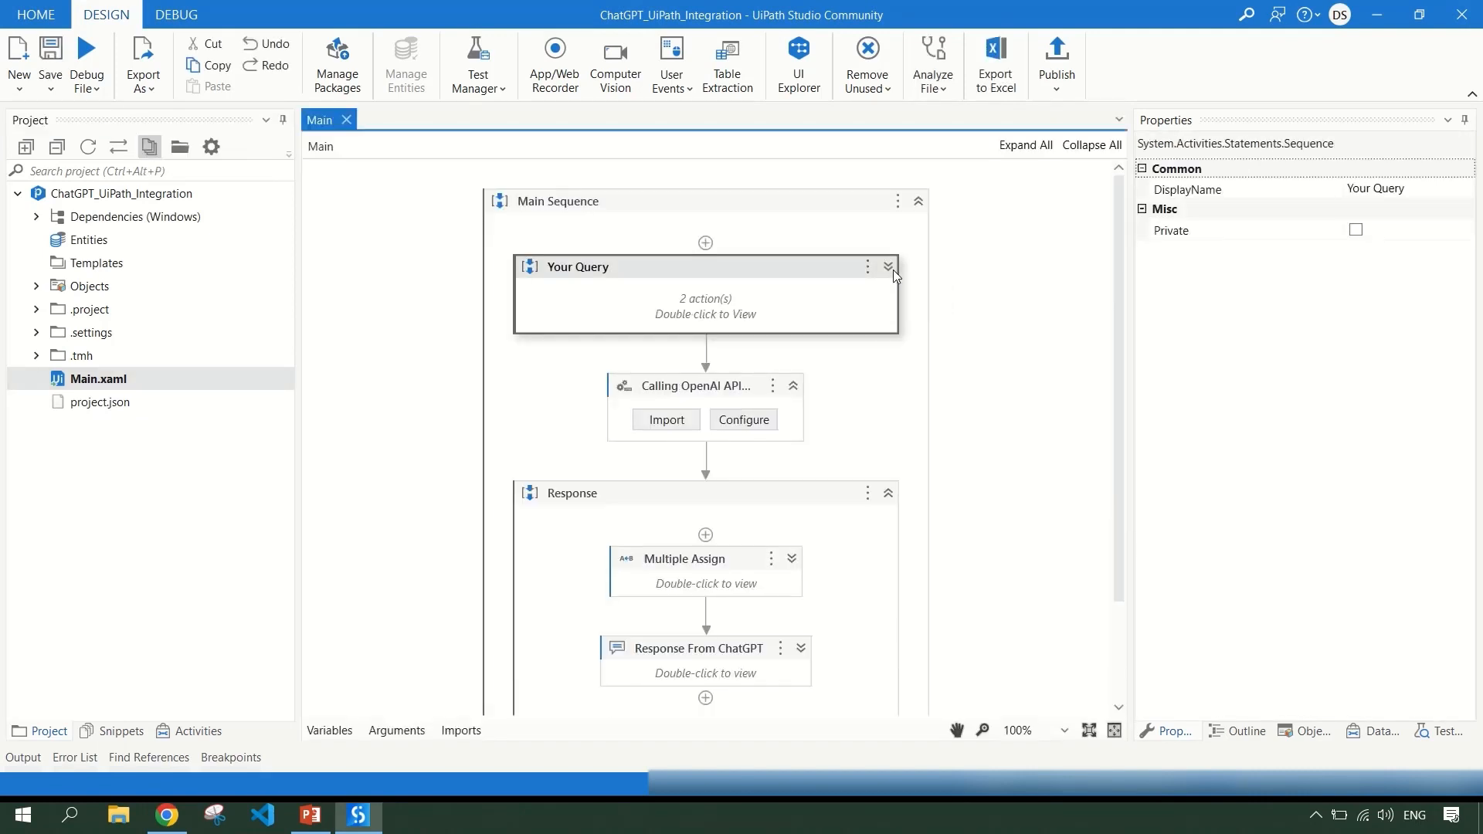
{"action": "left_click", "coordinate": [886, 493]}
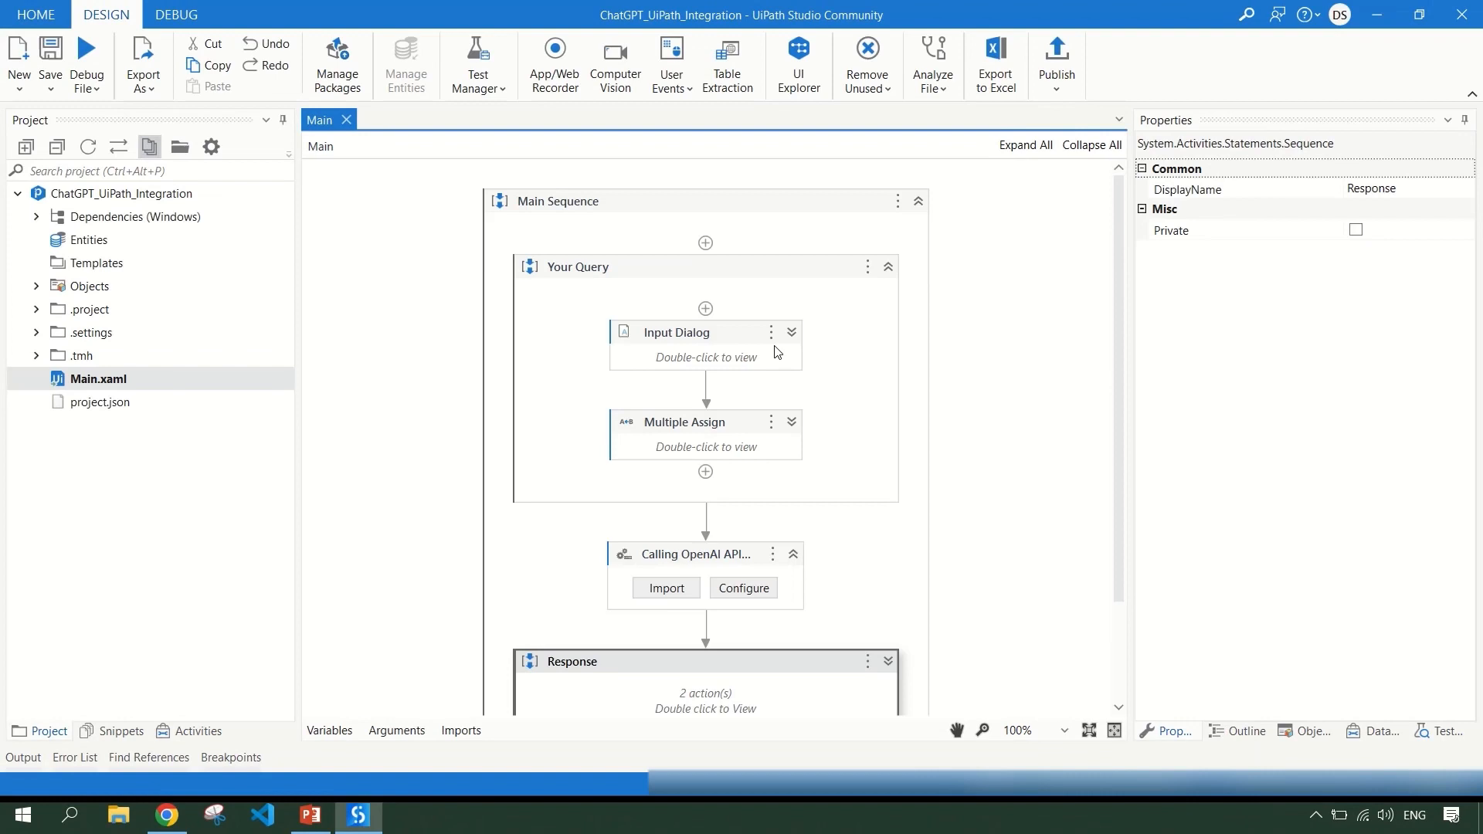
{"action": "mouse_move", "coordinate": [688, 347]}
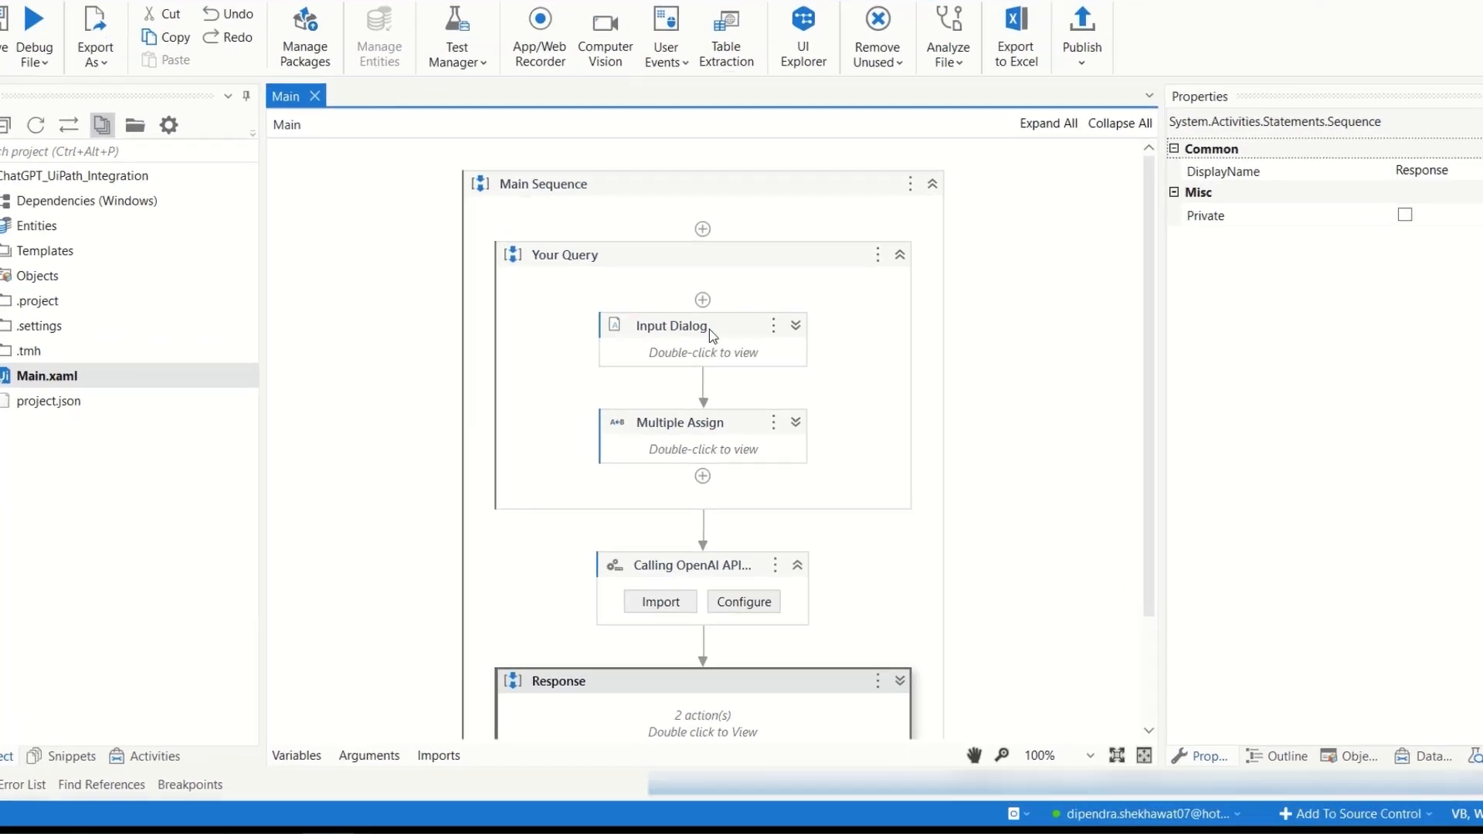
{"action": "double_click", "coordinate": [672, 326]}
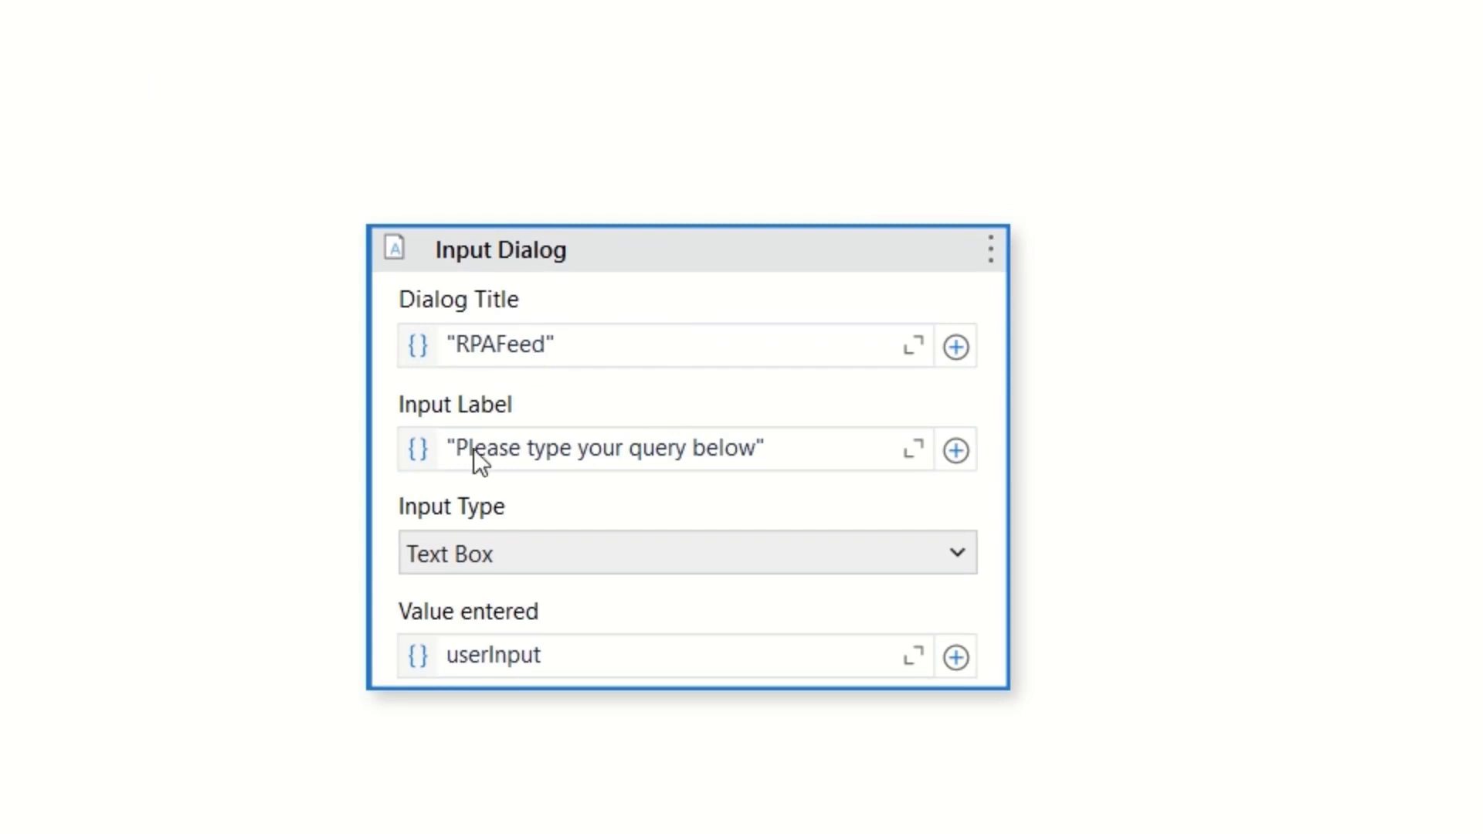
{"action": "mouse_move", "coordinate": [690, 468]}
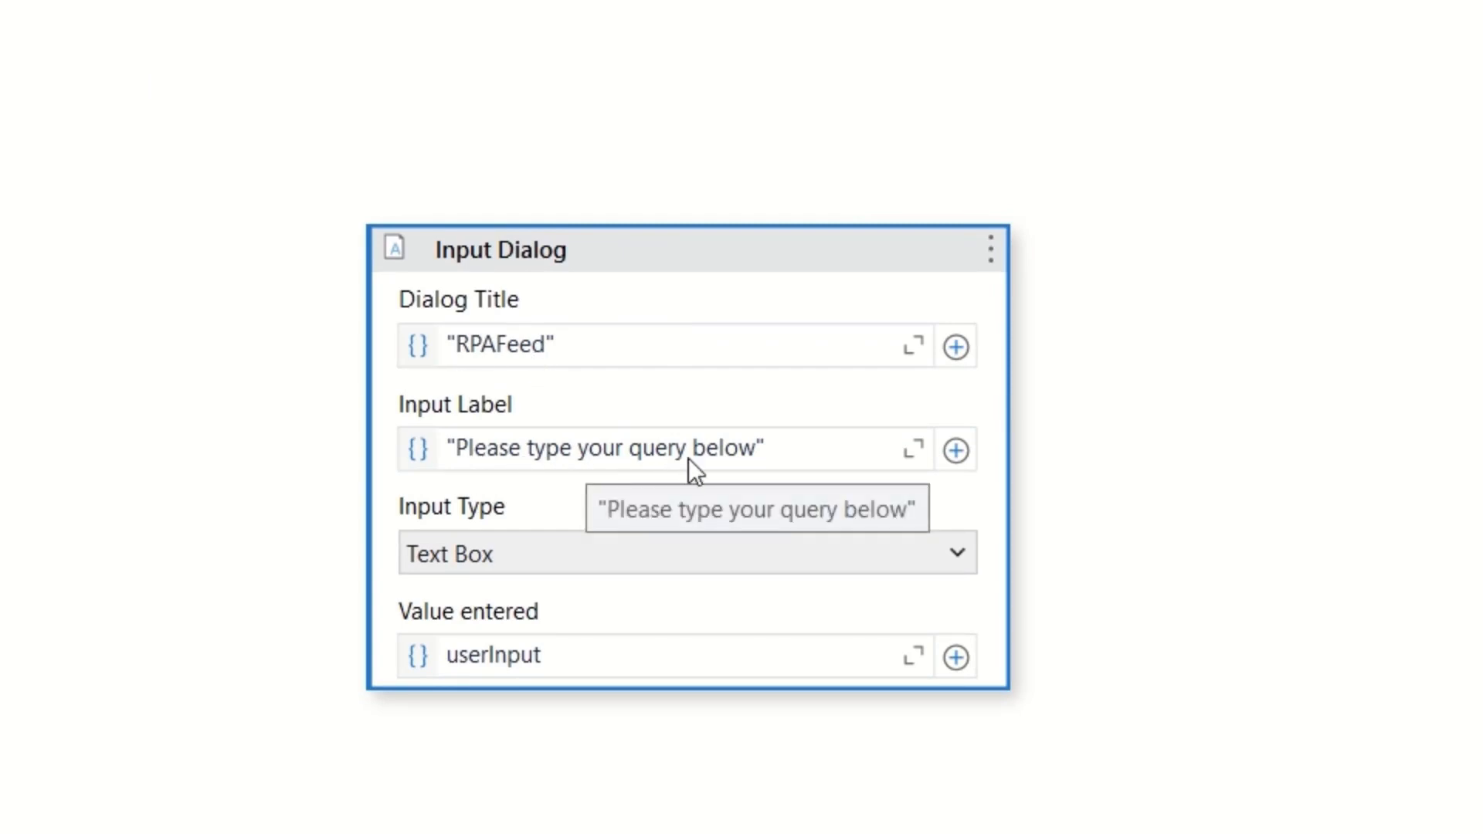
{"action": "mouse_move", "coordinate": [744, 465]}
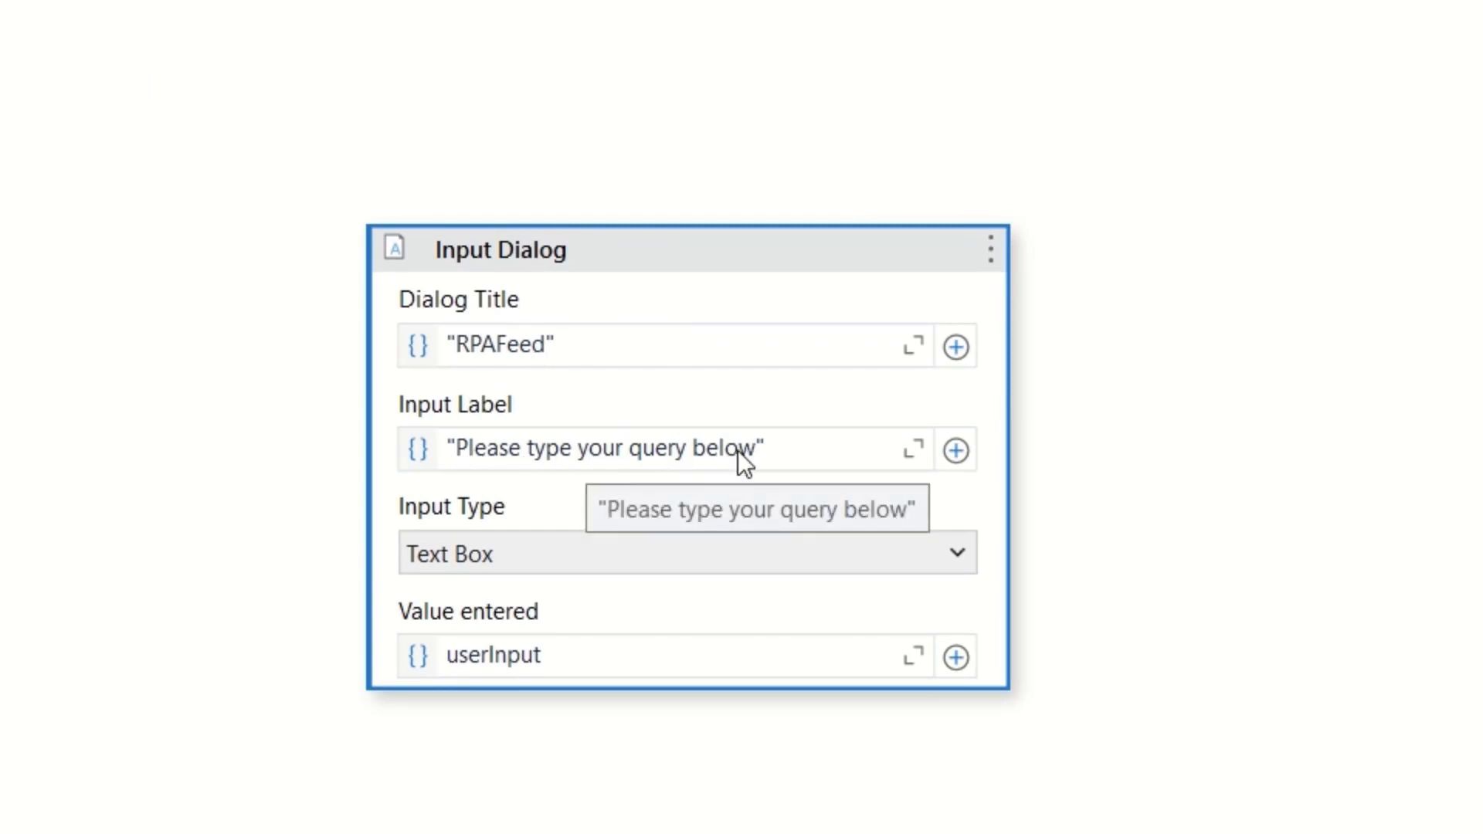
{"action": "mouse_move", "coordinate": [605, 578]}
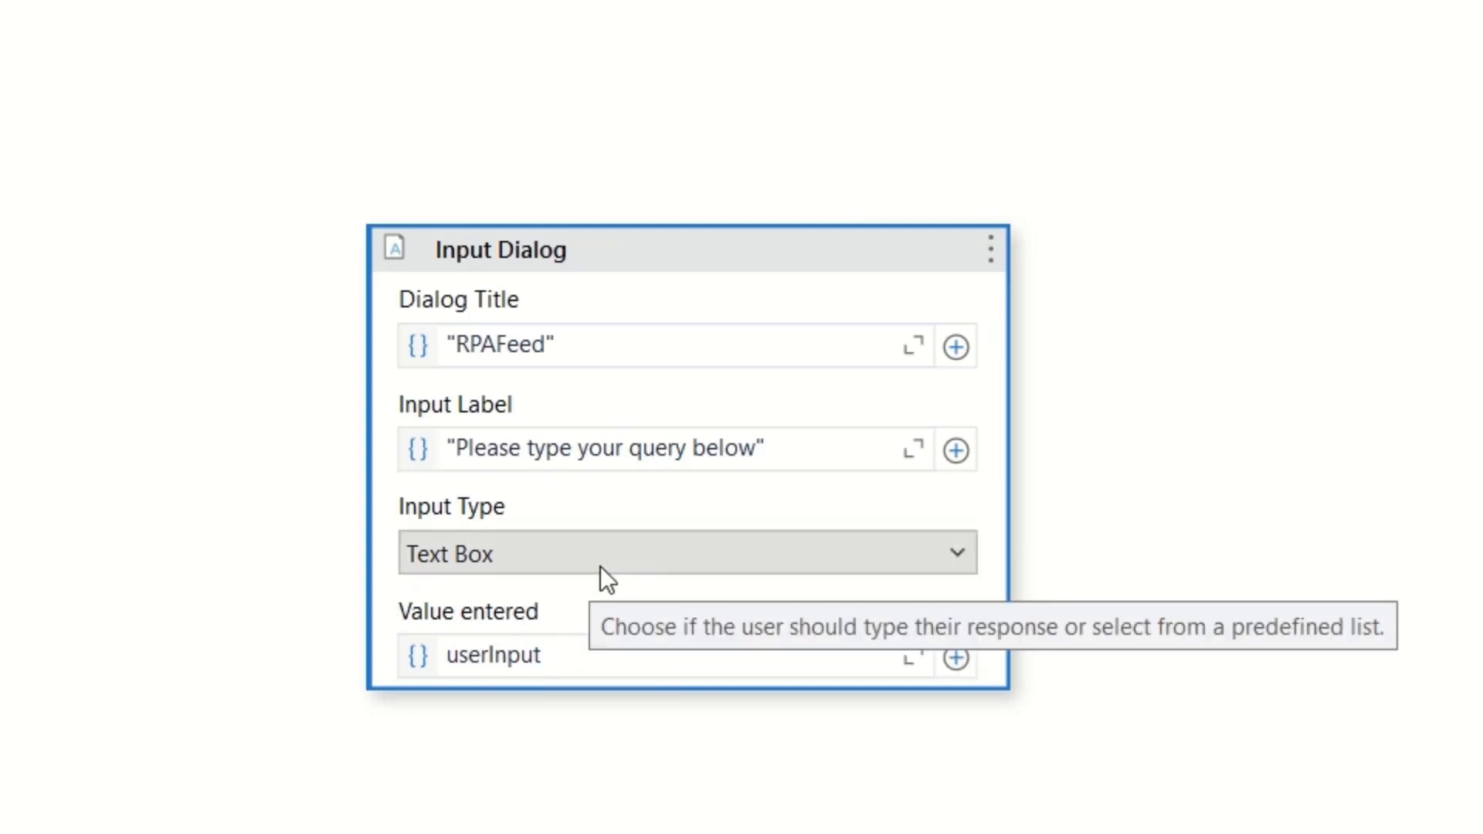
{"action": "mouse_move", "coordinate": [449, 685]}
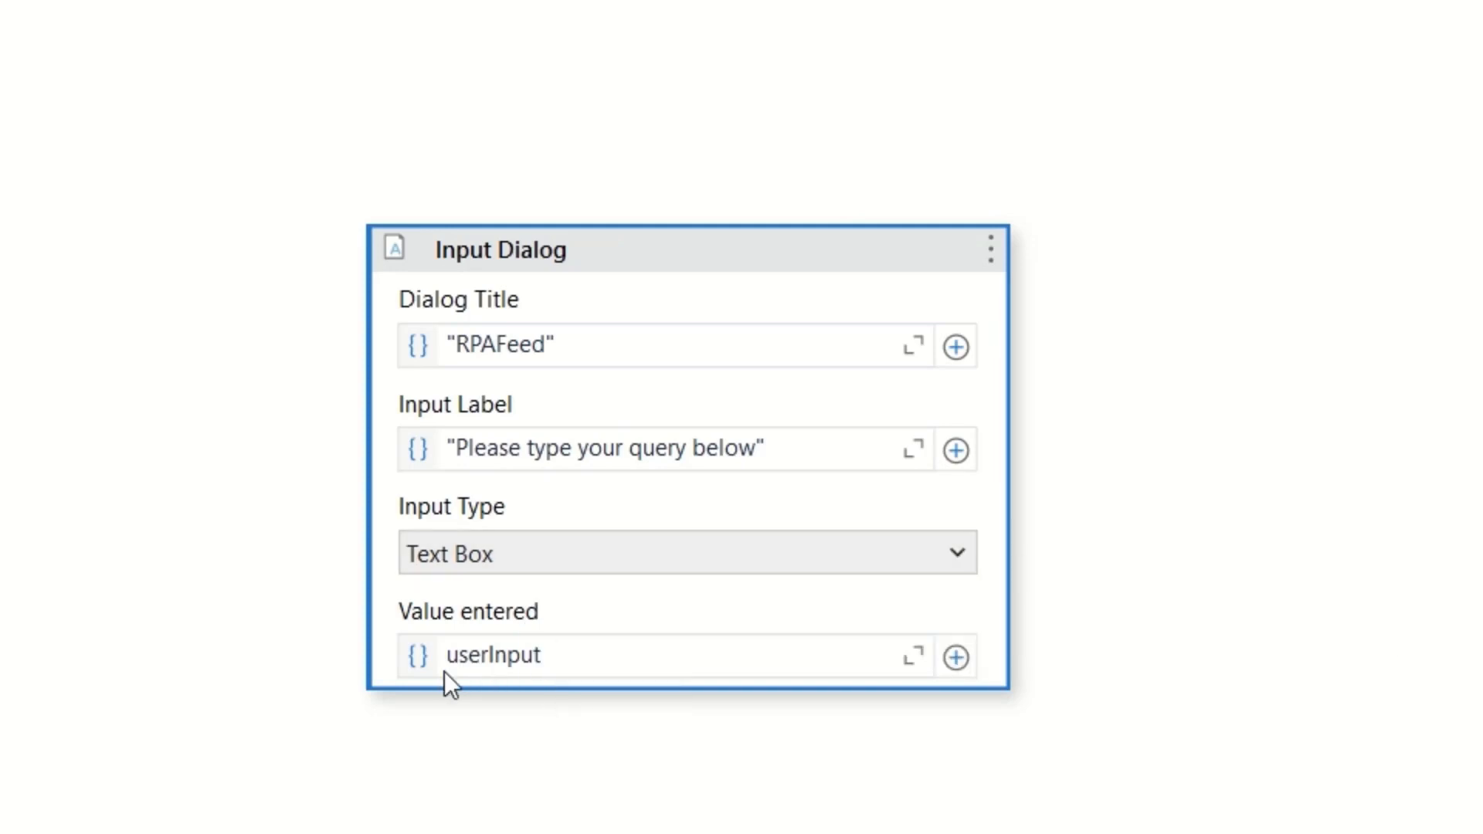
{"action": "mouse_move", "coordinate": [499, 674]}
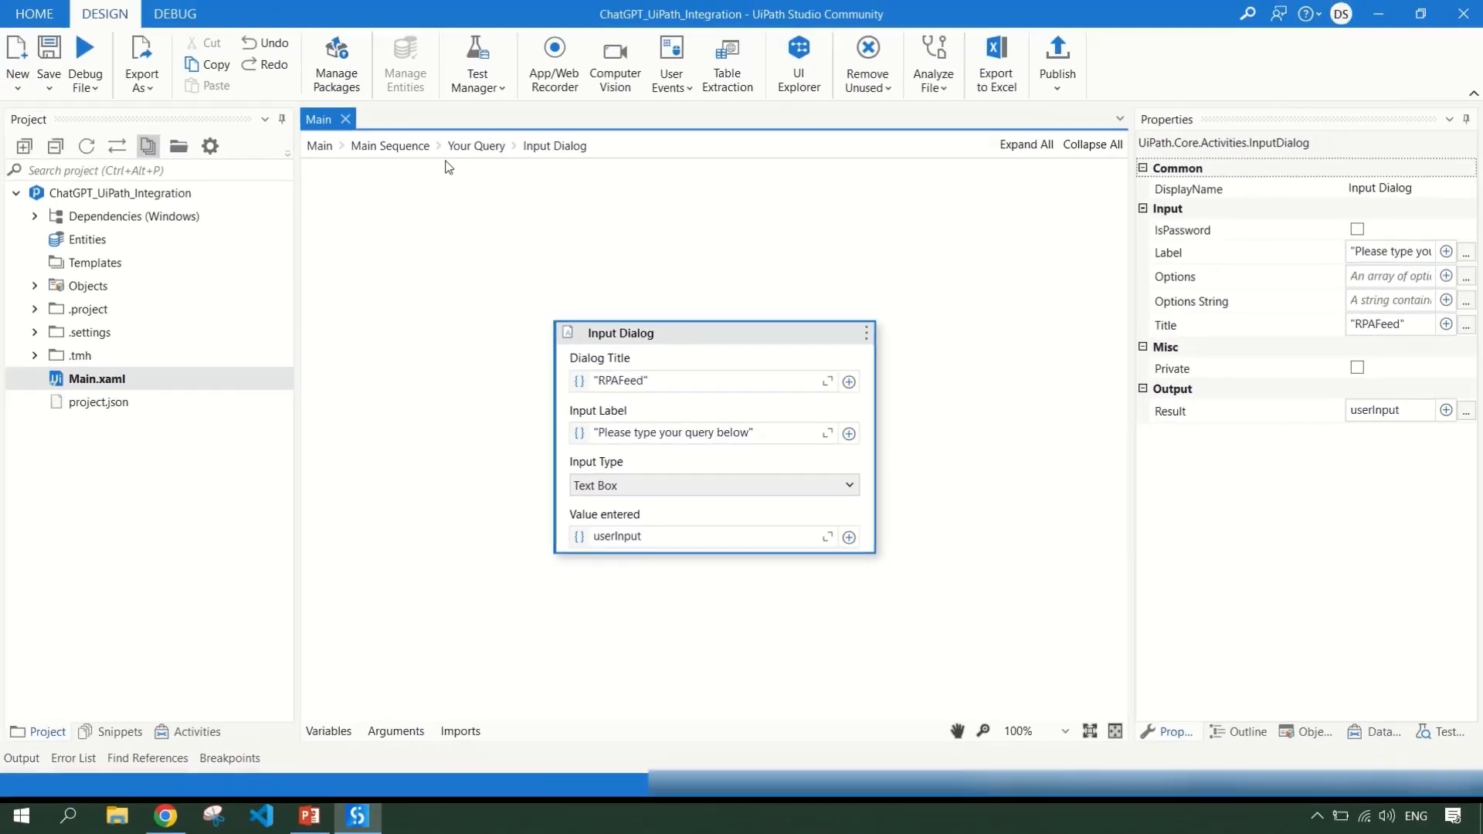
{"action": "left_click", "coordinate": [389, 145]}
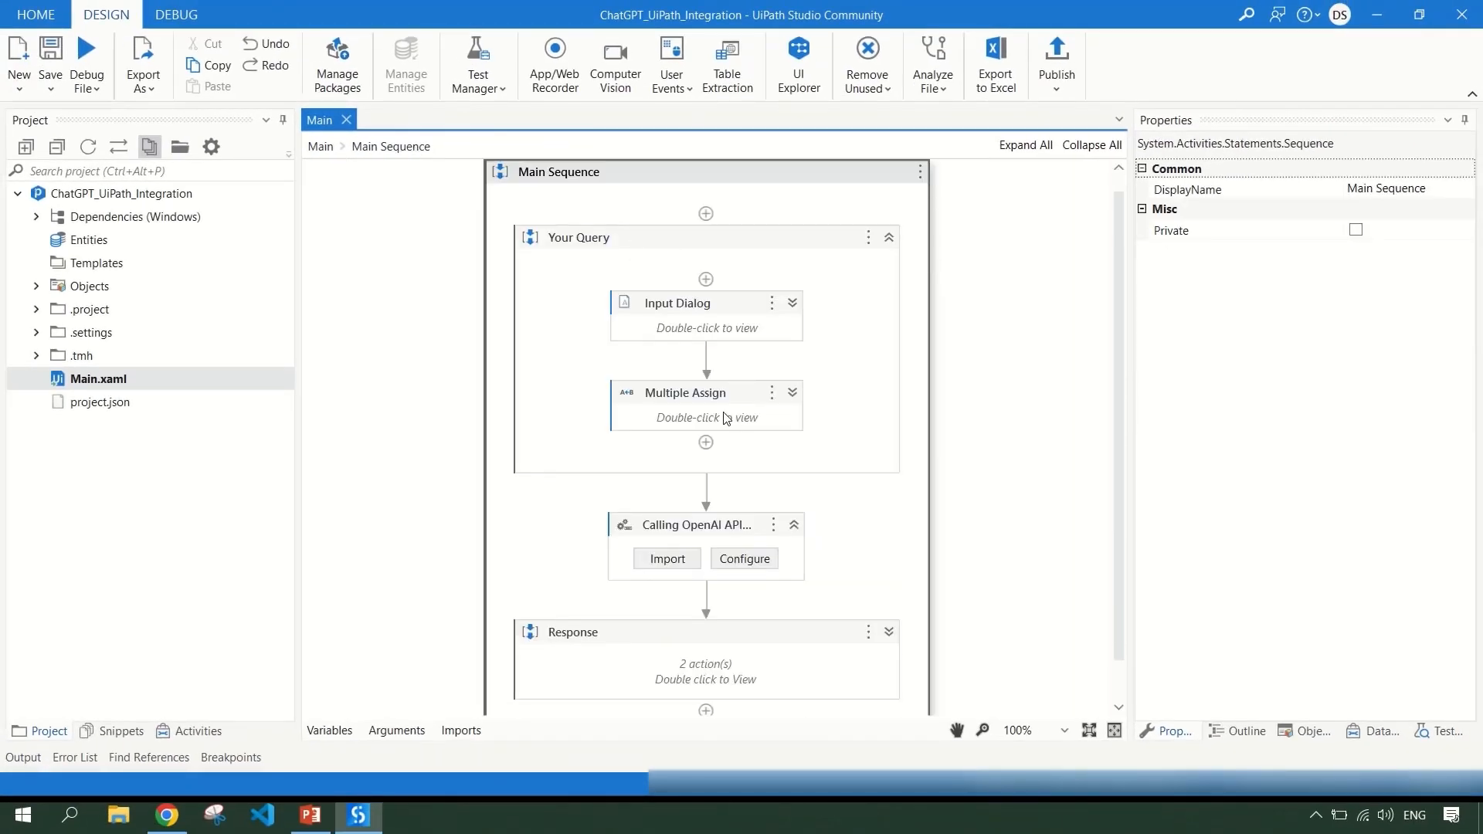
{"action": "double_click", "coordinate": [705, 393]}
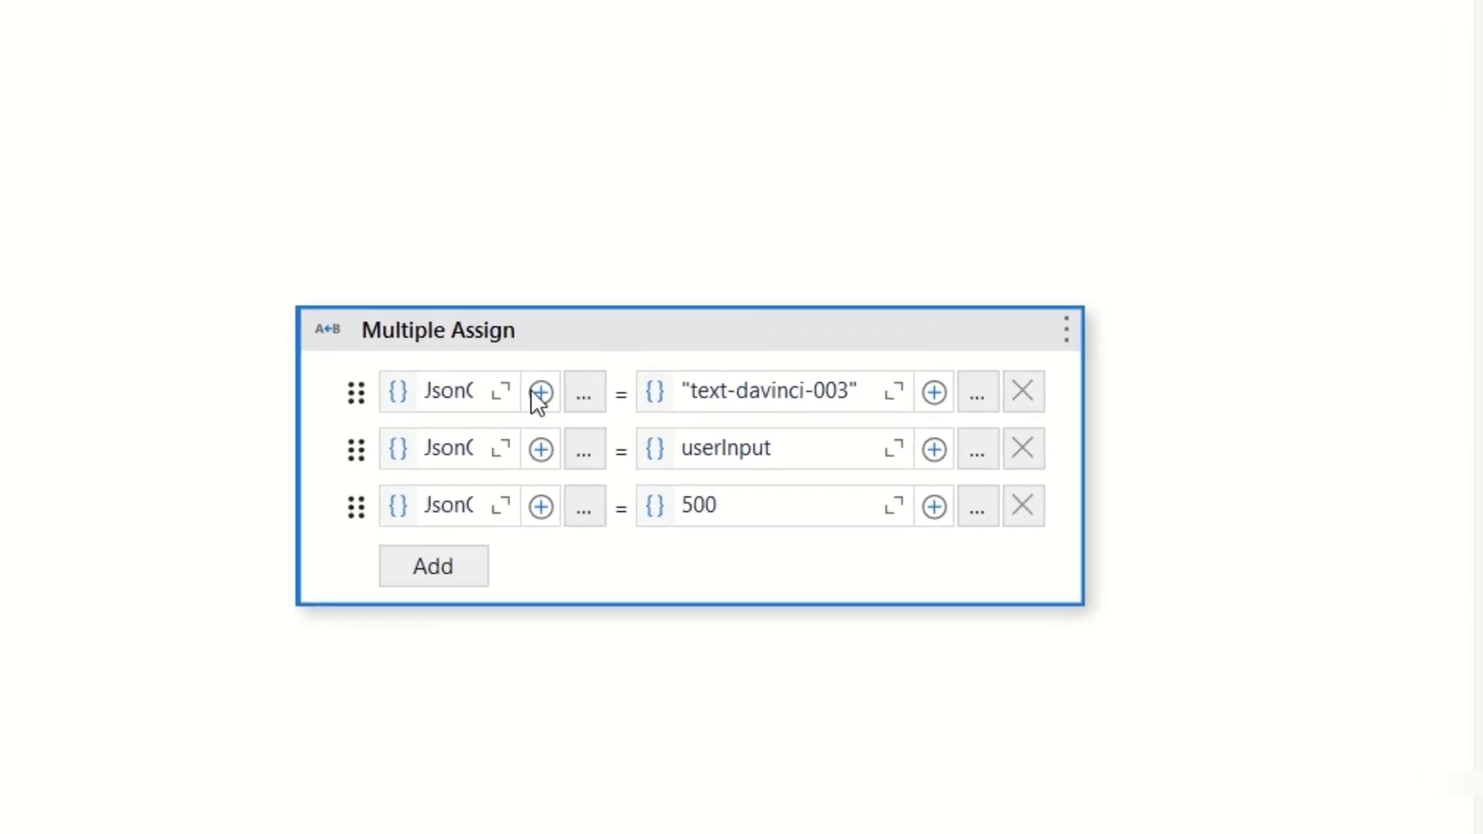
{"action": "mouse_move", "coordinate": [465, 416]}
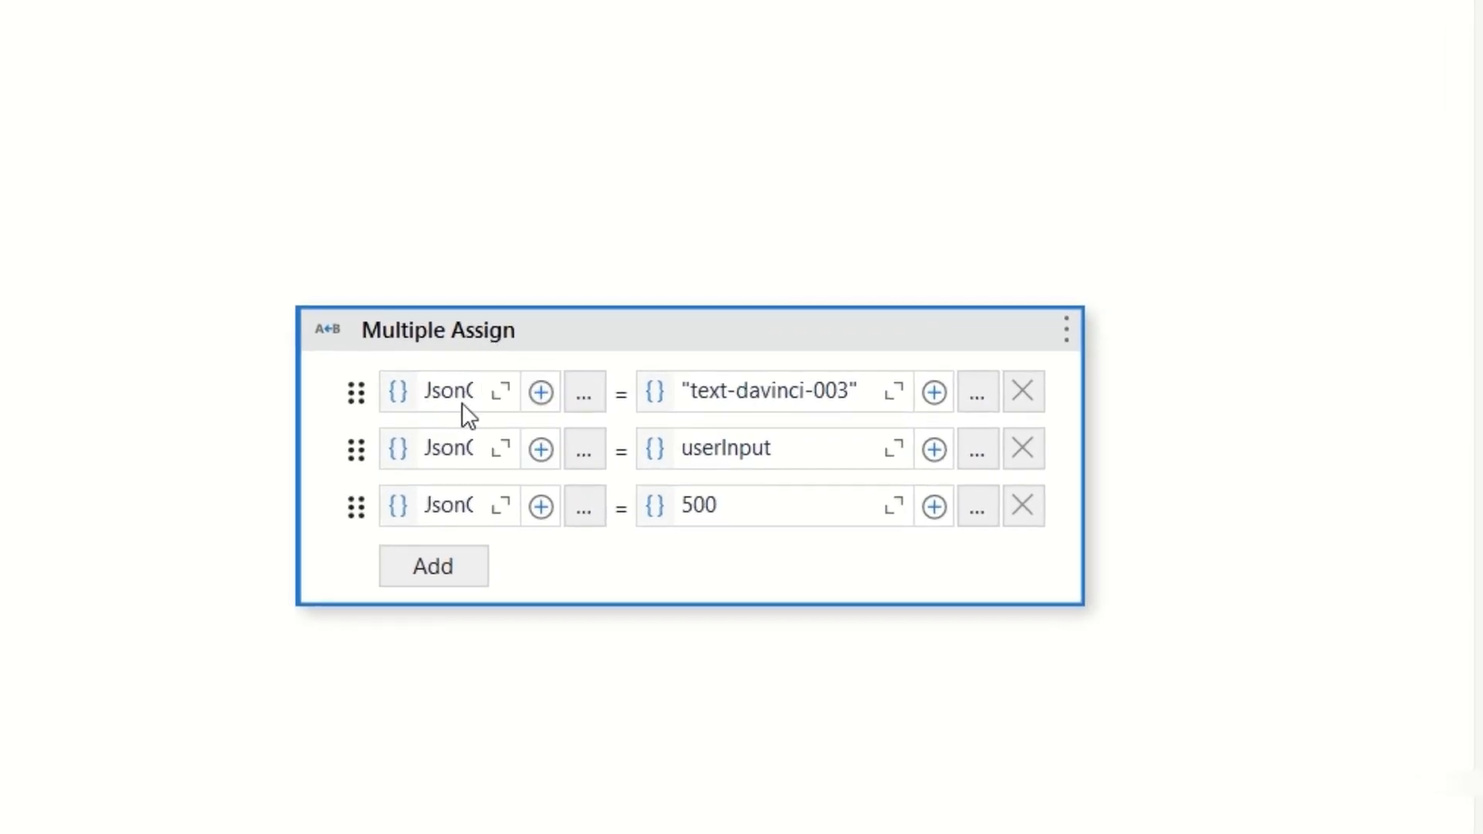
{"action": "mouse_move", "coordinate": [582, 489]}
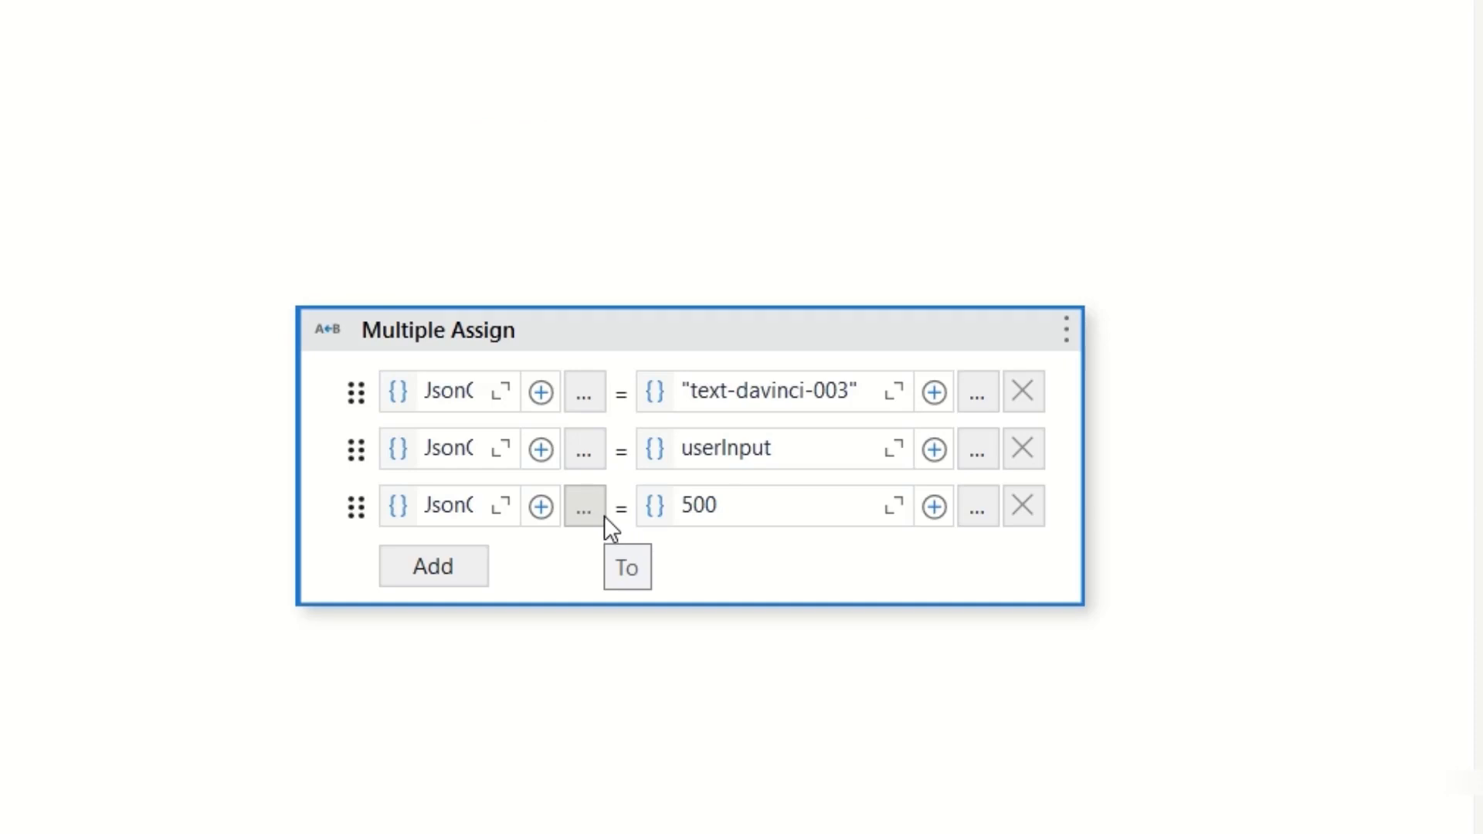
{"action": "mouse_move", "coordinate": [383, 494]}
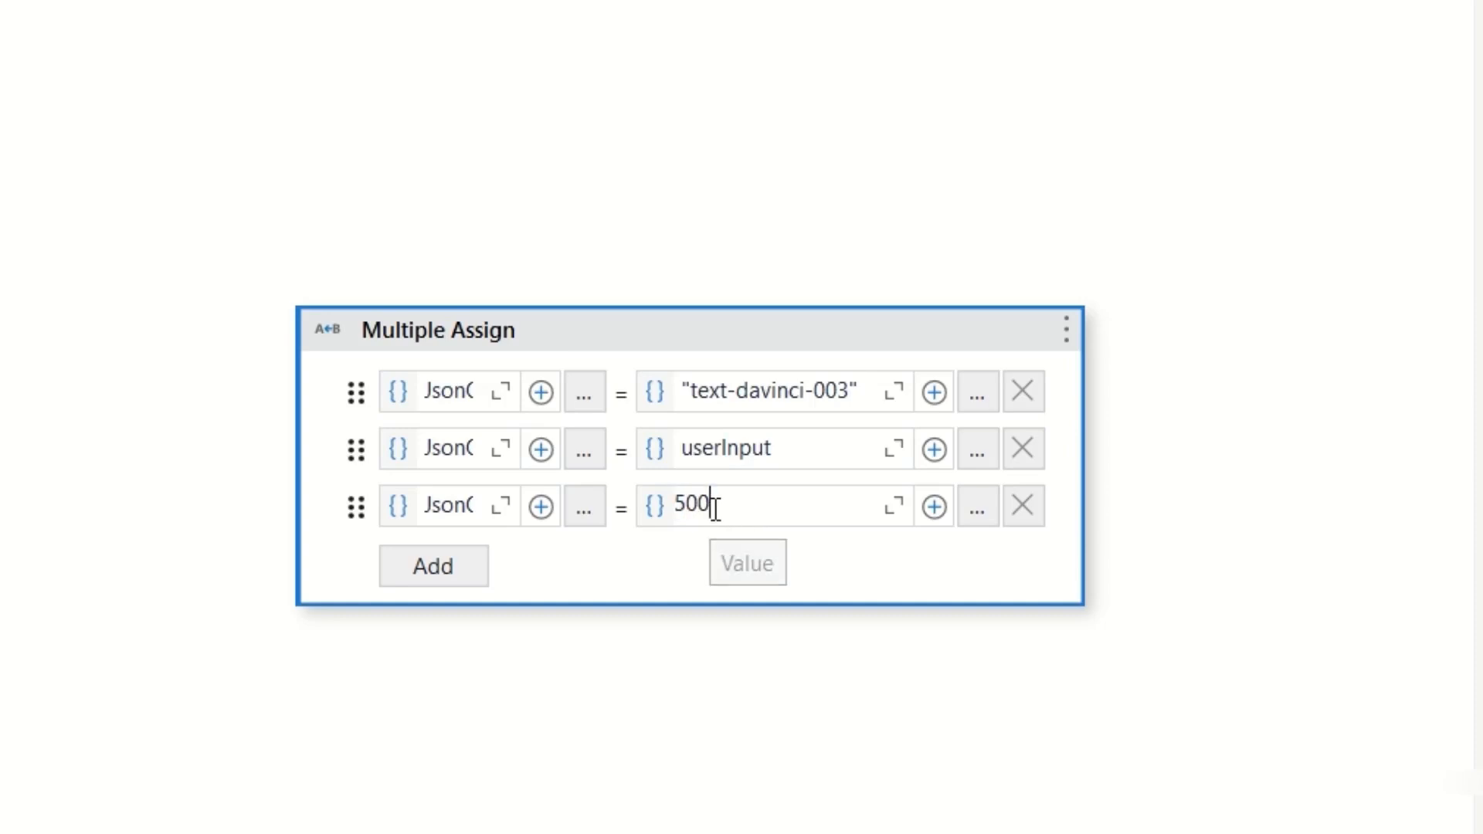
{"action": "mouse_move", "coordinate": [685, 516]}
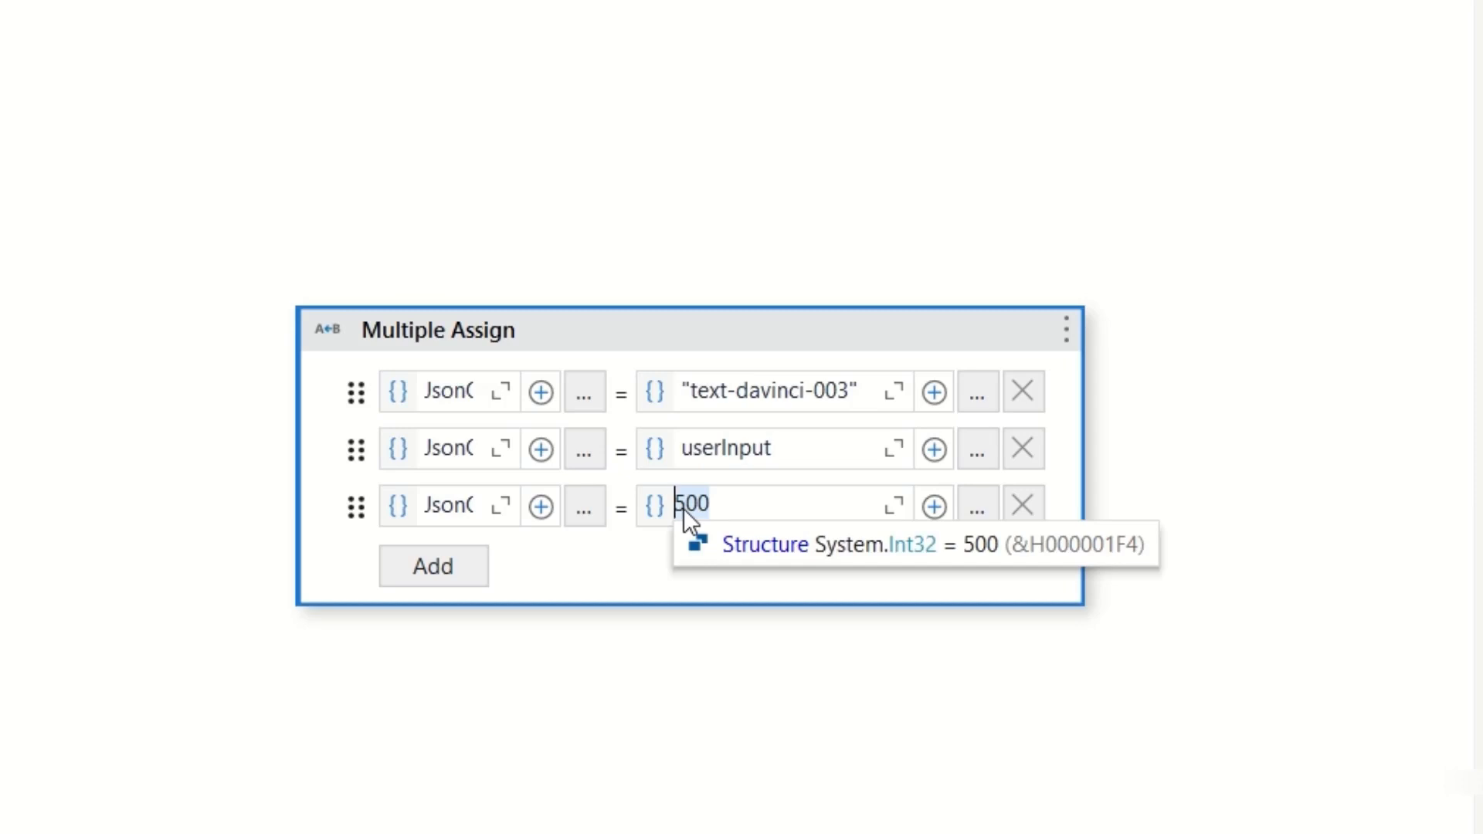
{"action": "mouse_move", "coordinate": [747, 477]}
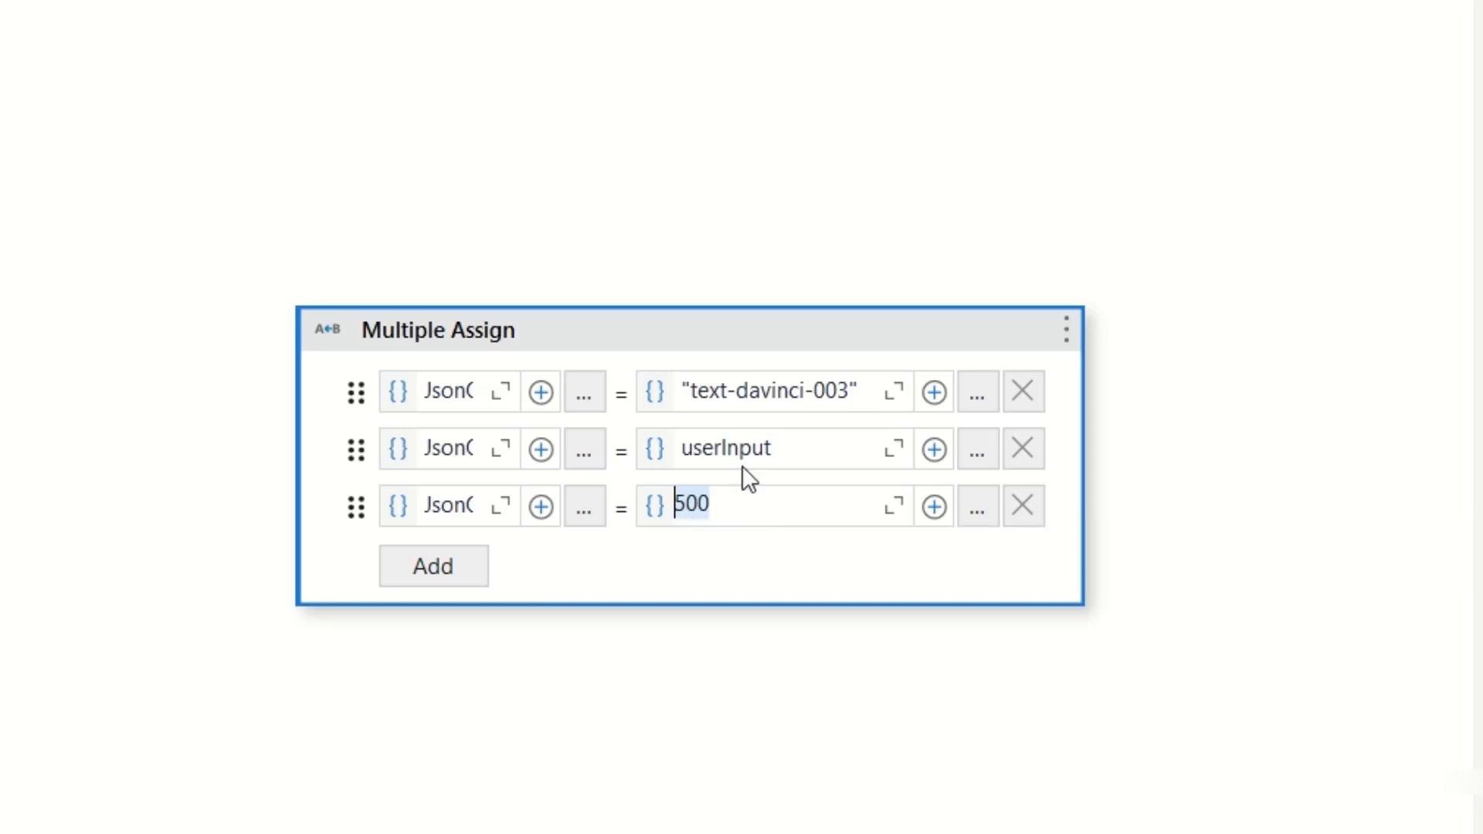
{"action": "mouse_move", "coordinate": [774, 452]}
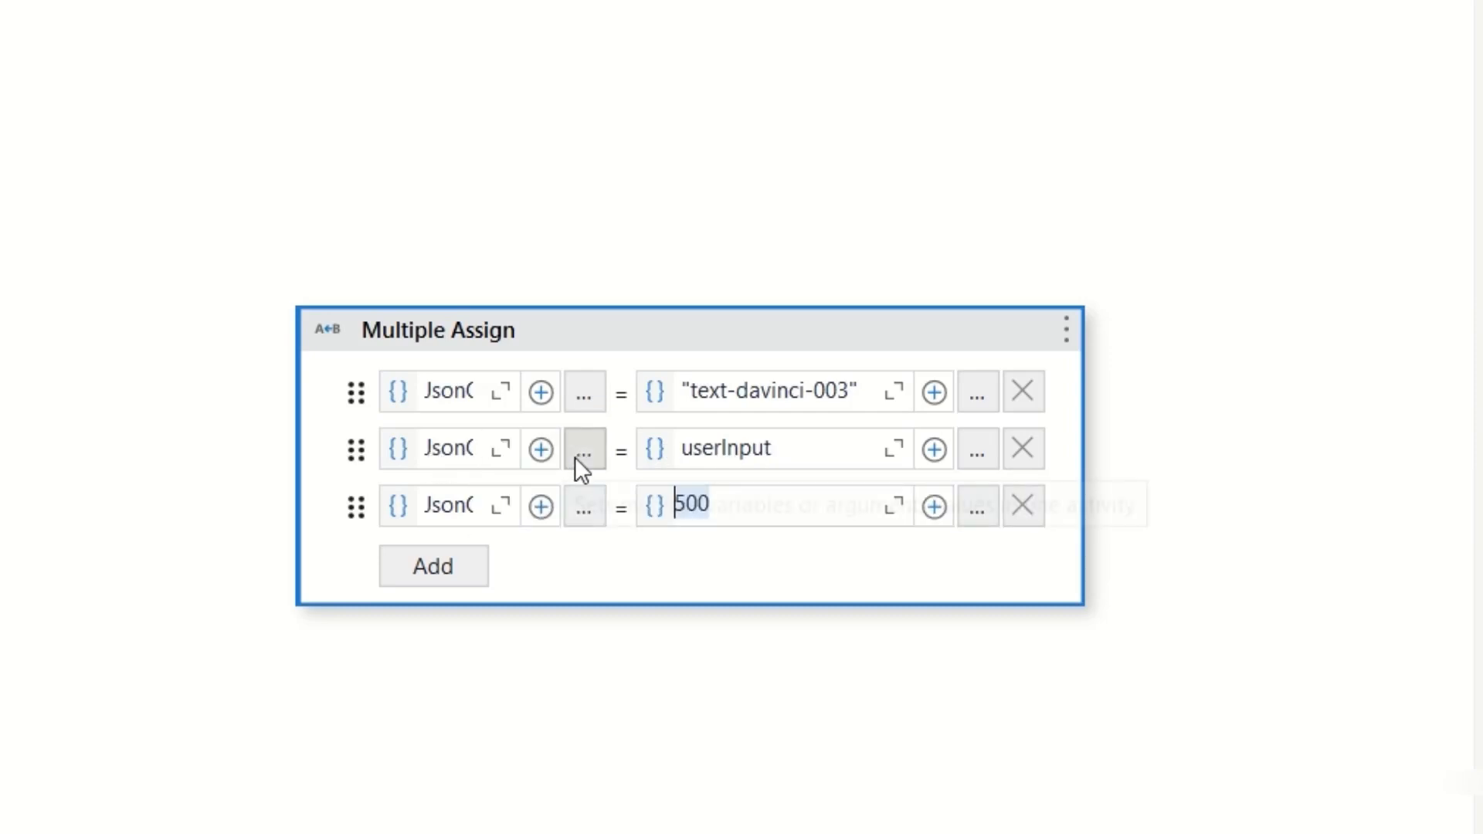
{"action": "left_click", "coordinate": [584, 448]}
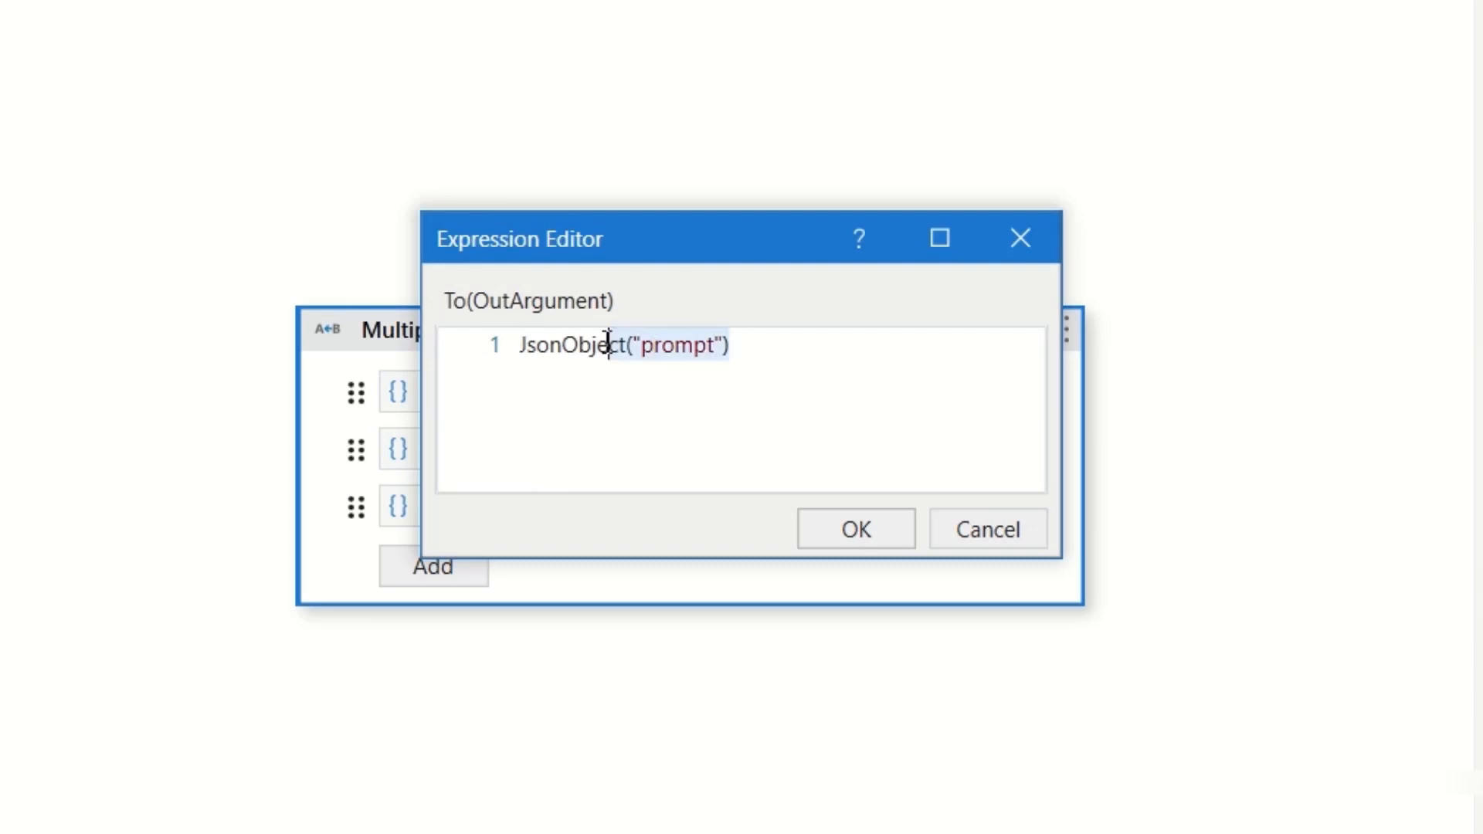
{"action": "left_click", "coordinate": [854, 529]}
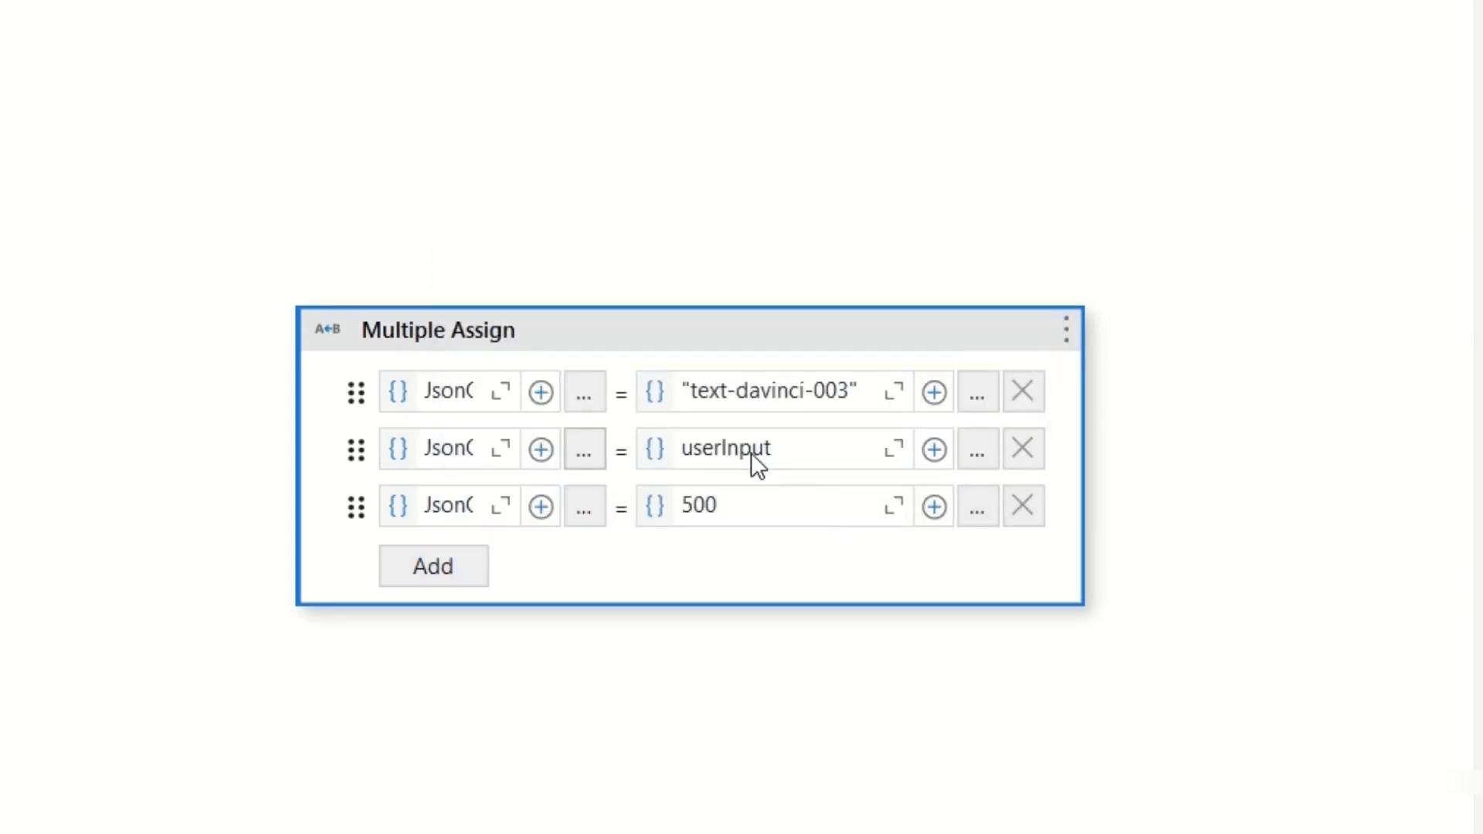
{"action": "mouse_move", "coordinate": [757, 459]}
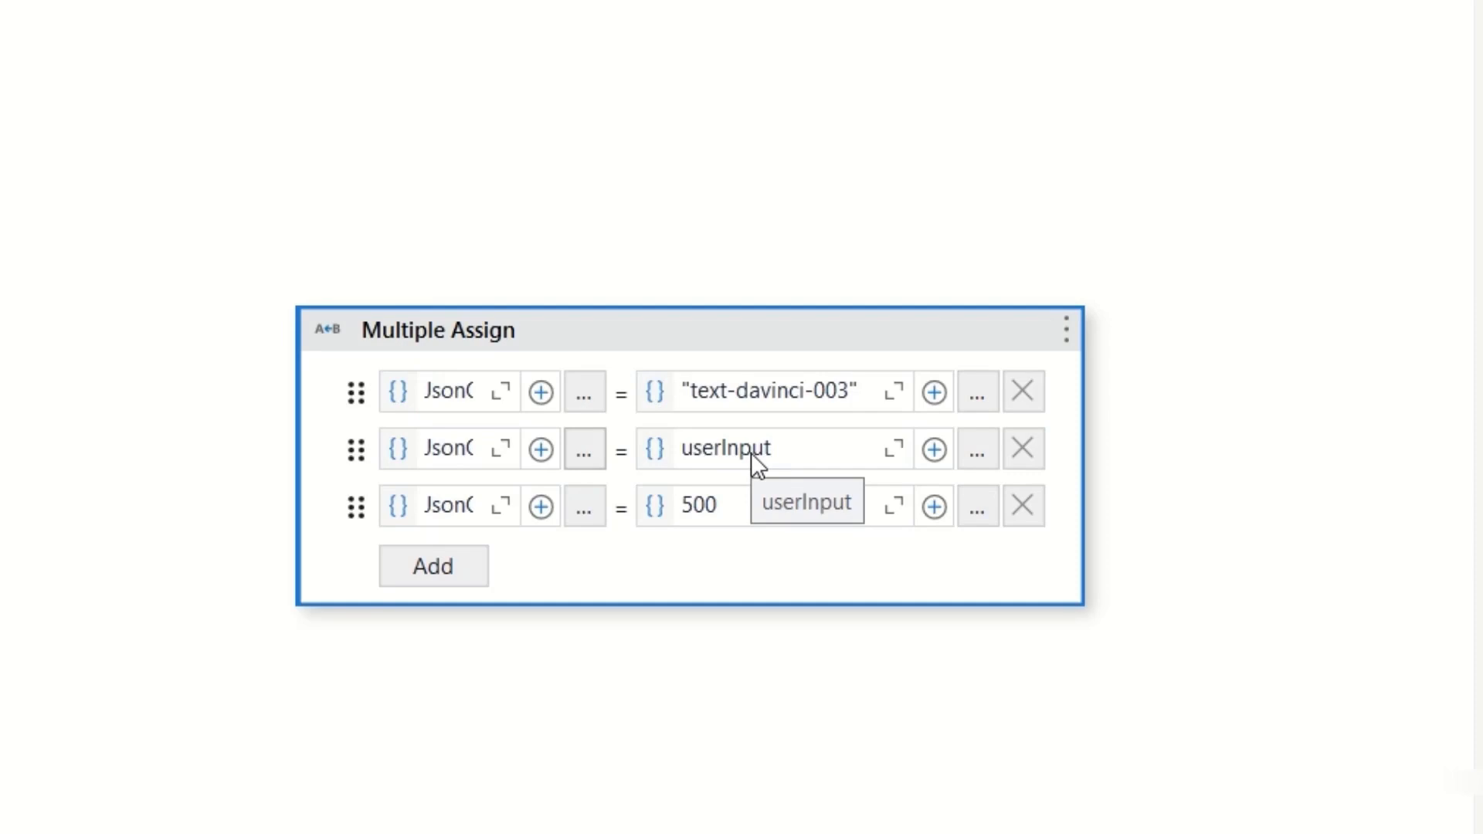
{"action": "mouse_move", "coordinate": [599, 281]}
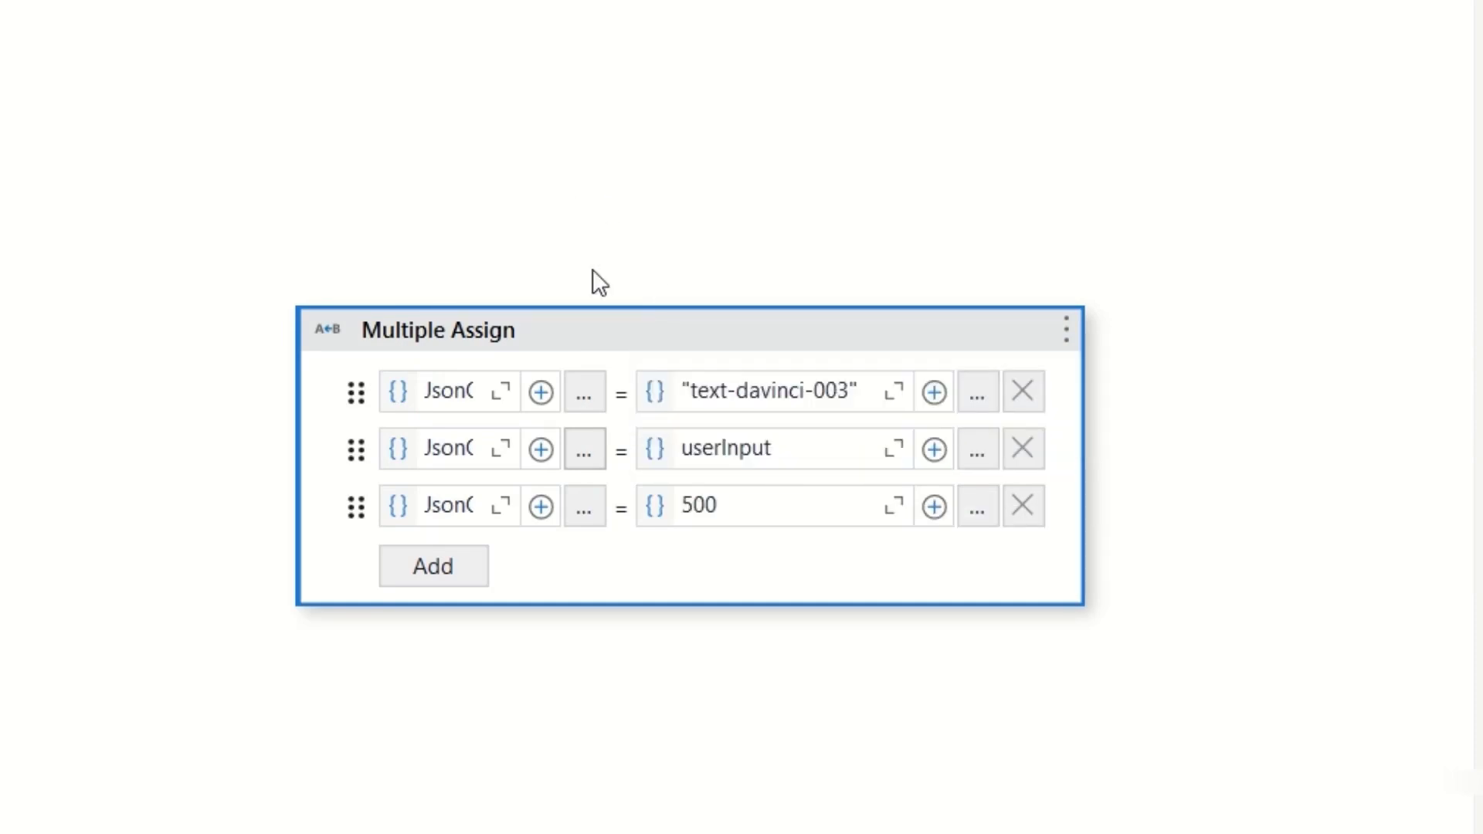
{"action": "mouse_move", "coordinate": [818, 411]}
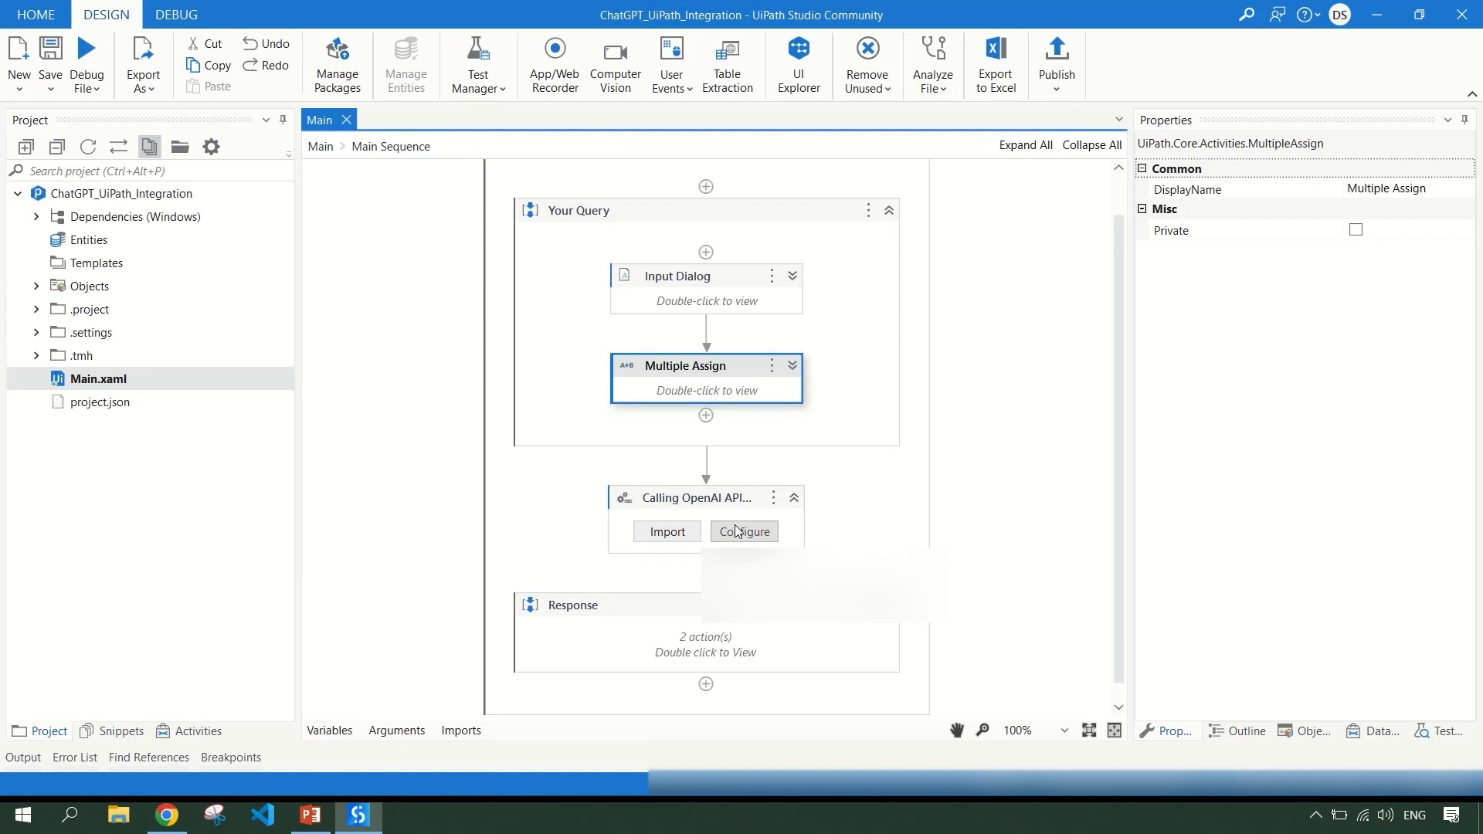
{"action": "left_click", "coordinate": [695, 498]}
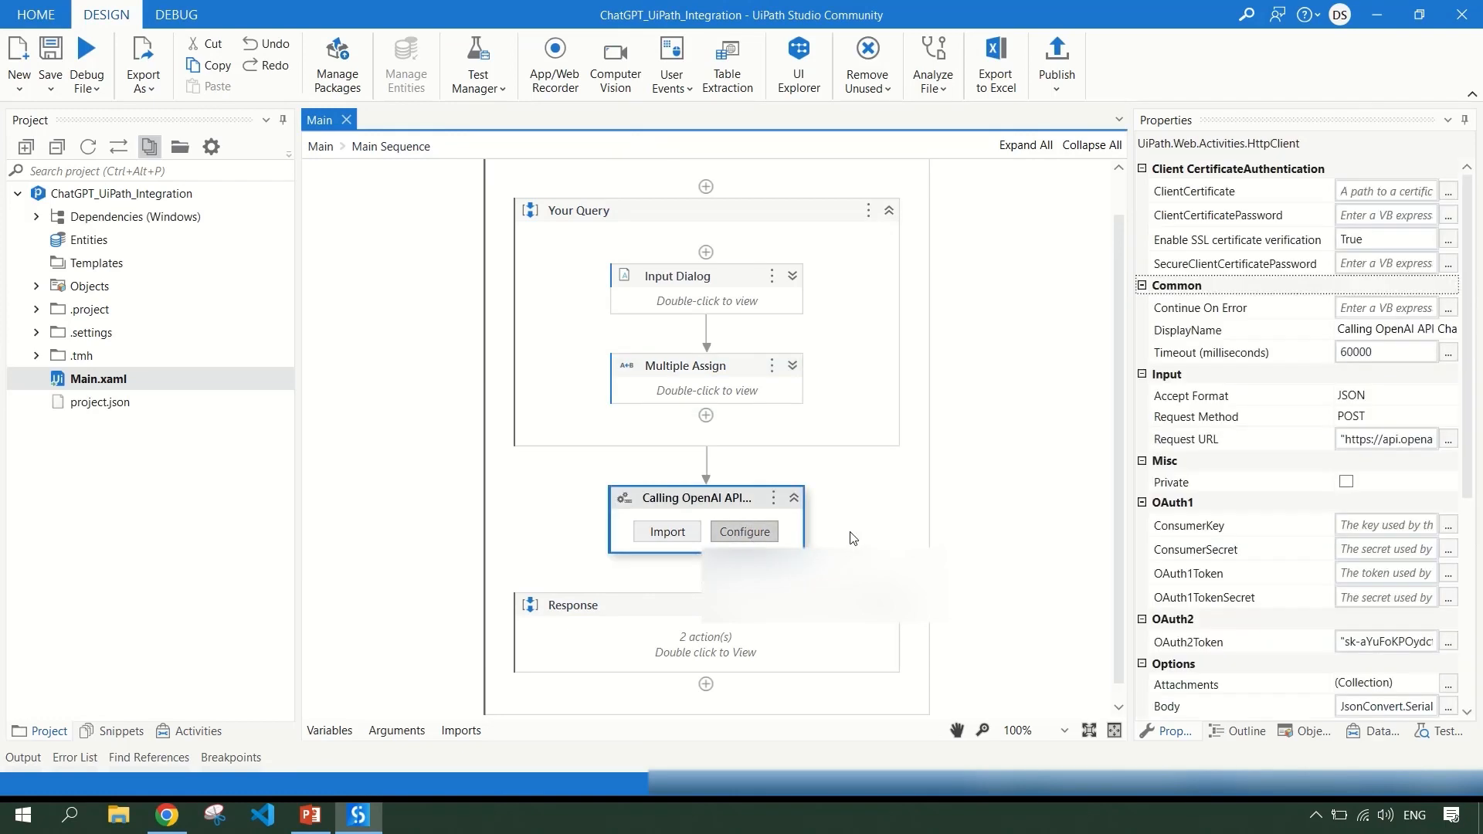
{"action": "left_click", "coordinate": [743, 532]}
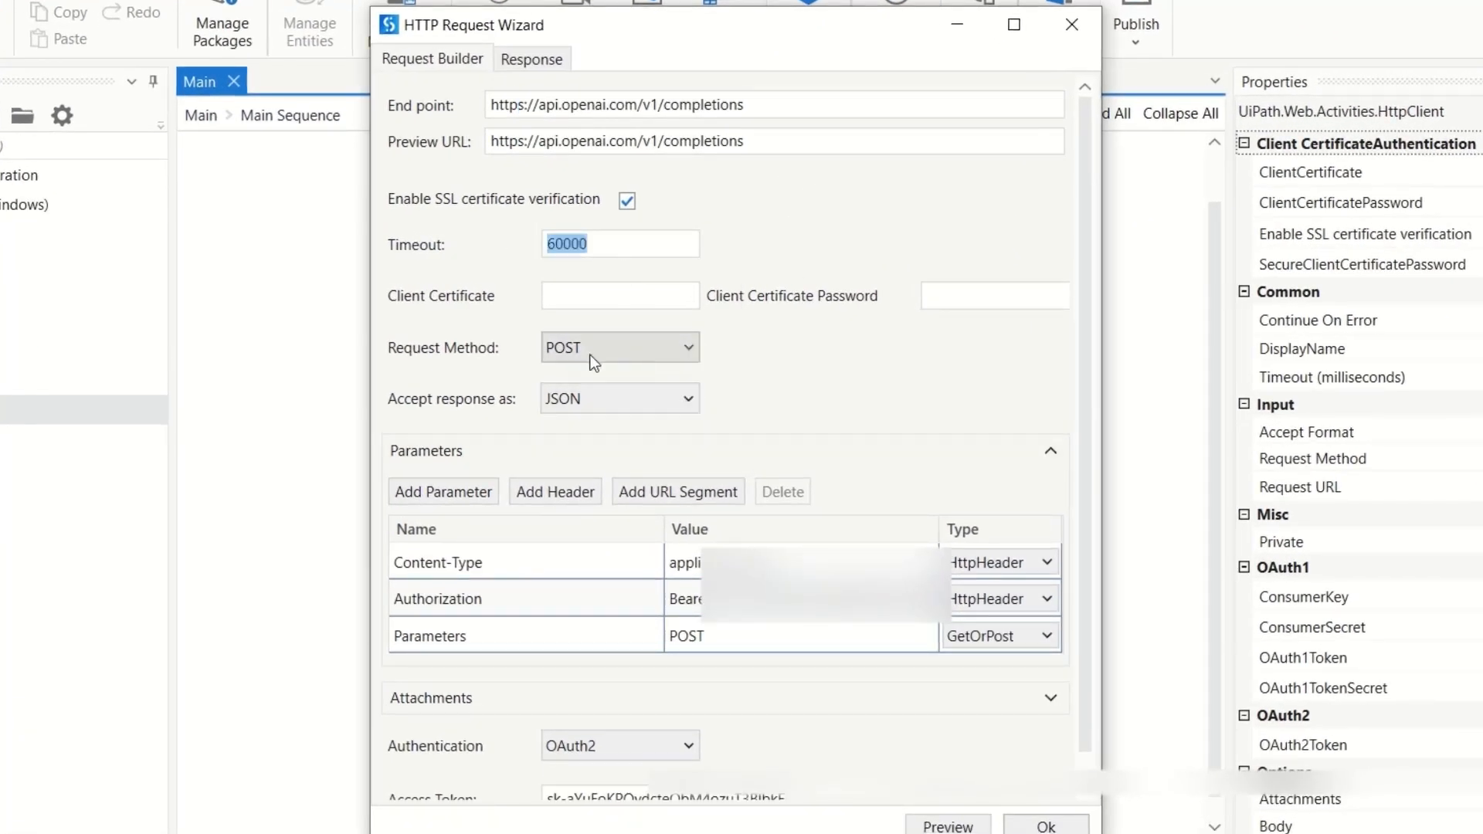
{"action": "mouse_move", "coordinate": [579, 414]}
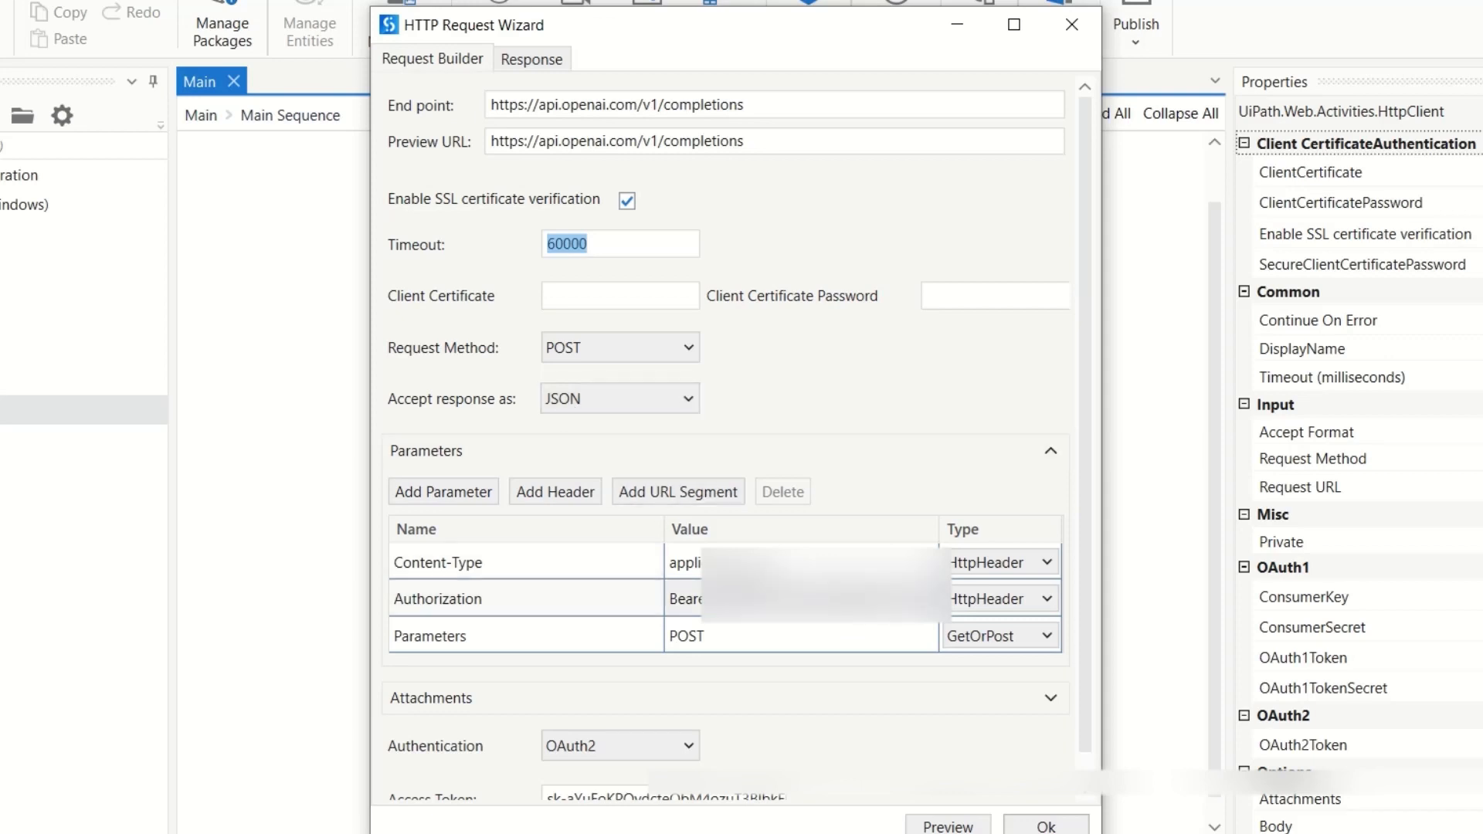
{"action": "mouse_move", "coordinate": [697, 613]}
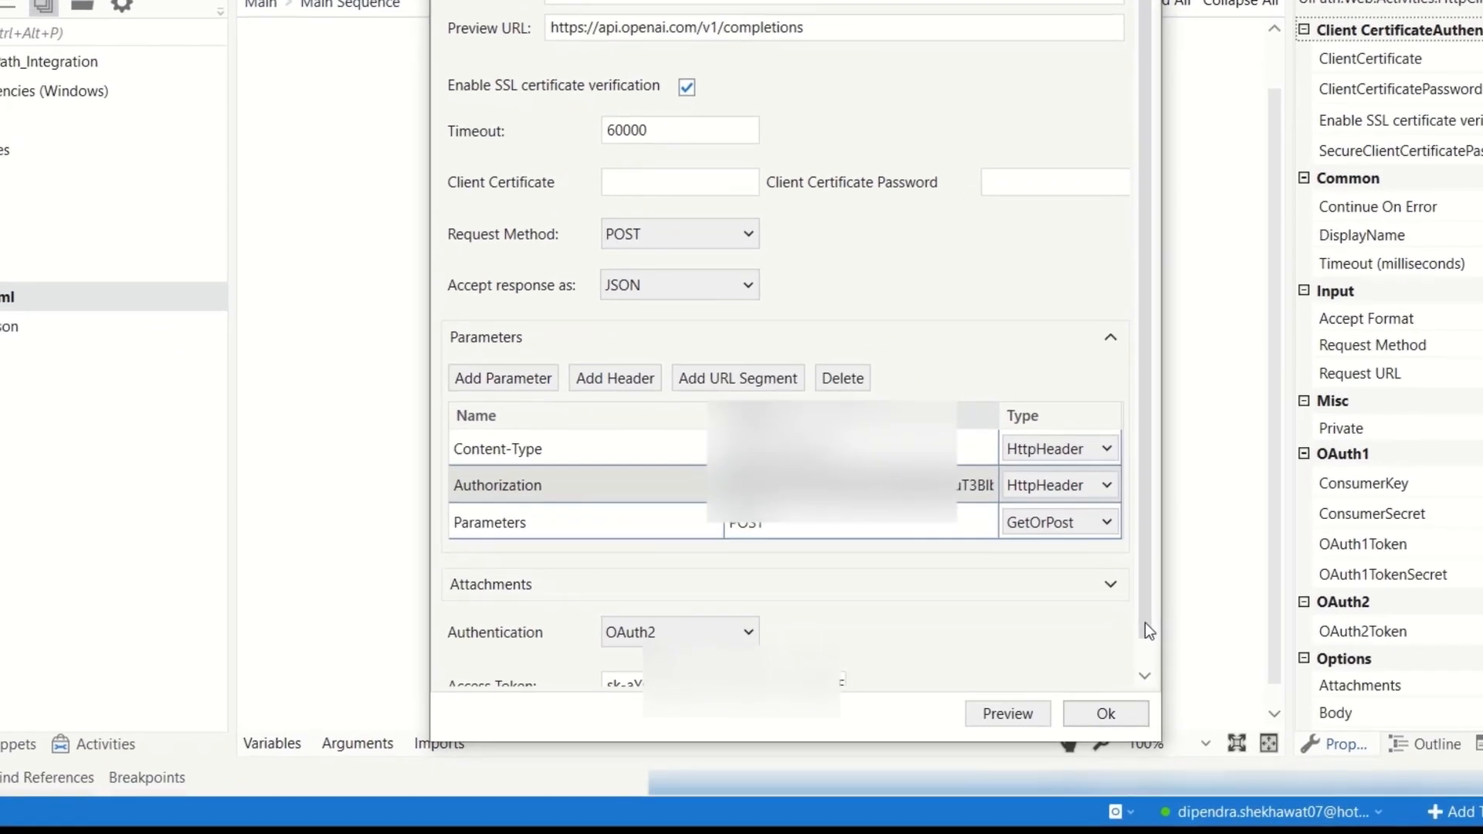
{"action": "scroll", "scroll_direction": "down", "scroll_amount": 3}
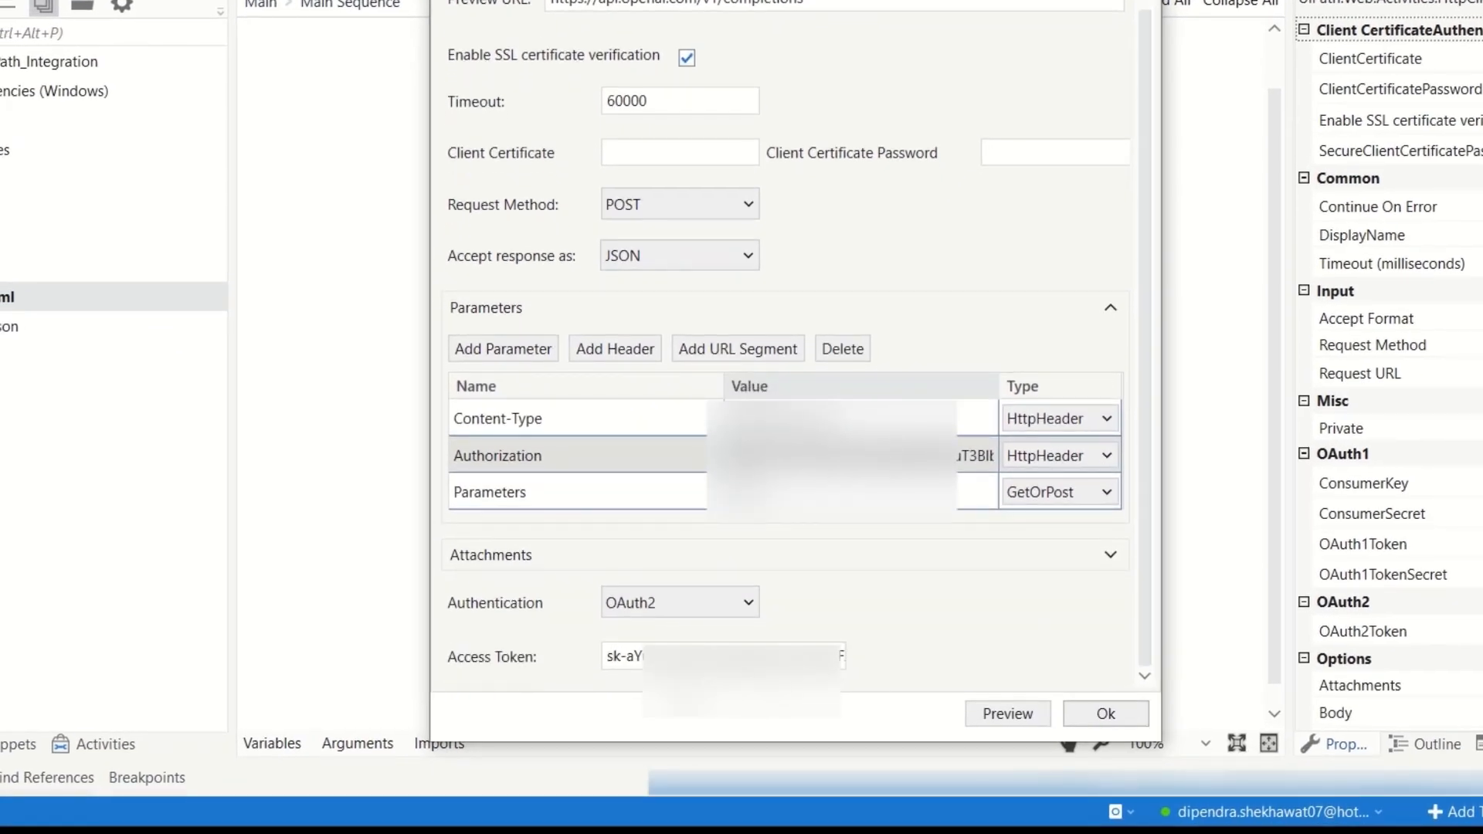
{"action": "mouse_move", "coordinate": [1018, 627]}
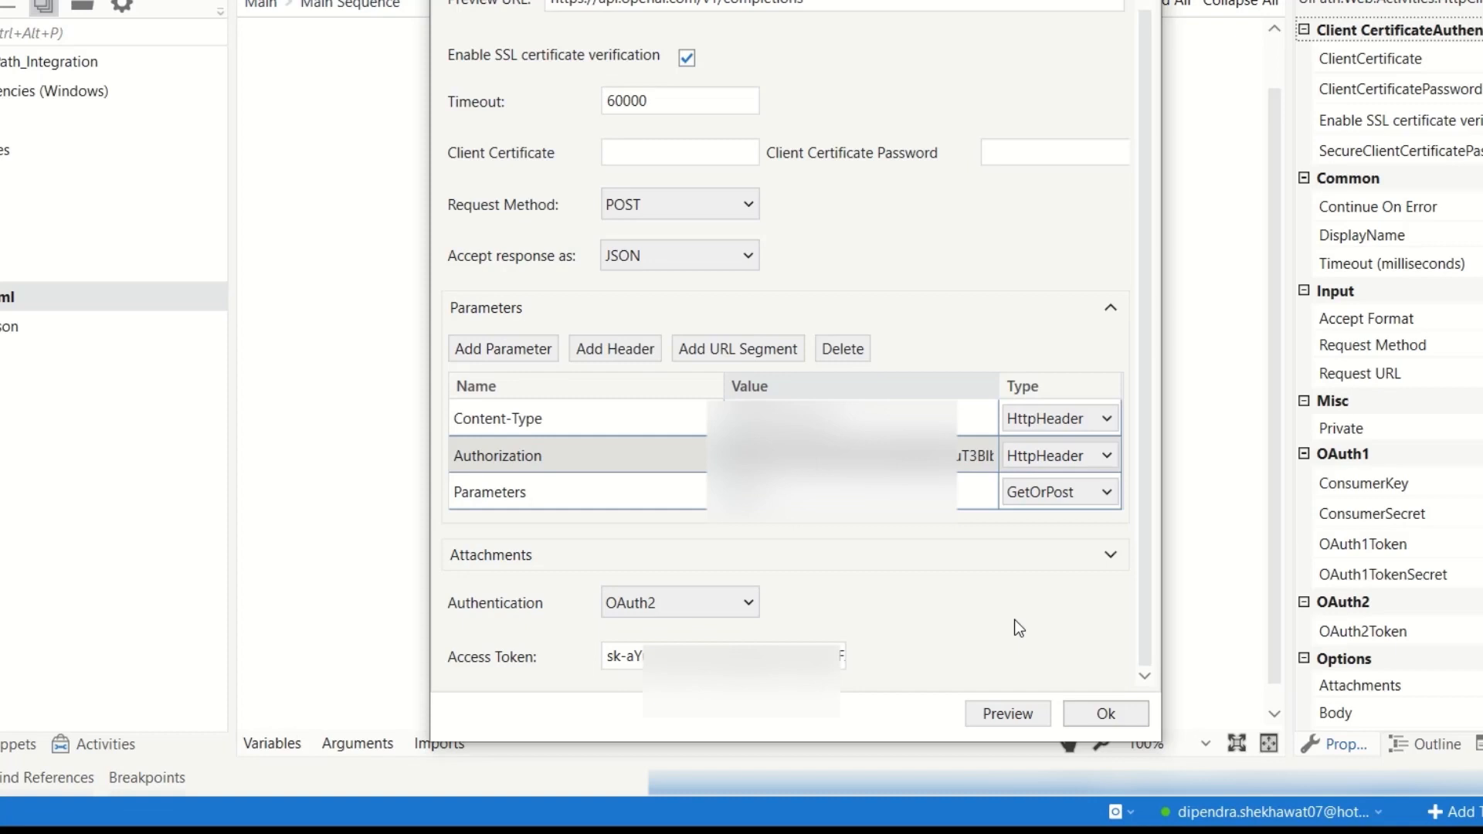
{"action": "scroll", "scroll_direction": "up", "scroll_amount": 3}
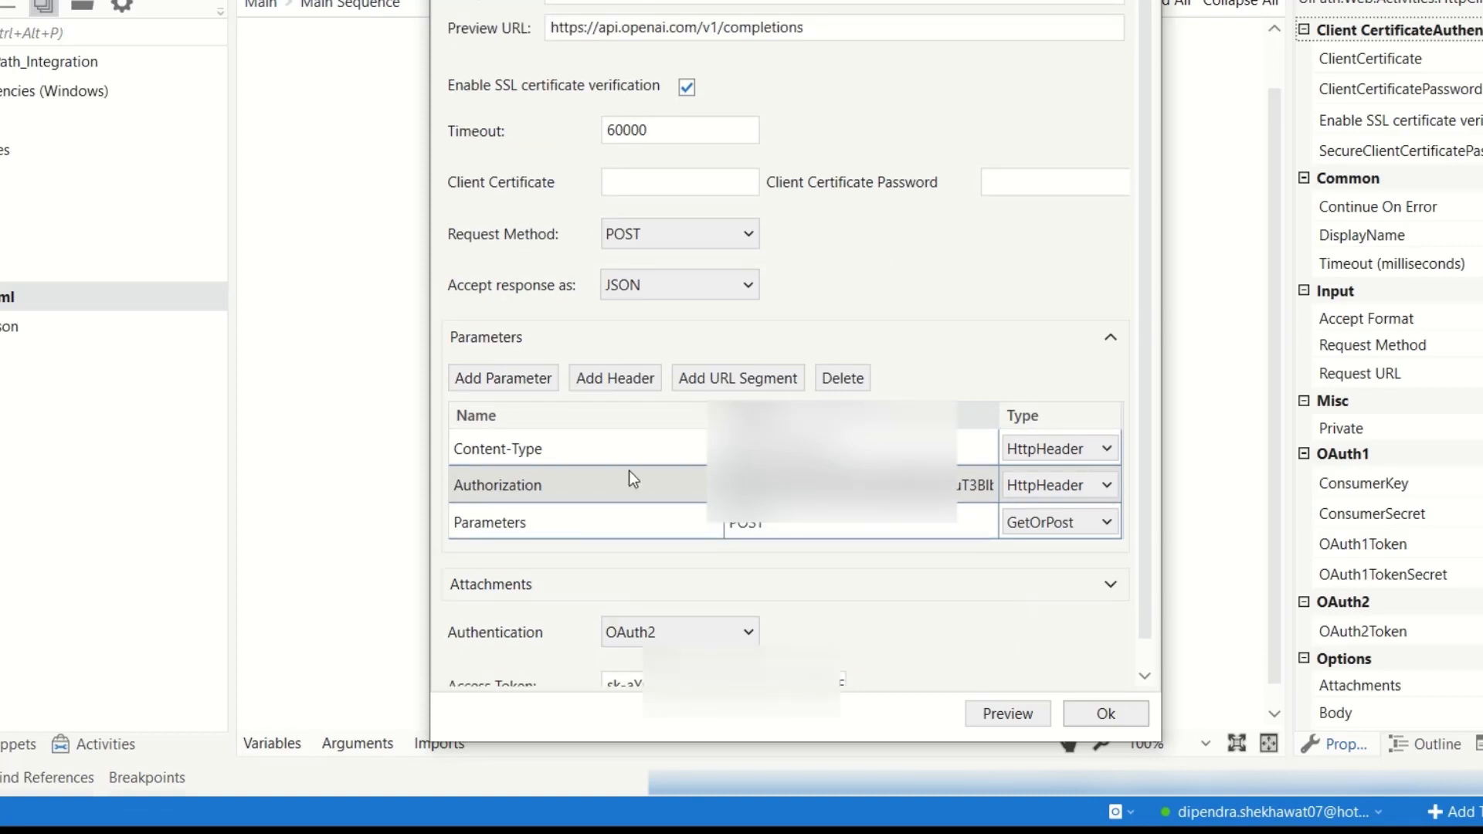
{"action": "mouse_move", "coordinate": [814, 547]}
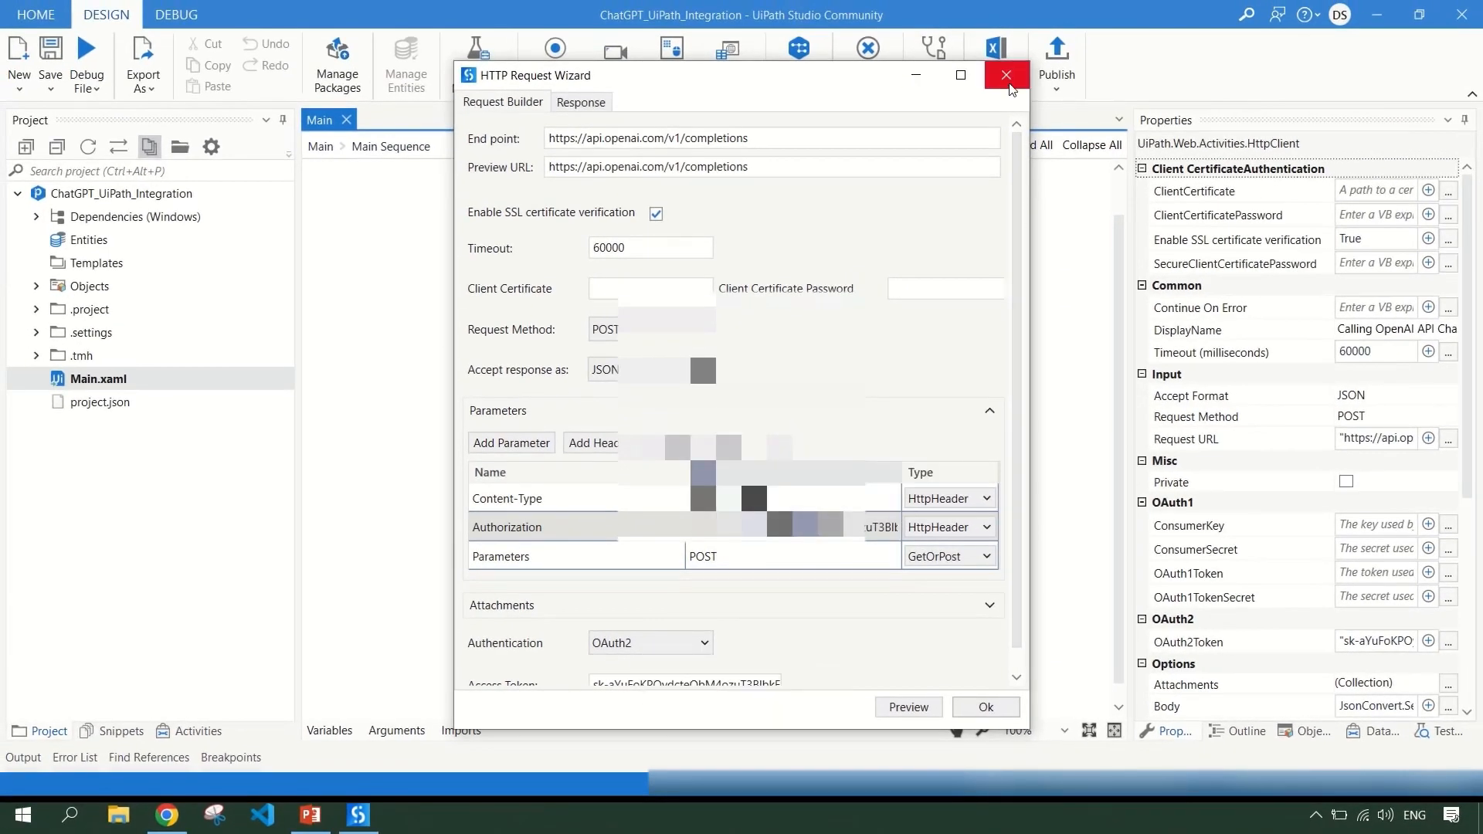
{"action": "left_click", "coordinate": [1005, 74]}
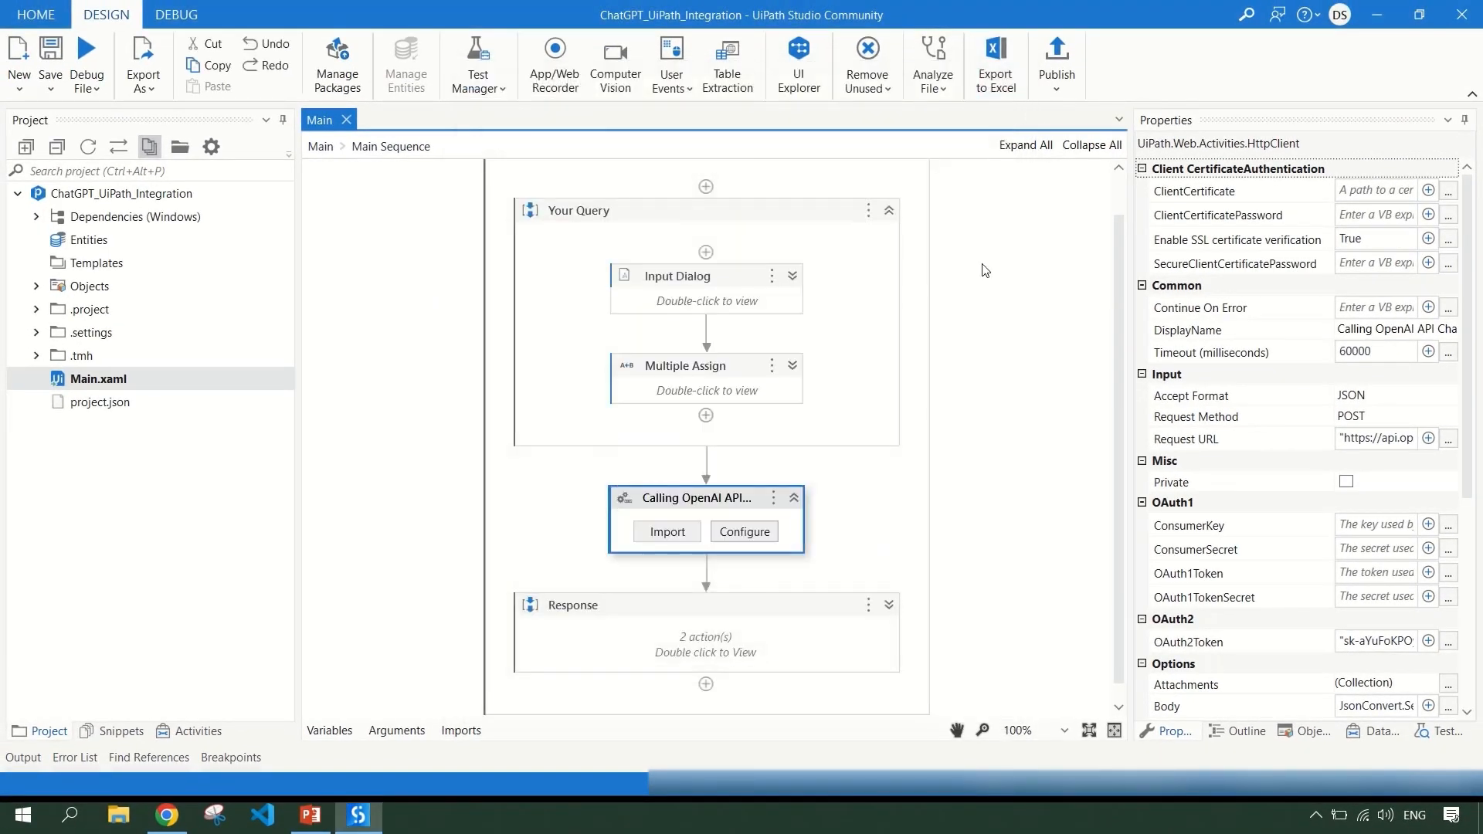
{"action": "mouse_move", "coordinate": [729, 498]}
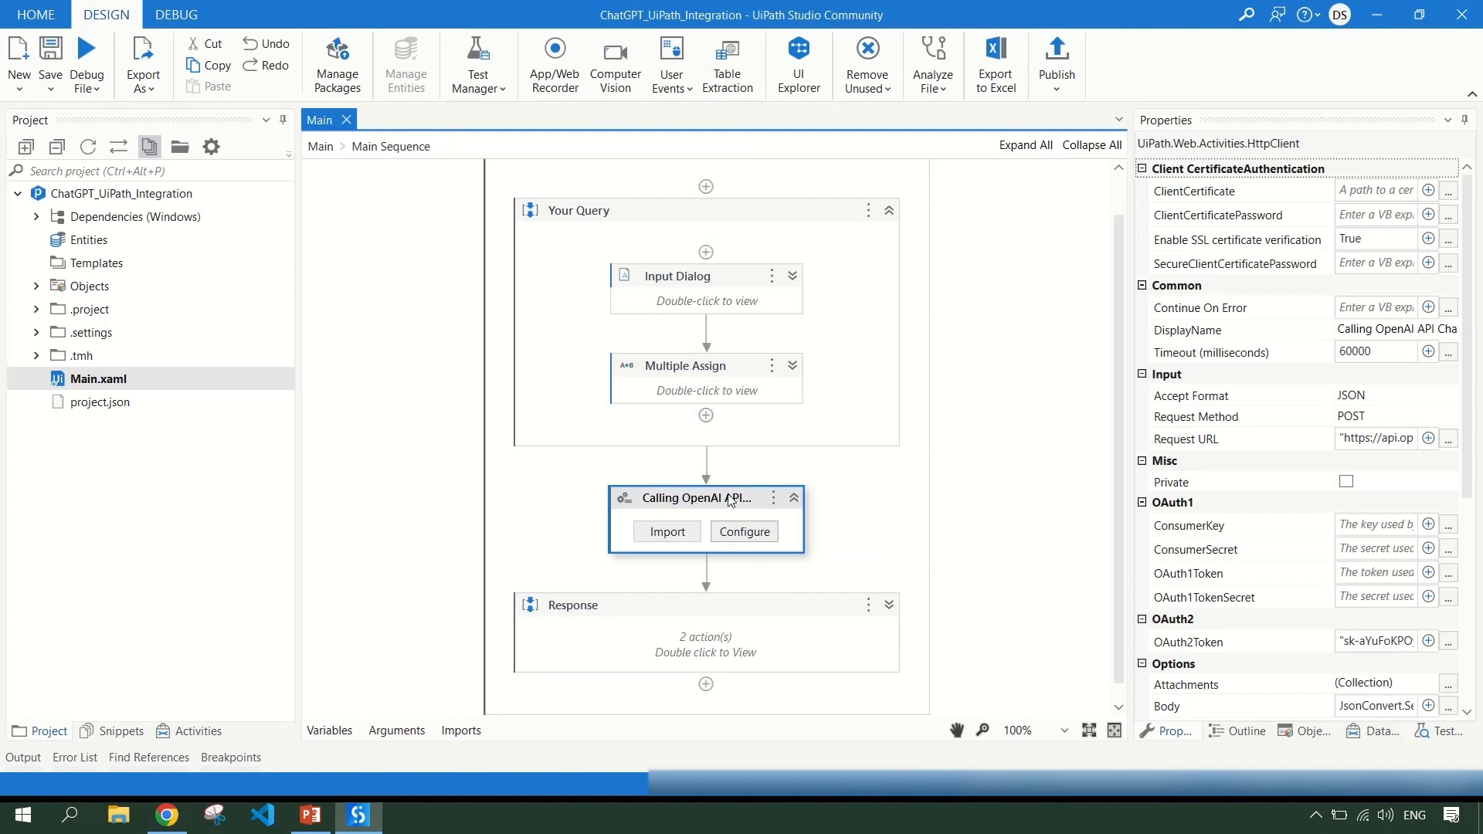
{"action": "mouse_move", "coordinate": [769, 511]}
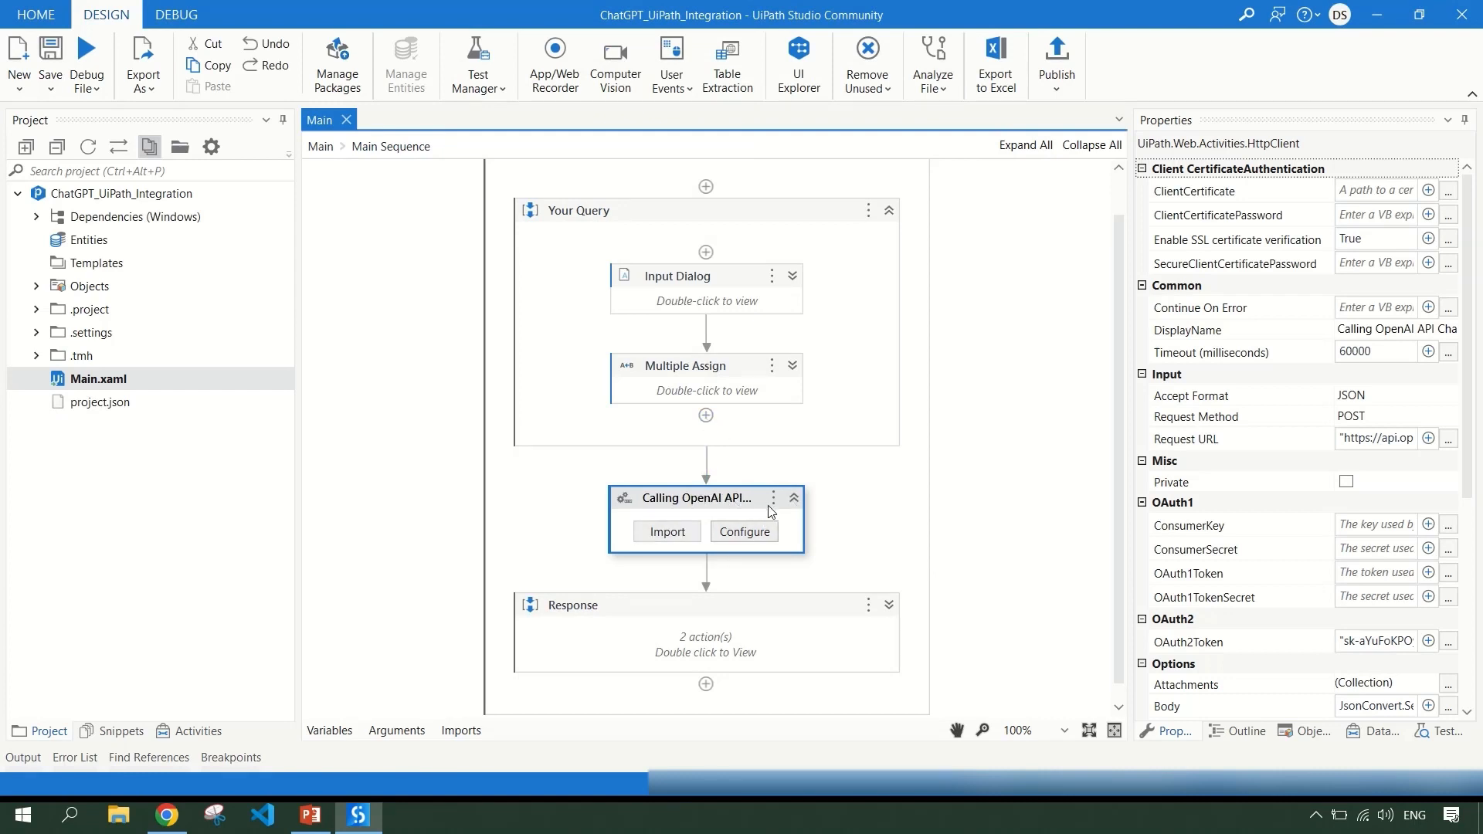
{"action": "mouse_move", "coordinate": [790, 481]}
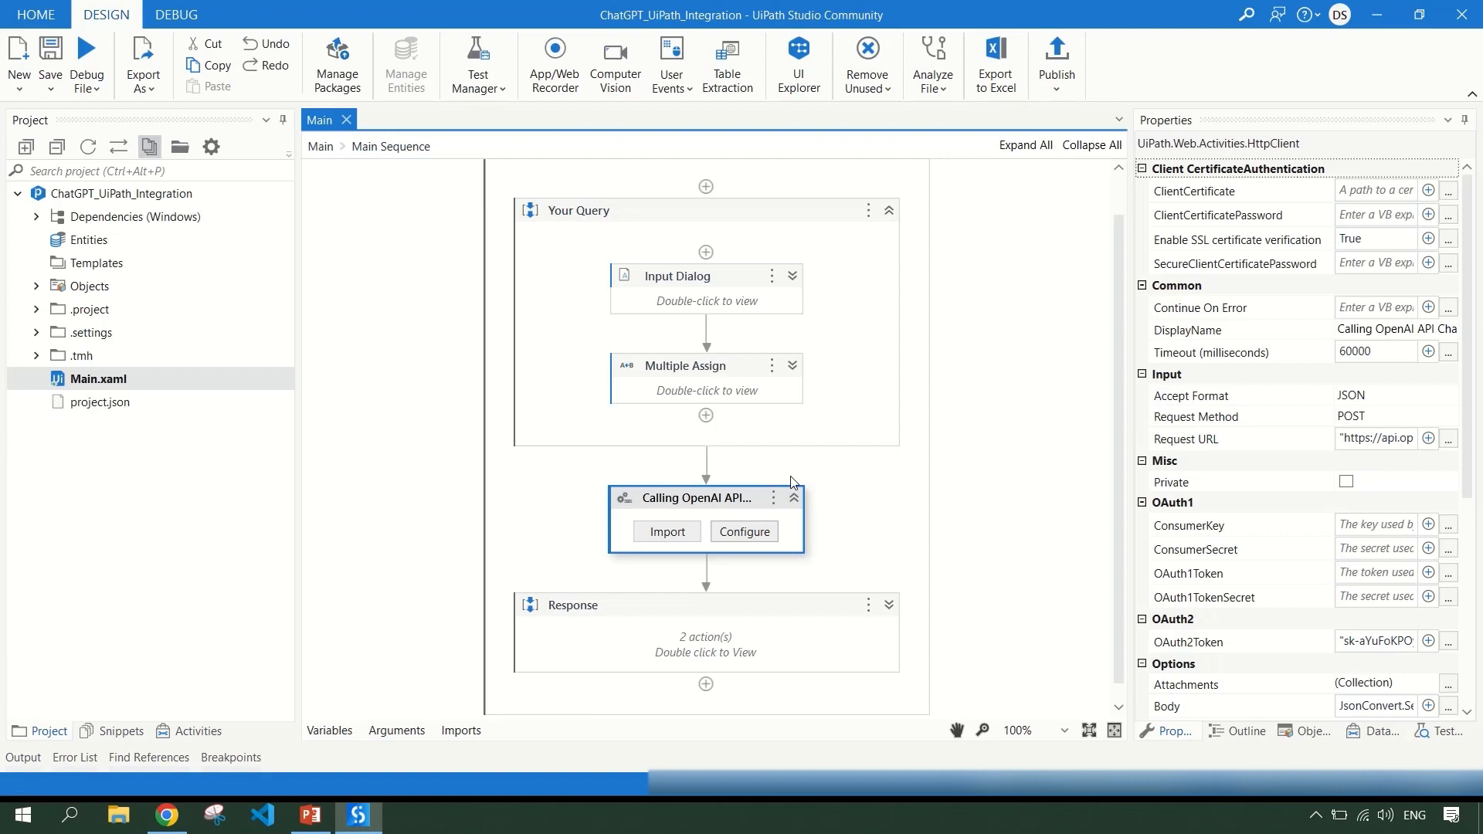
{"action": "mouse_move", "coordinate": [547, 634]}
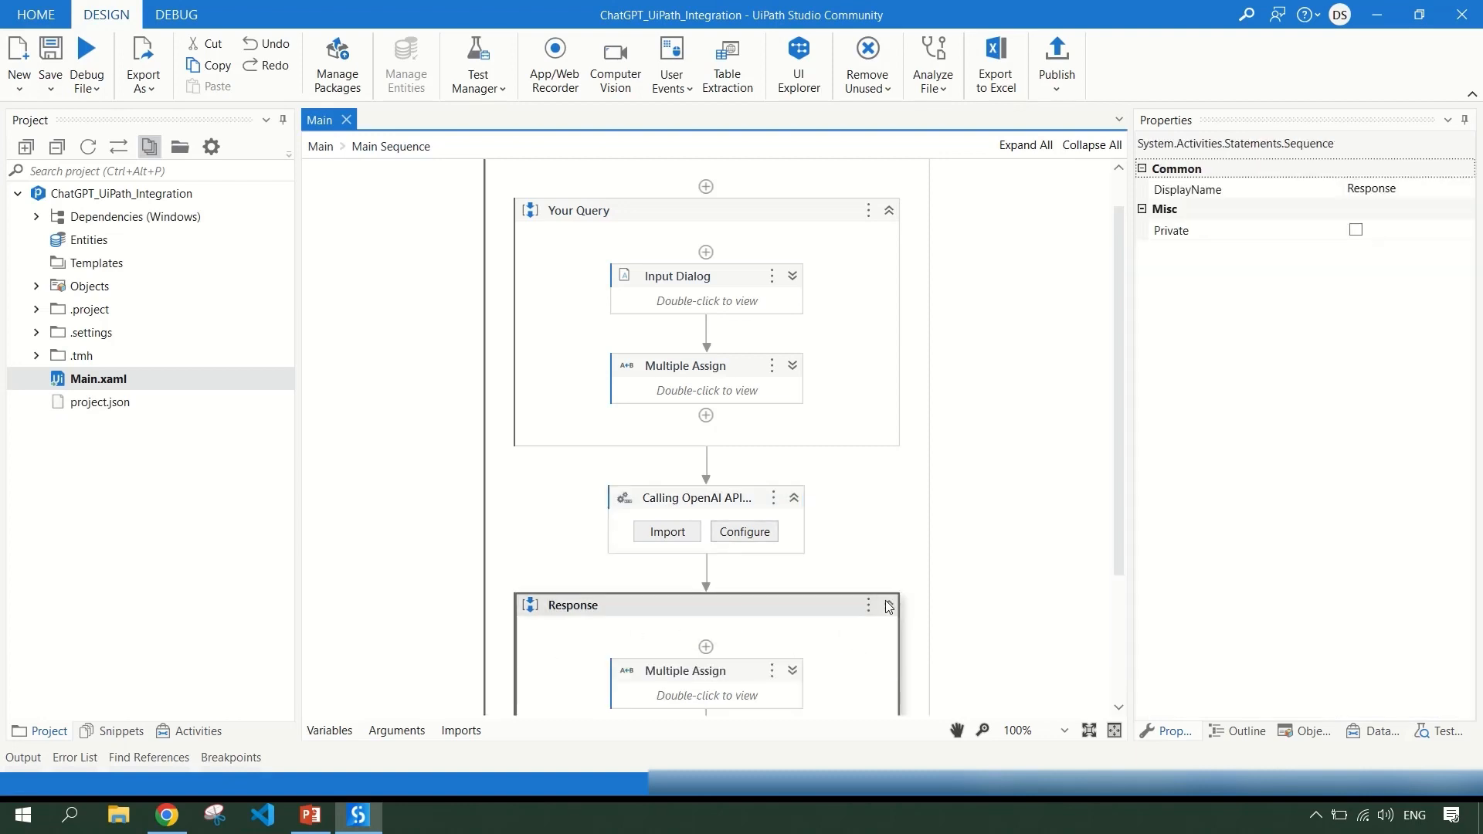
Scroll down to the Multiple Assign that parses the response JSON choices.
{"action": "scroll", "scroll_direction": "down", "scroll_amount": 3}
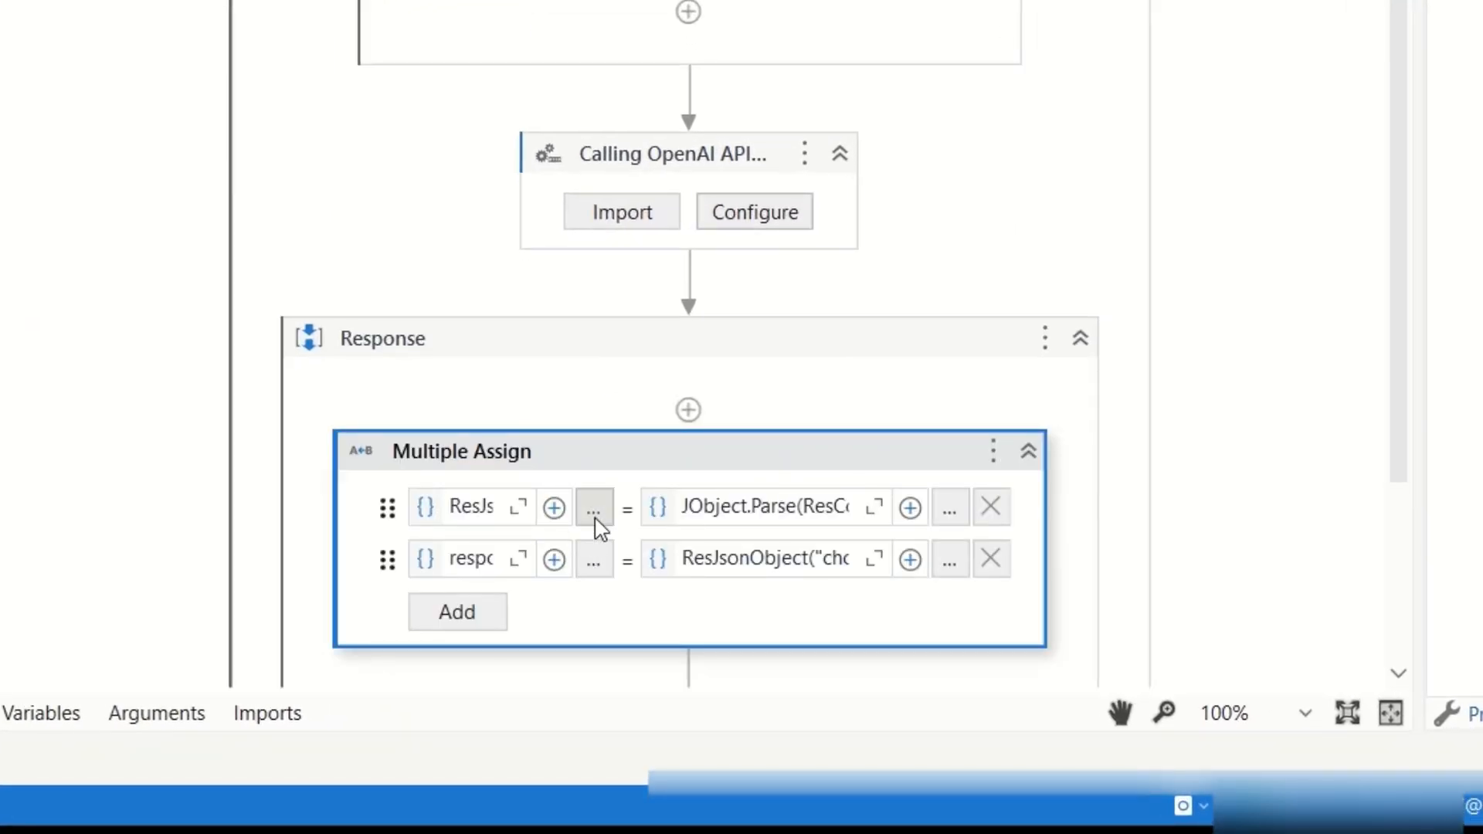
{"action": "left_click", "coordinate": [593, 506]}
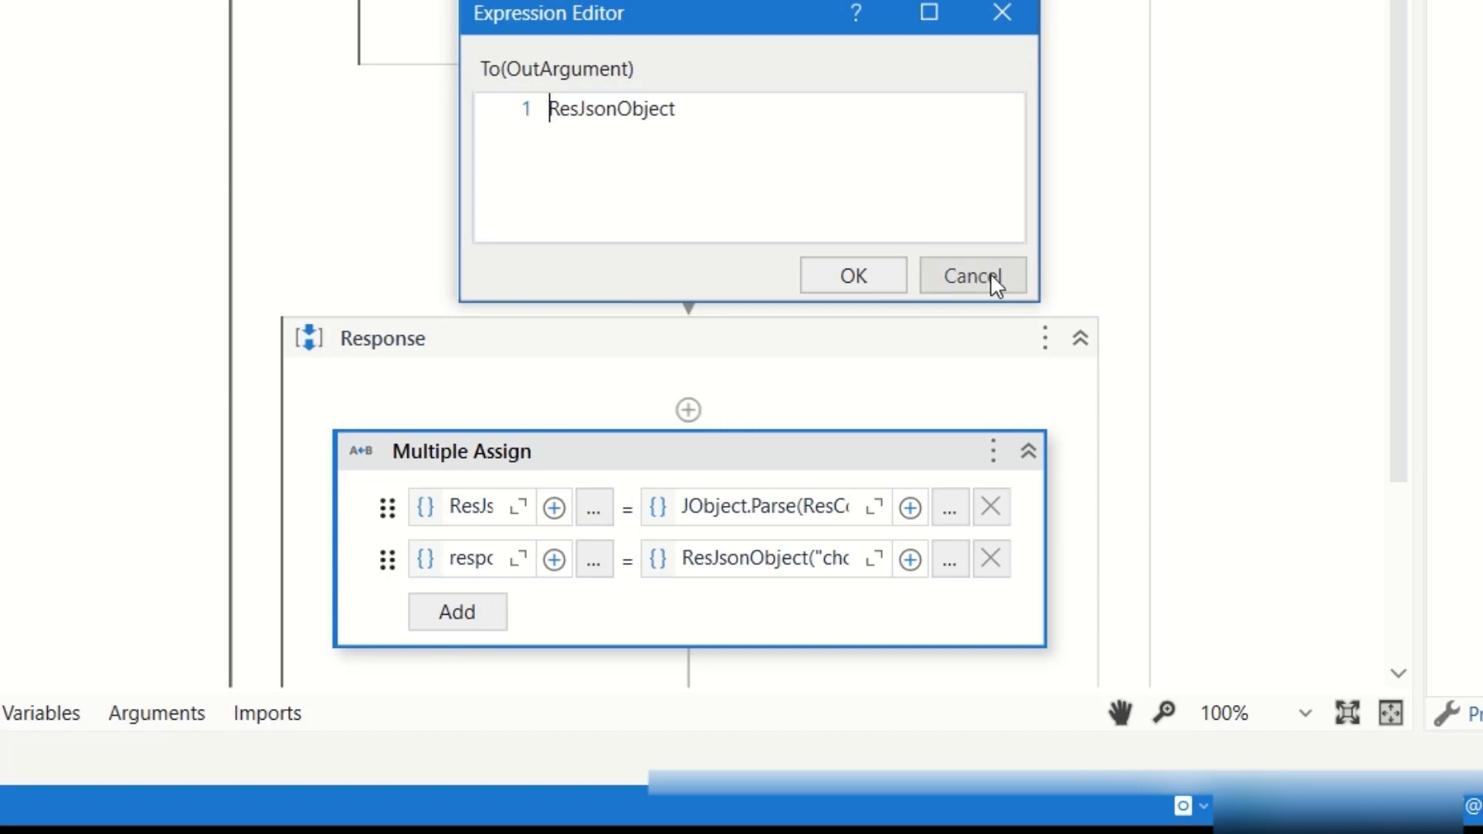
{"action": "left_click", "coordinate": [970, 275]}
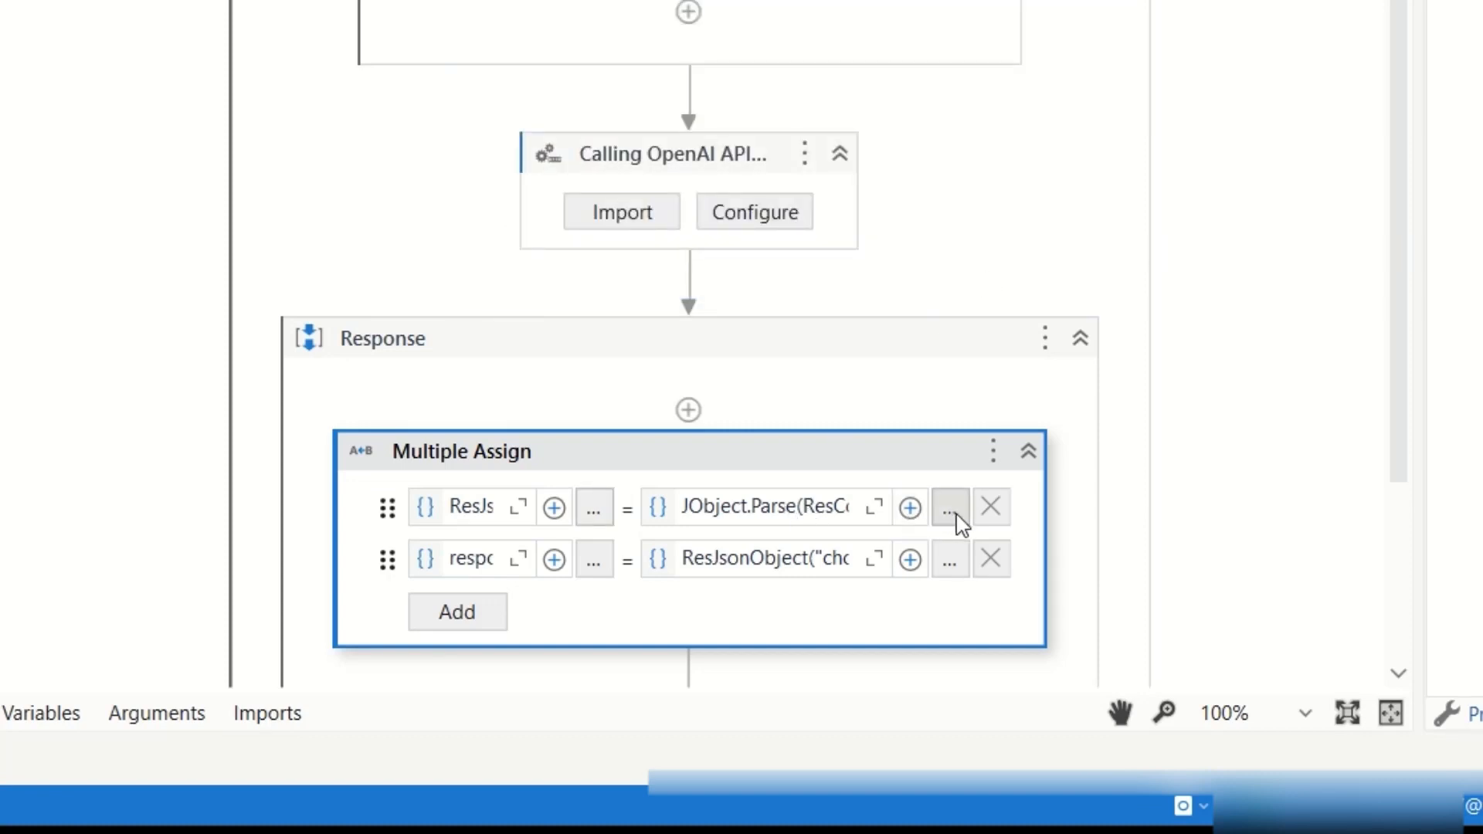
{"action": "left_click", "coordinate": [950, 506]}
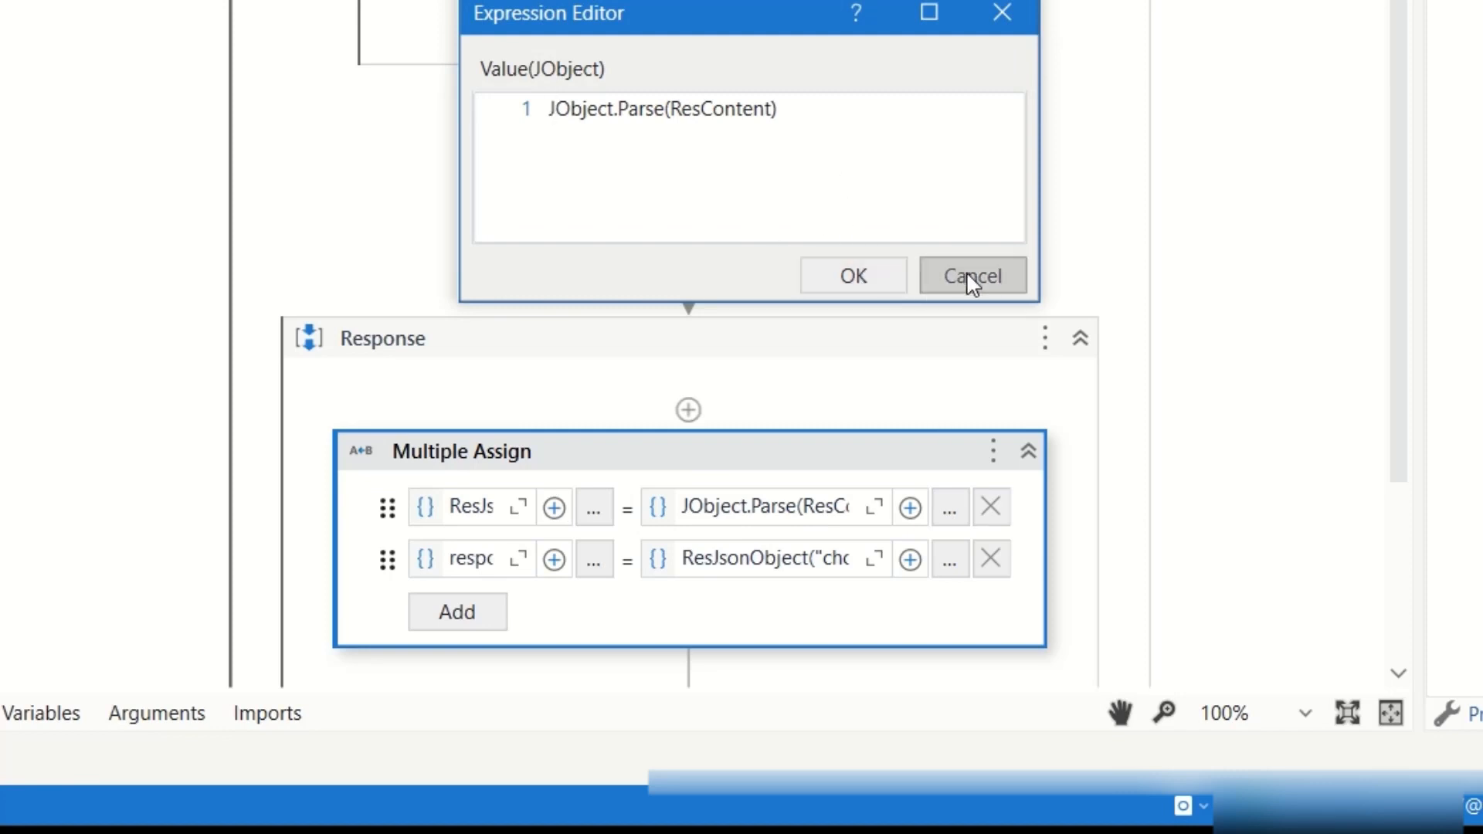
{"action": "left_click", "coordinate": [970, 275]}
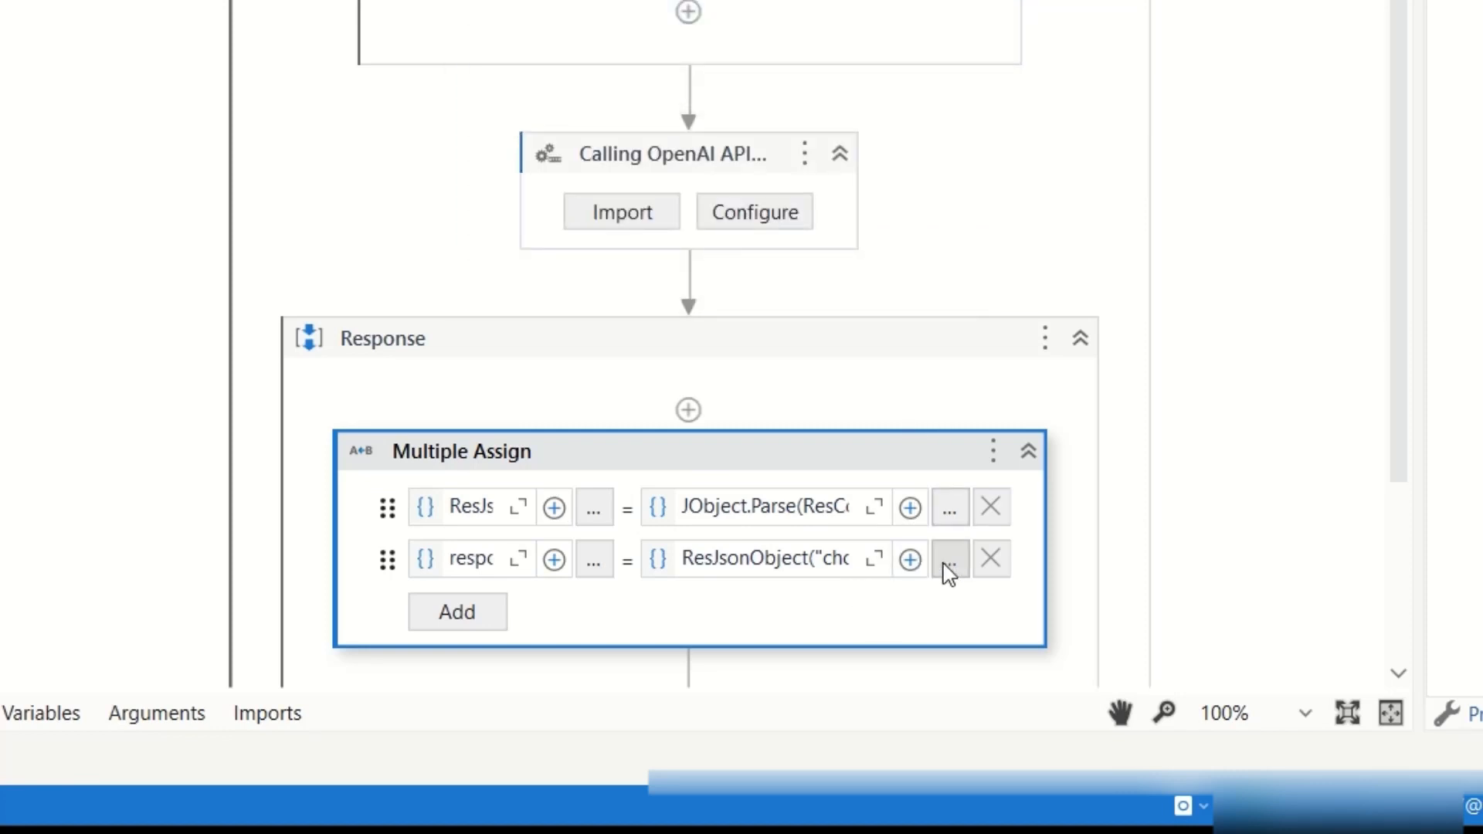
{"action": "left_click", "coordinate": [948, 560]}
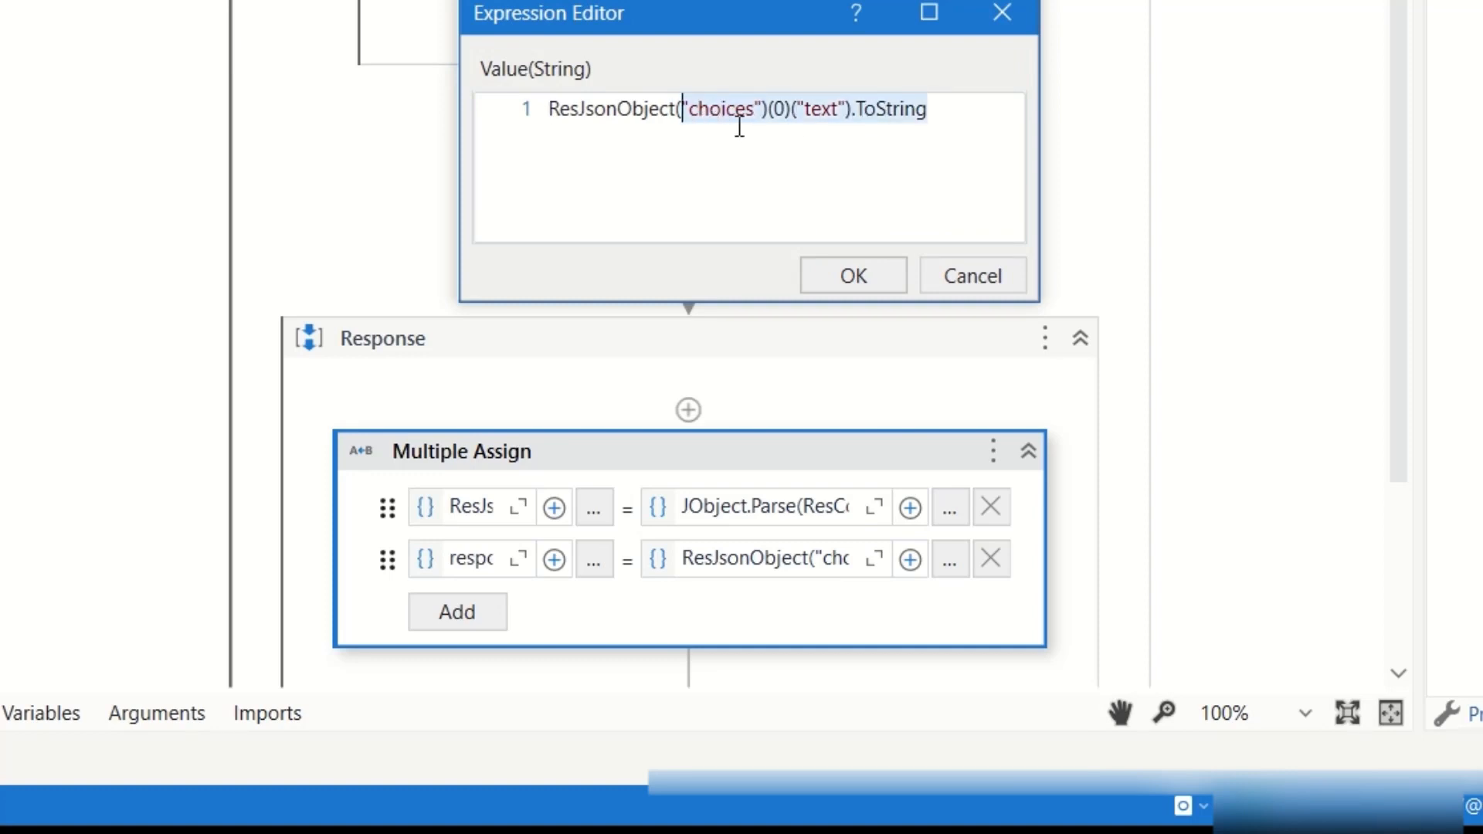
{"action": "mouse_move", "coordinate": [804, 124]}
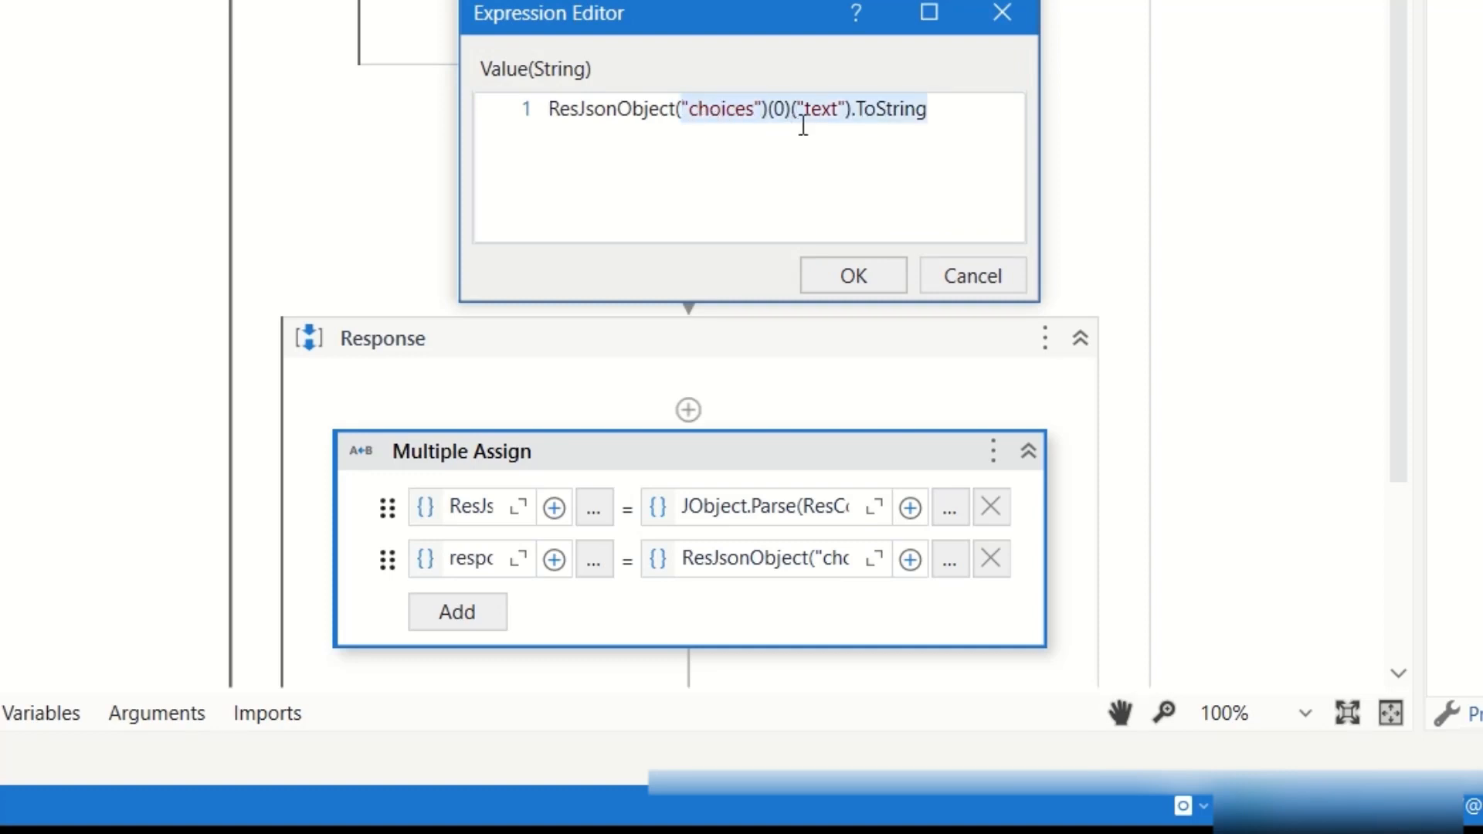
{"action": "mouse_move", "coordinate": [931, 157]}
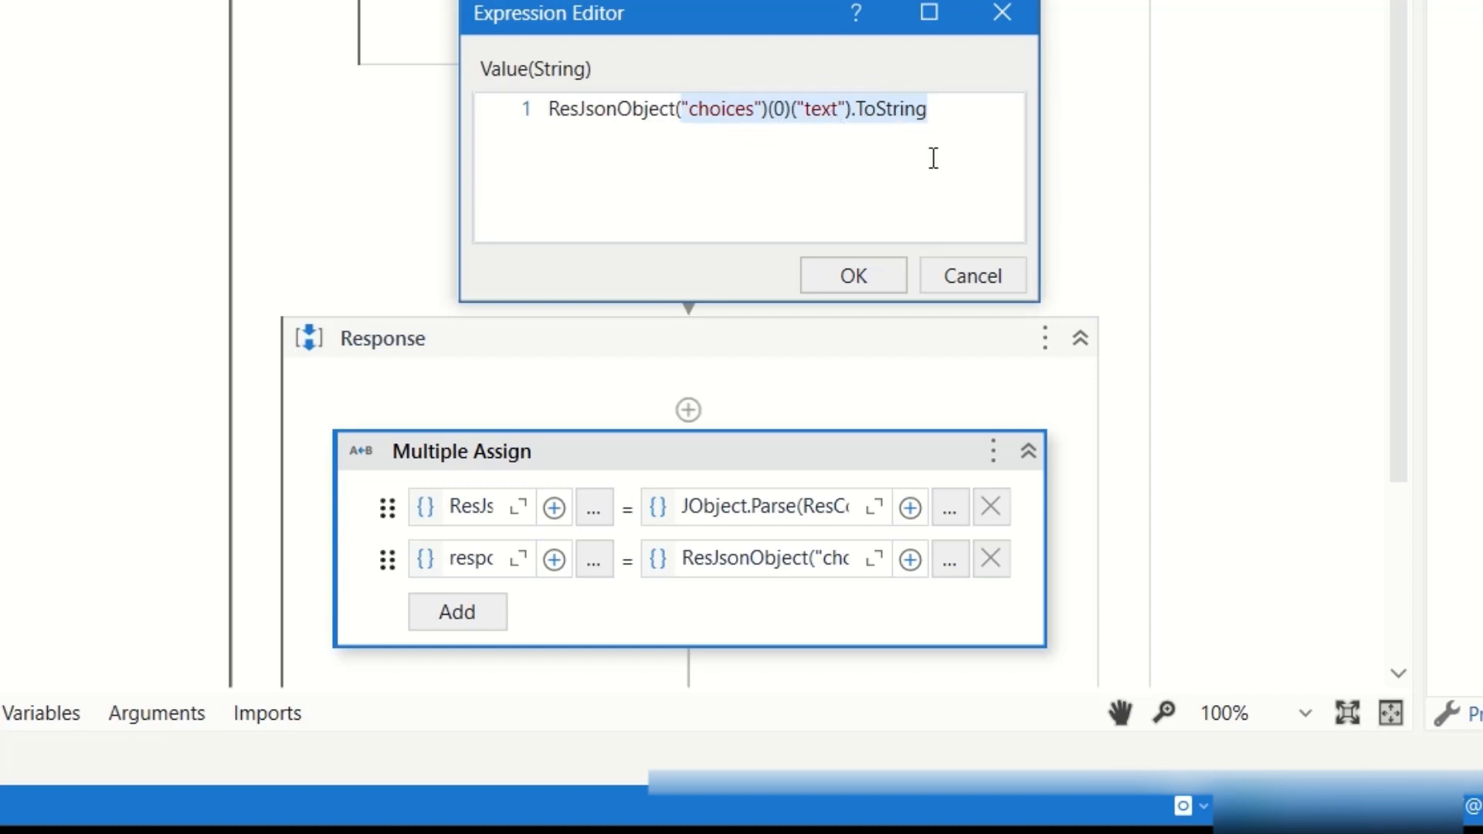
{"action": "mouse_move", "coordinate": [910, 253]}
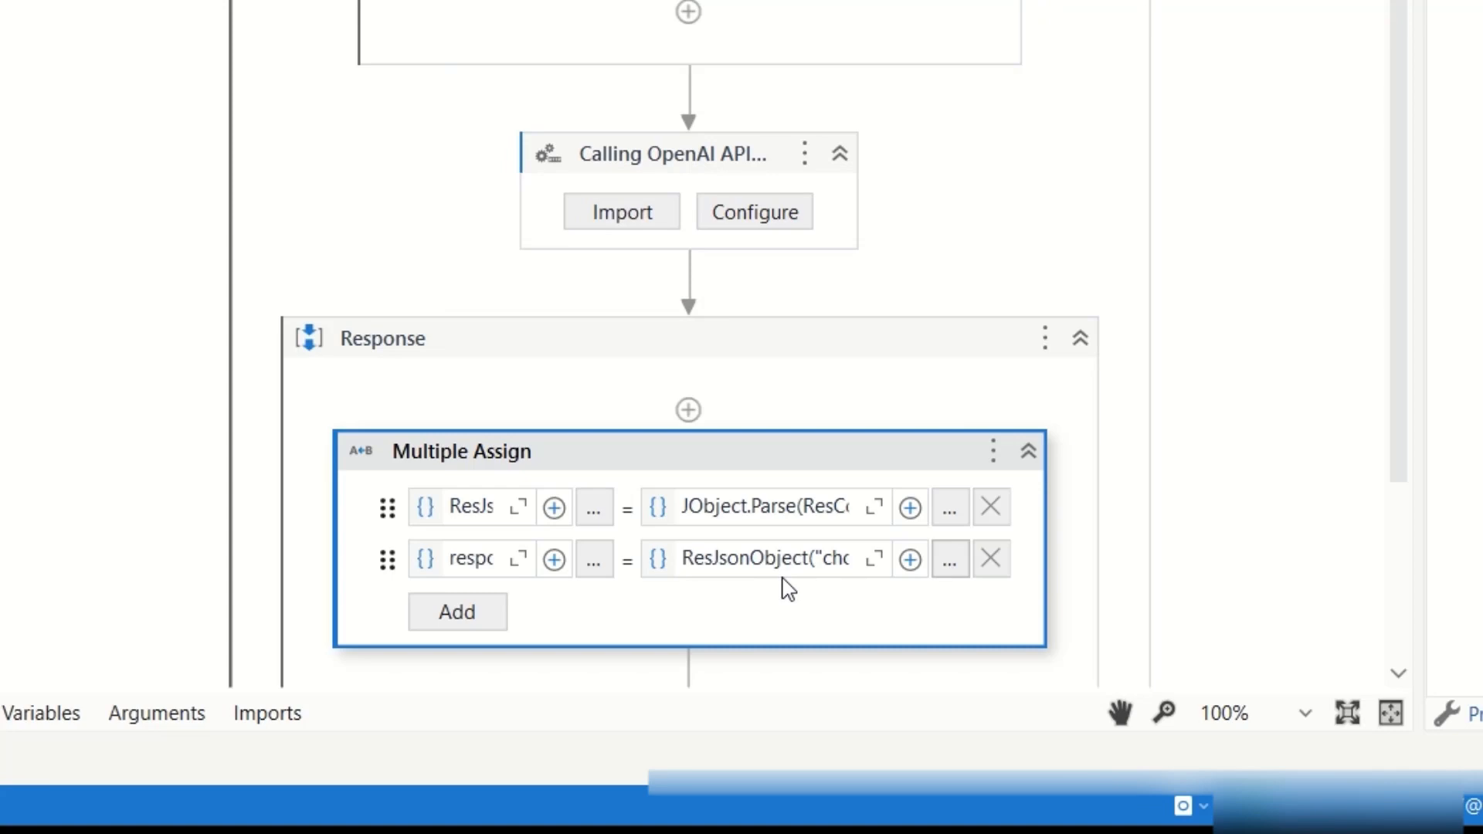
{"action": "mouse_move", "coordinate": [828, 601]}
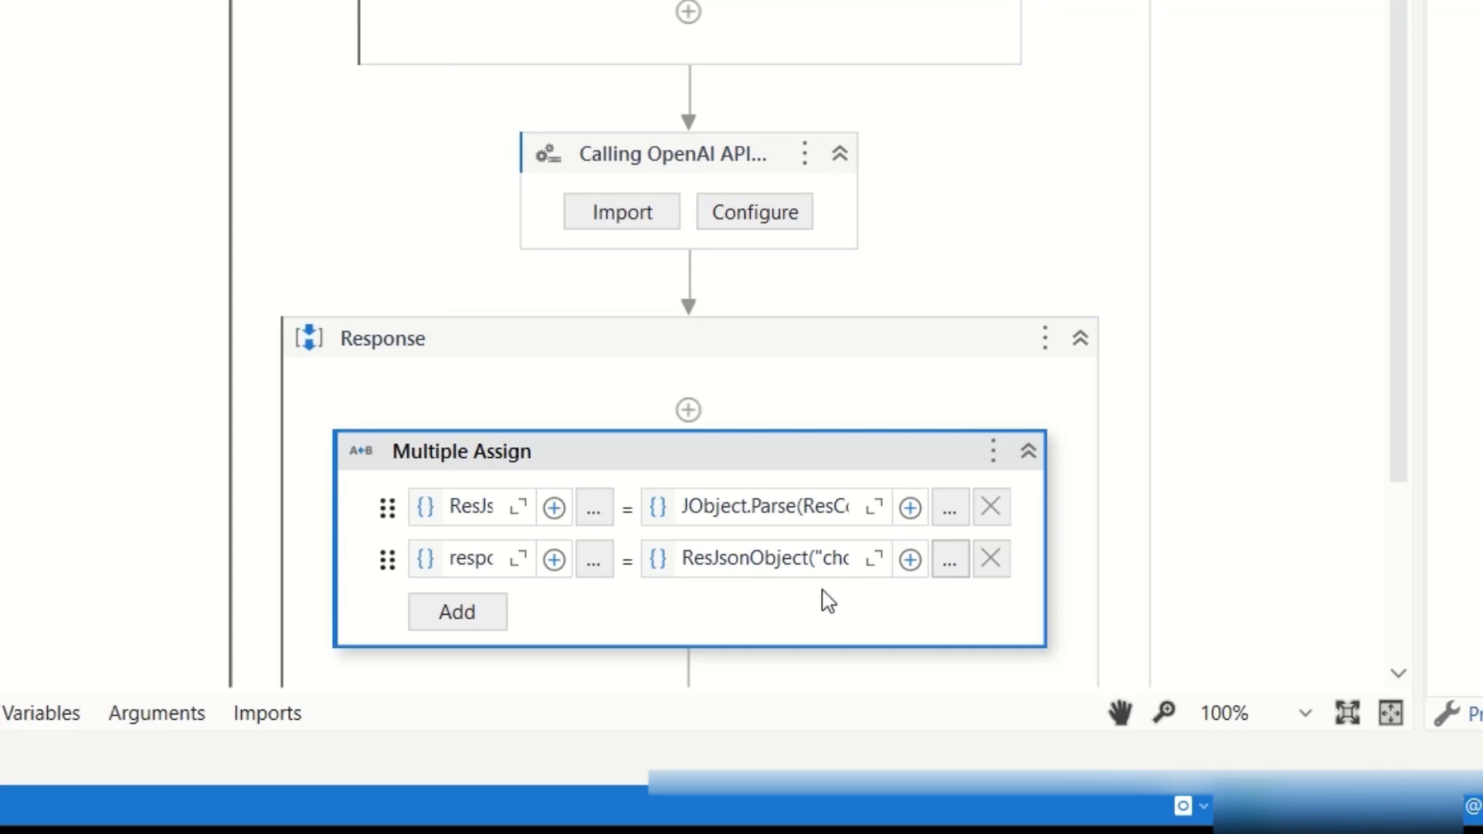
{"action": "mouse_move", "coordinate": [783, 570]}
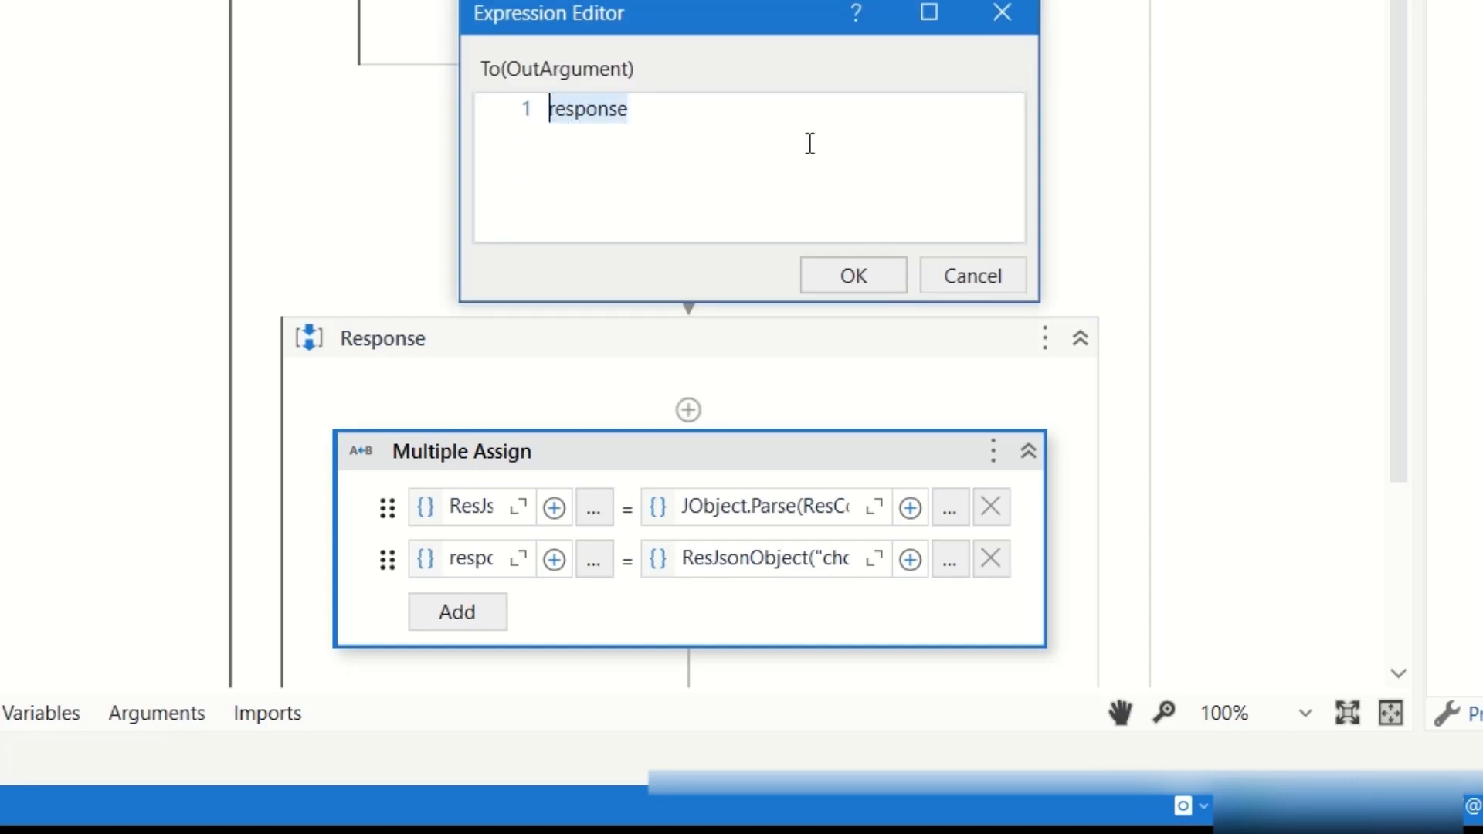
{"action": "left_click", "coordinate": [851, 275]}
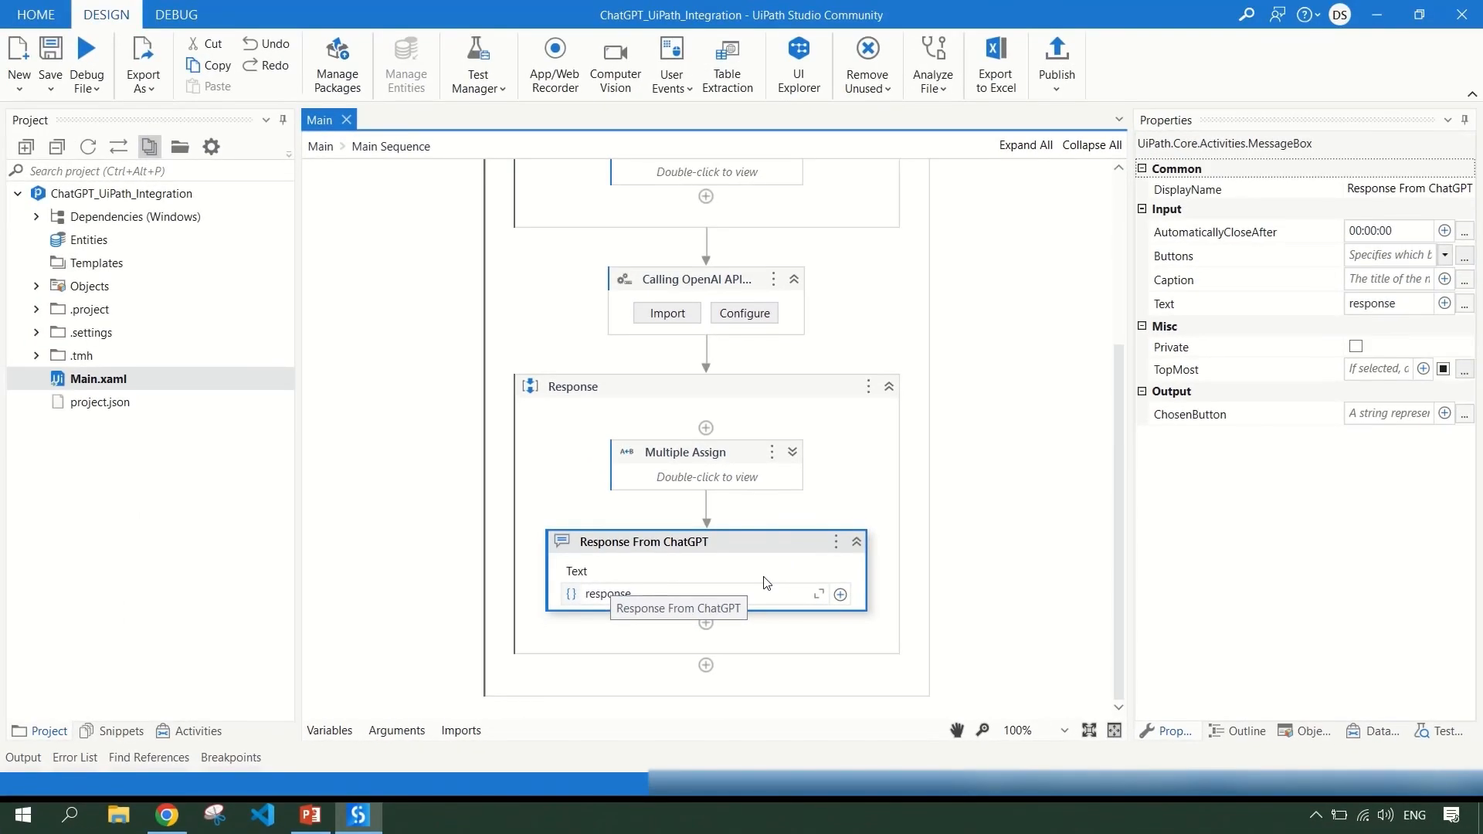
{"action": "mouse_move", "coordinate": [241, 188]}
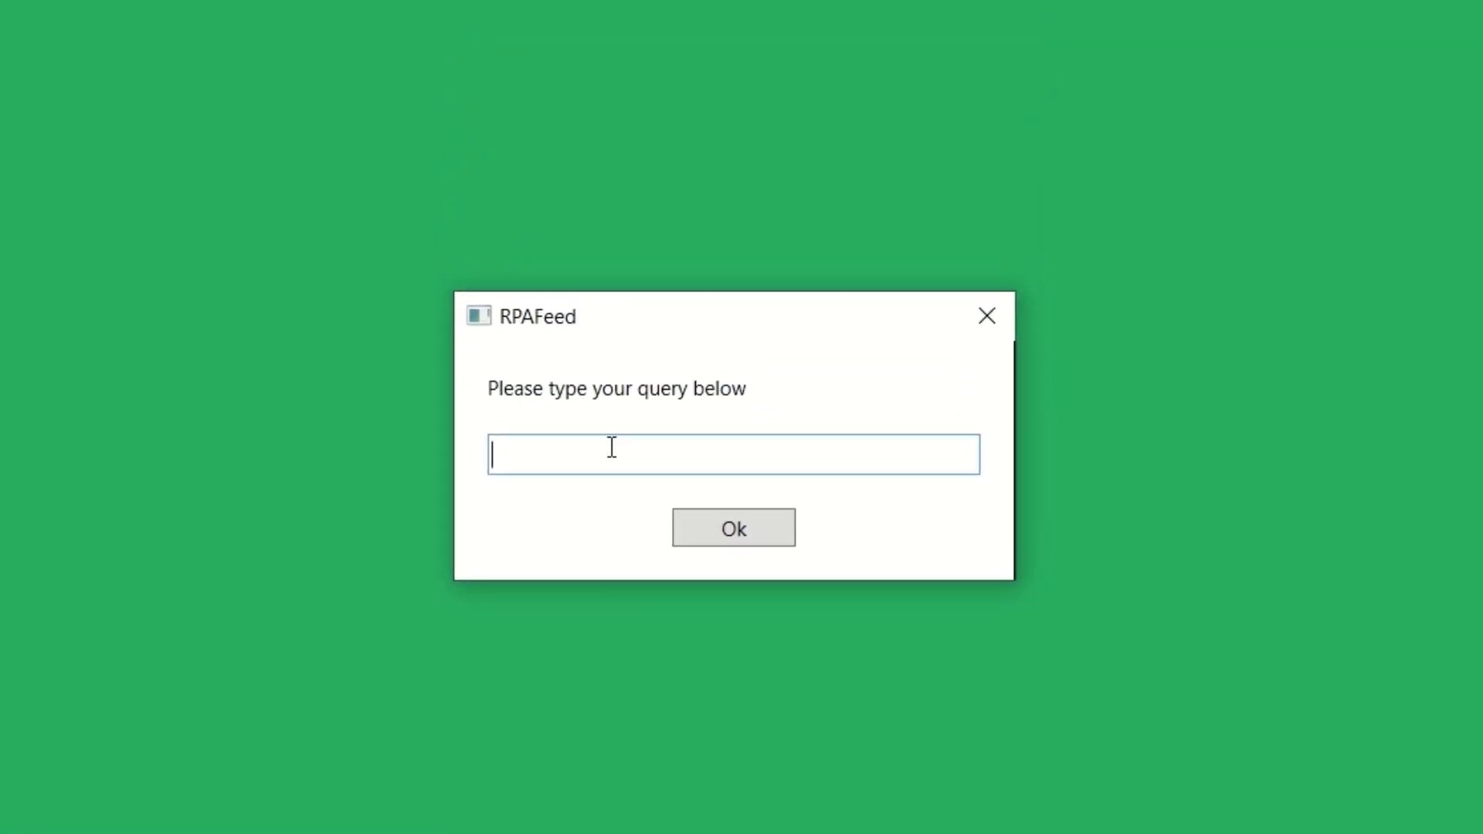
Submit 'write a program in python to swap 2 num' and dismiss ChatGPT's swap-code reply.
{"action": "type", "text": "w"}
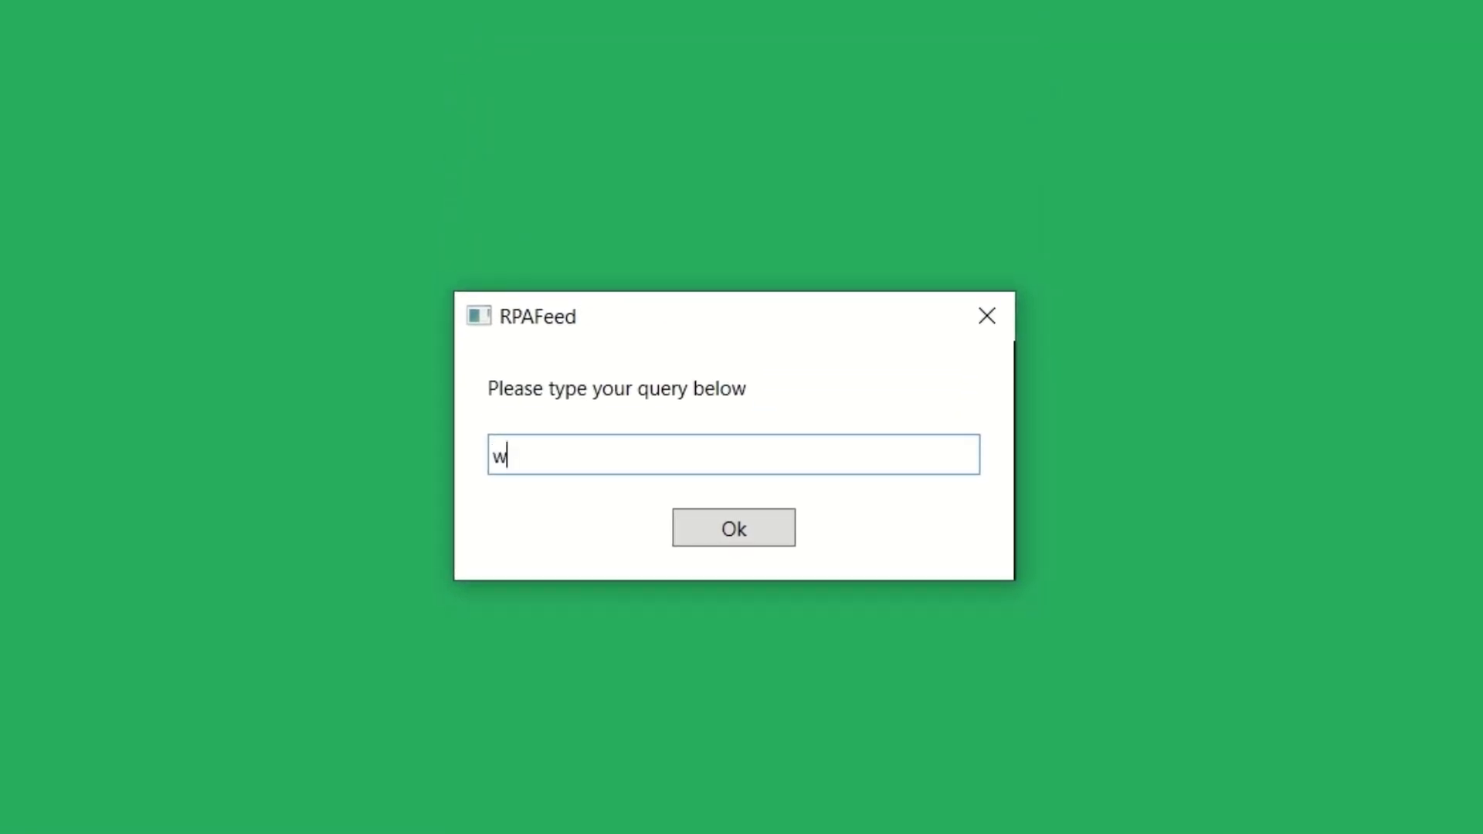
{"action": "type", "text": "rite a"}
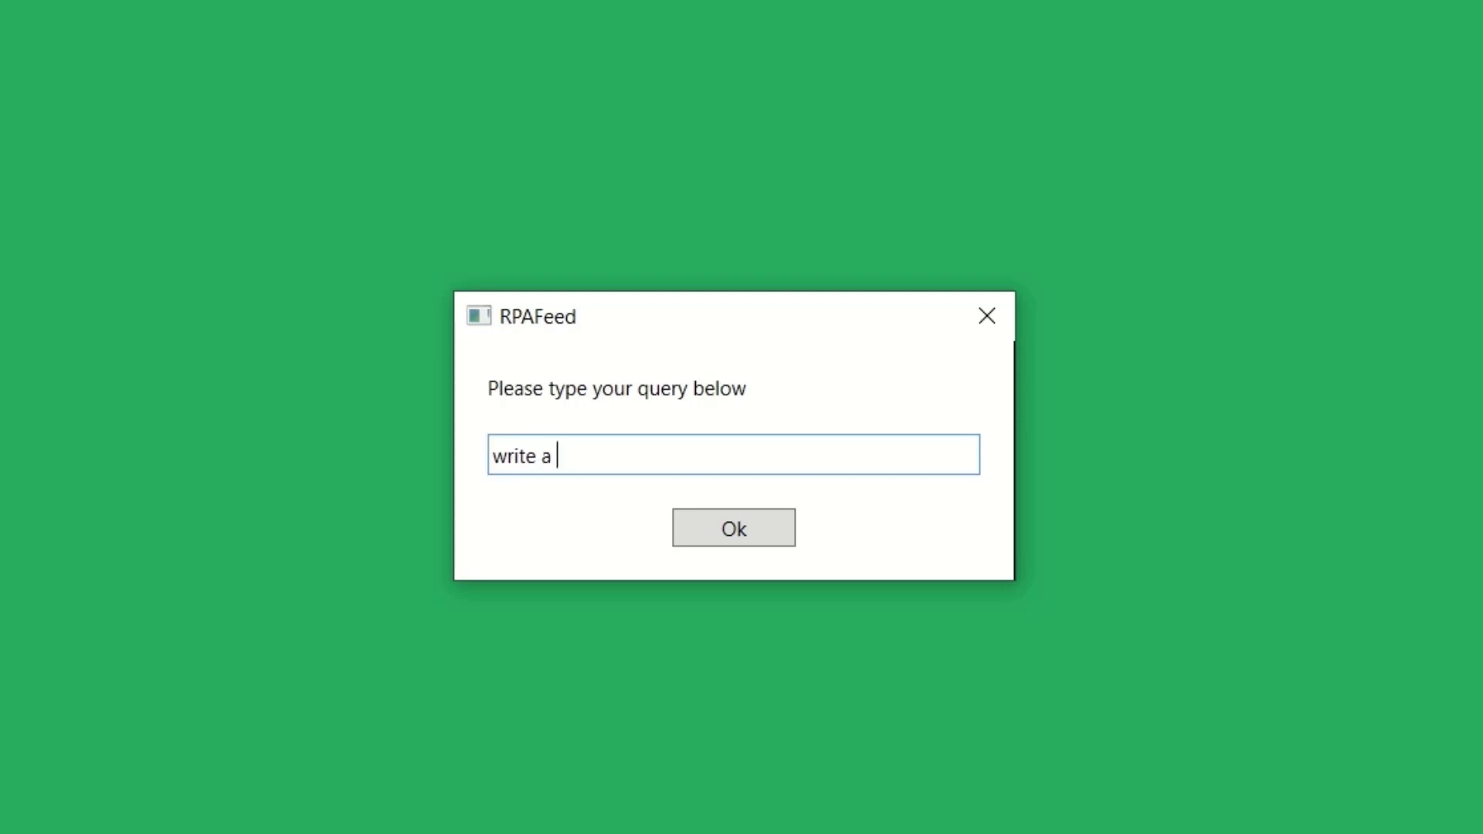
{"action": "type", "text": "program in"}
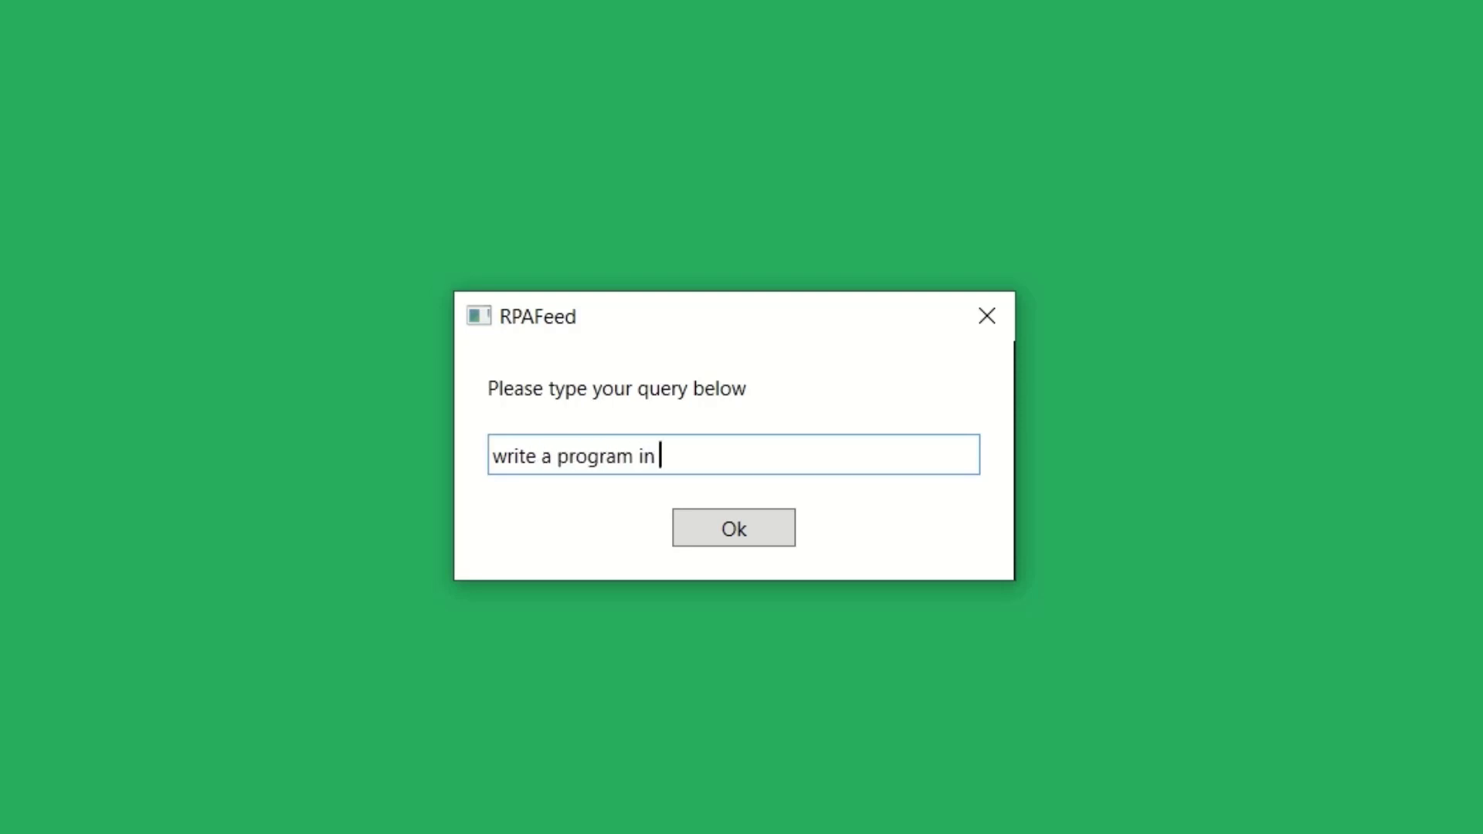
{"action": "type", "text": "python to"}
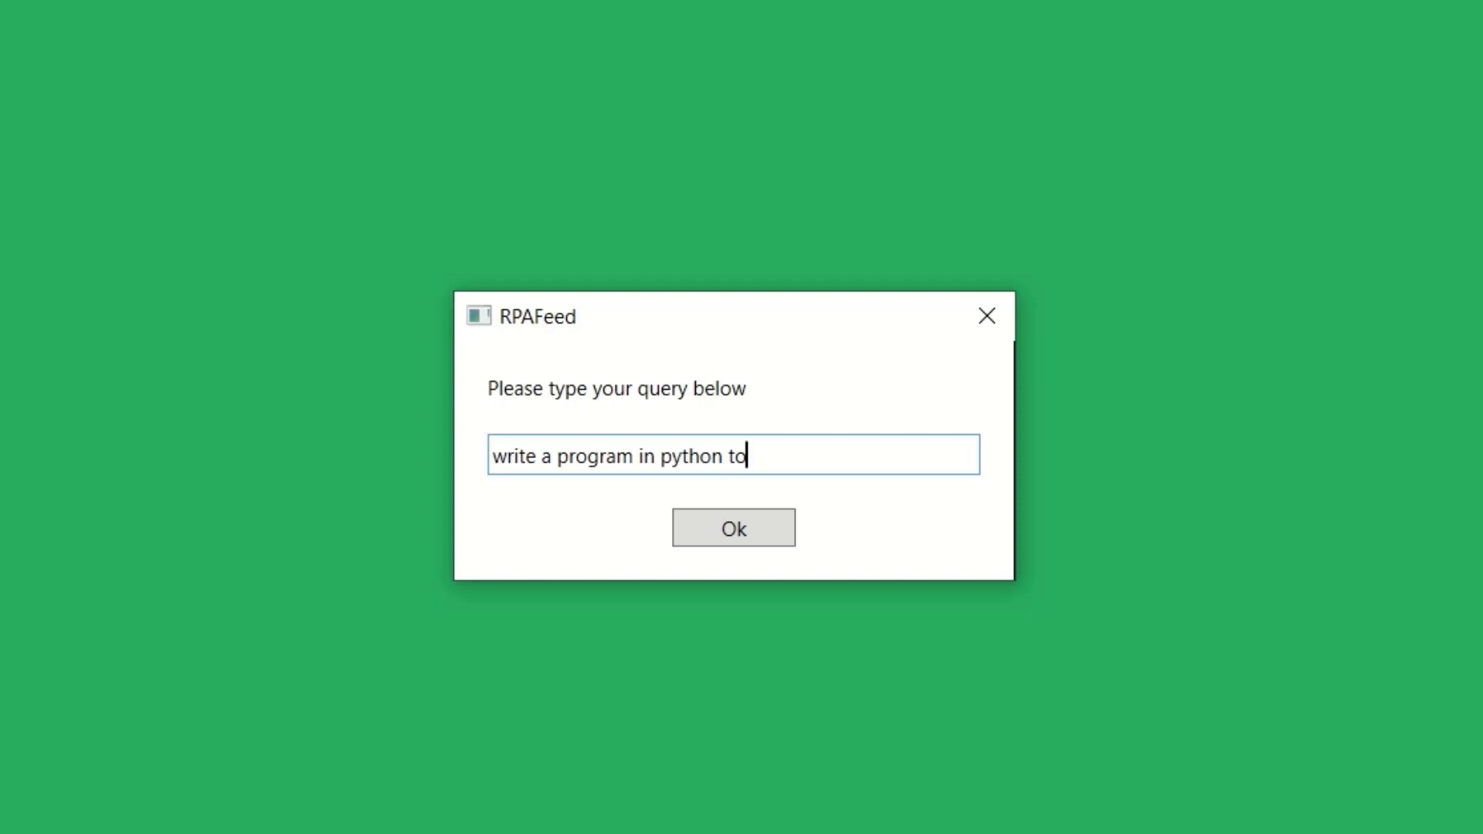
{"action": "type", "text": "swa"}
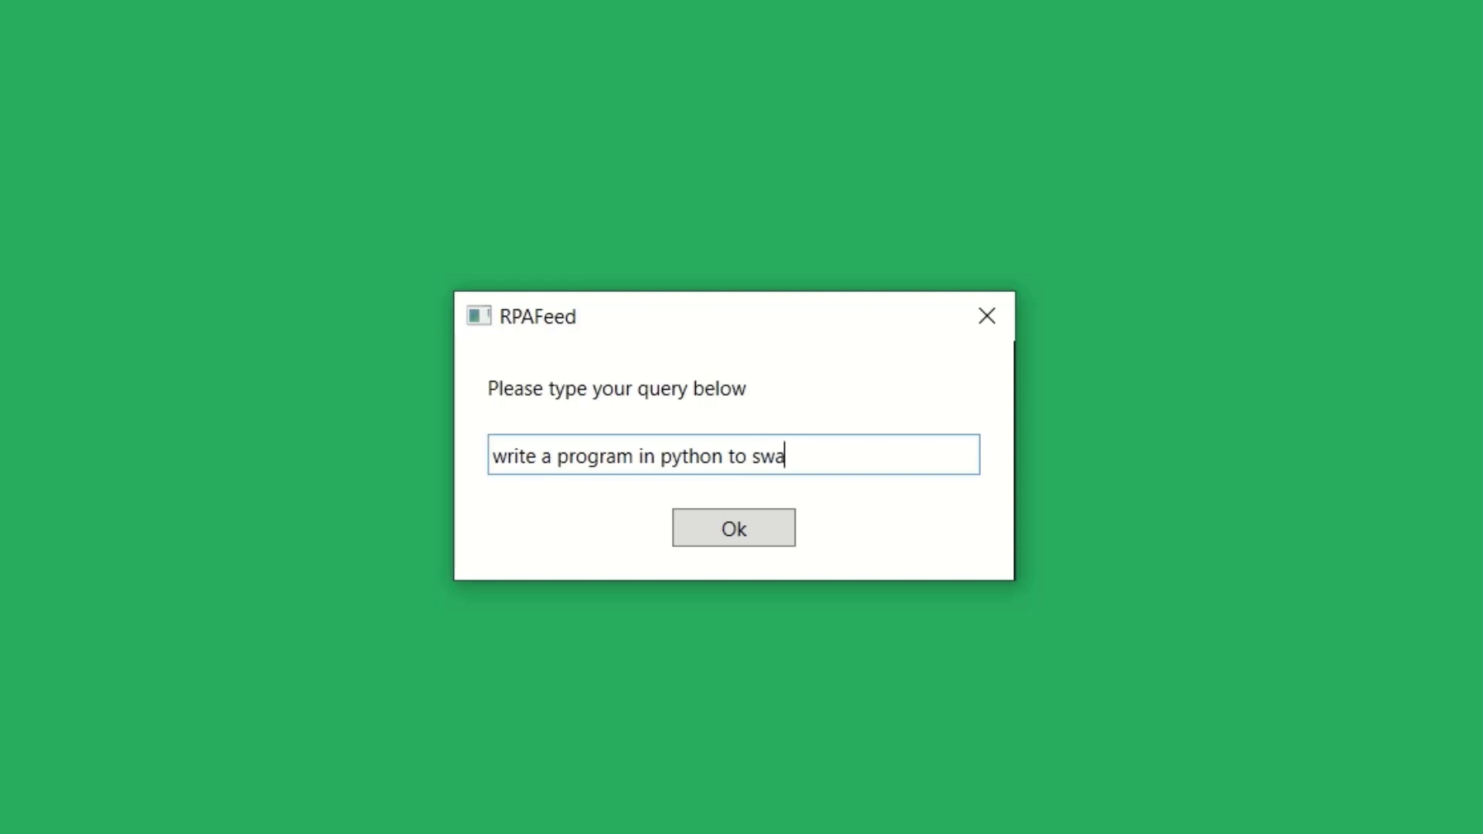
{"action": "type", "text": "p 2 num"}
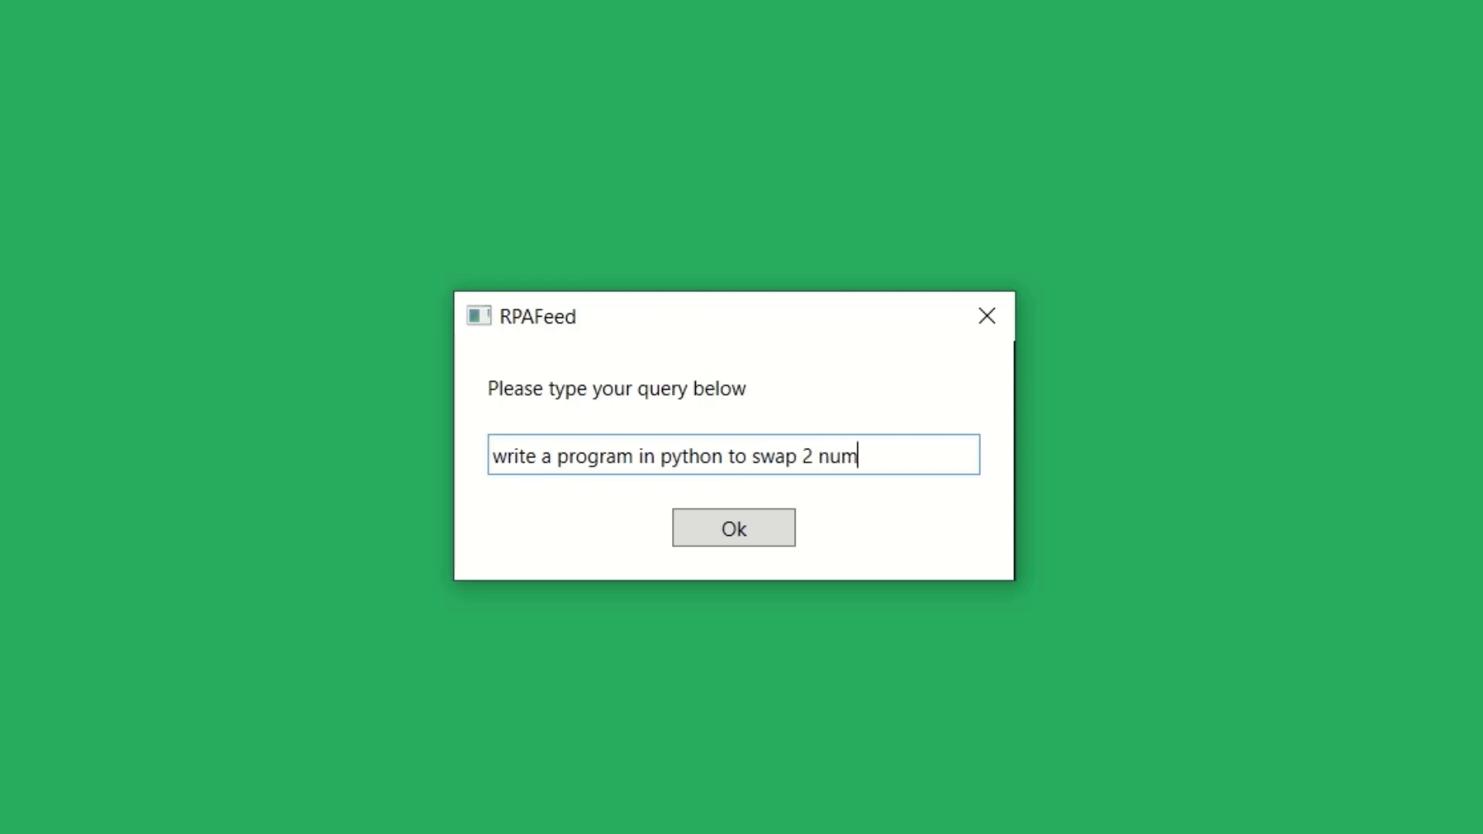
{"action": "left_click", "coordinate": [732, 527]}
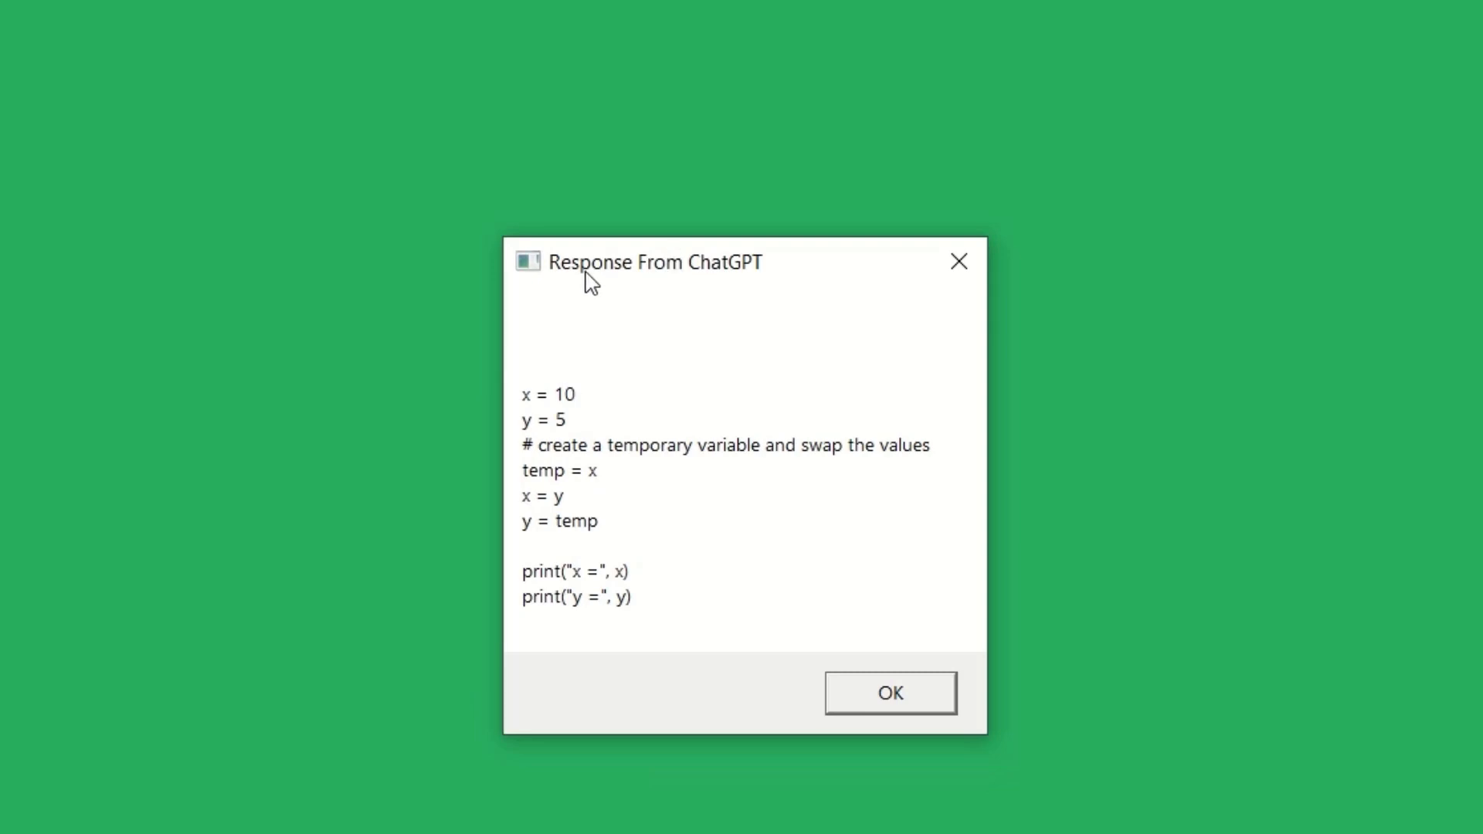
{"action": "mouse_move", "coordinate": [558, 402]}
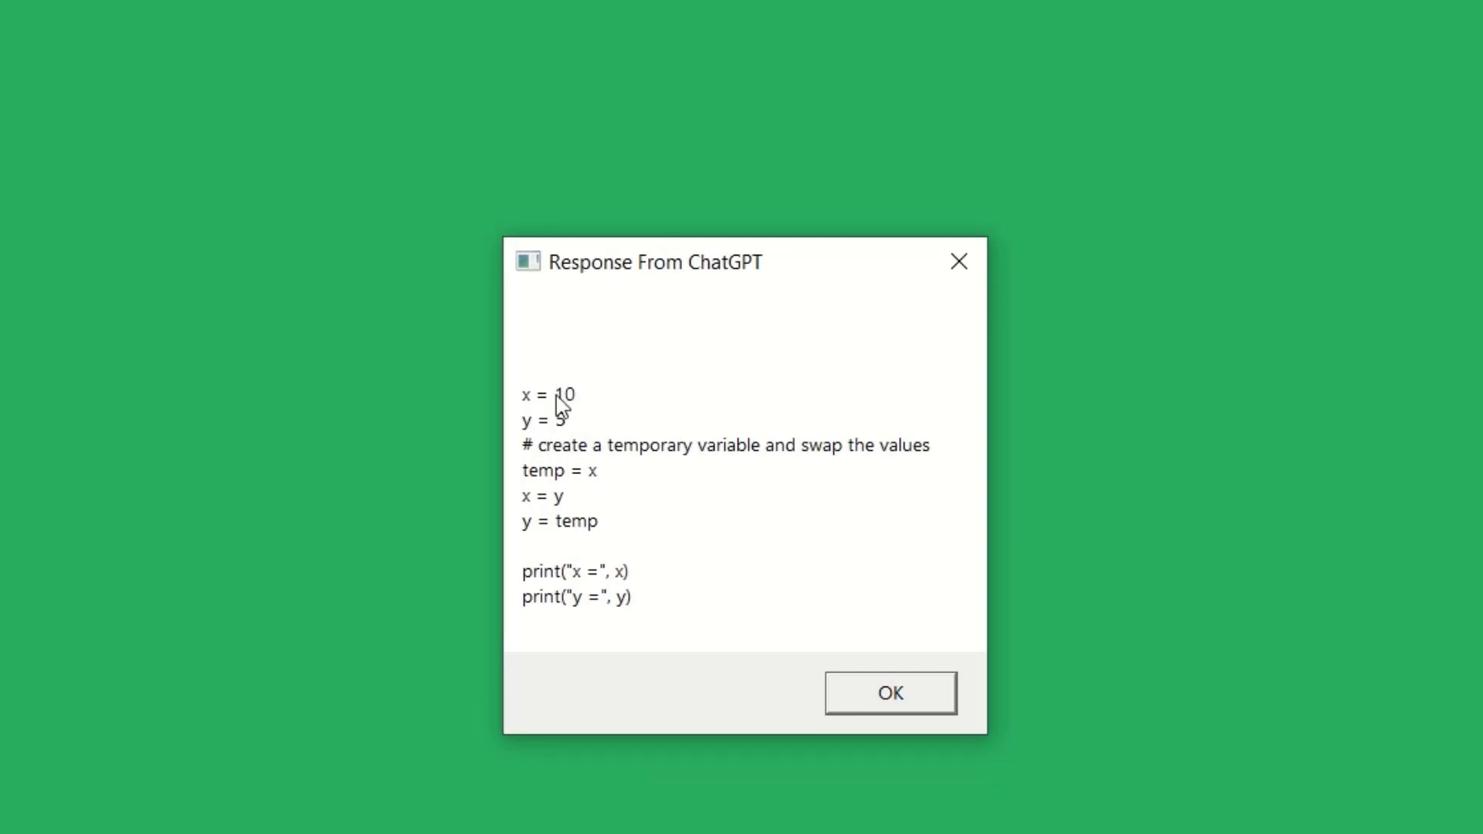
{"action": "mouse_move", "coordinate": [655, 615]}
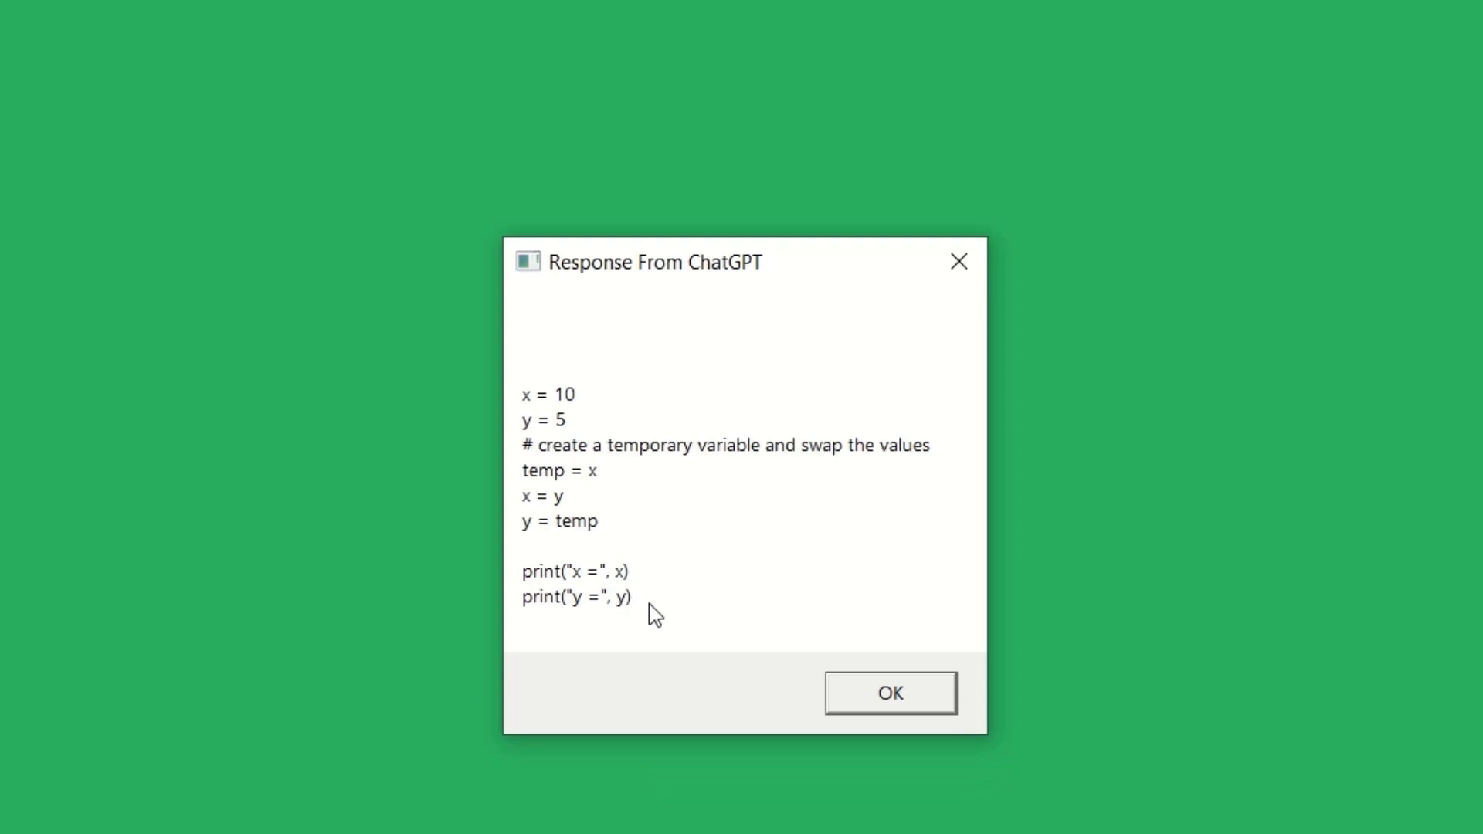
{"action": "mouse_move", "coordinate": [593, 457]}
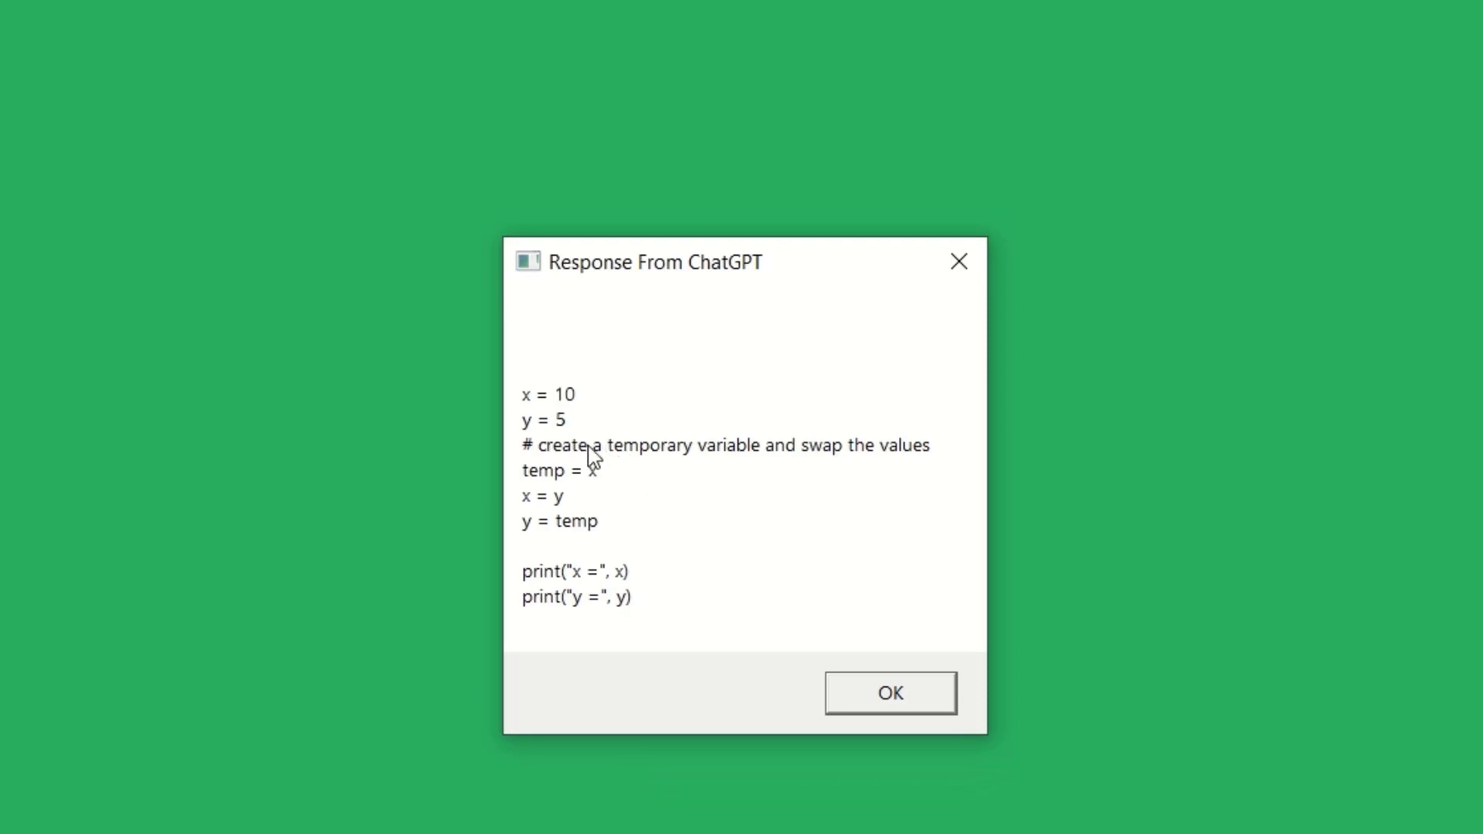
{"action": "mouse_move", "coordinate": [598, 467]}
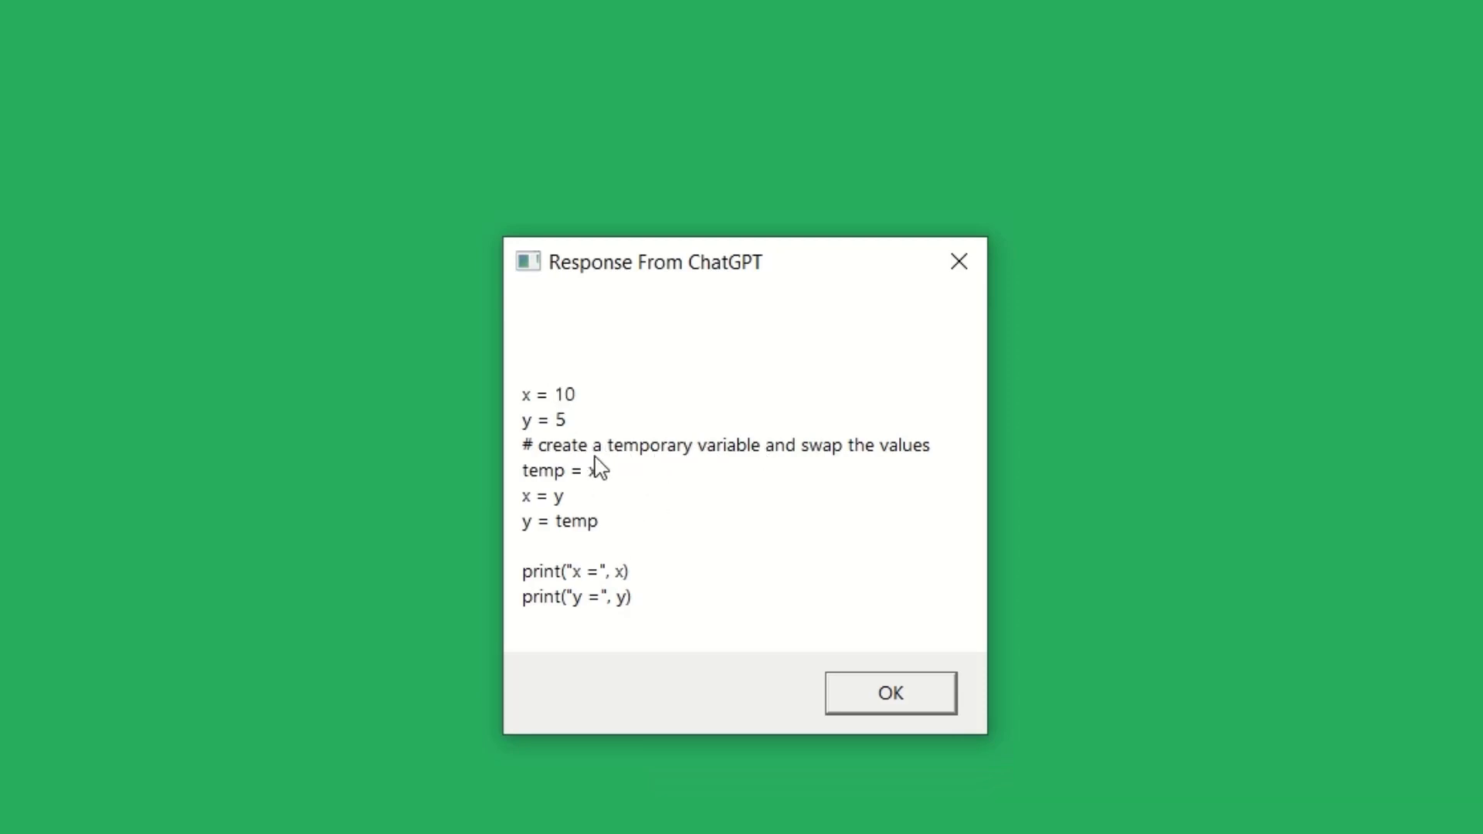
{"action": "mouse_move", "coordinate": [639, 629]}
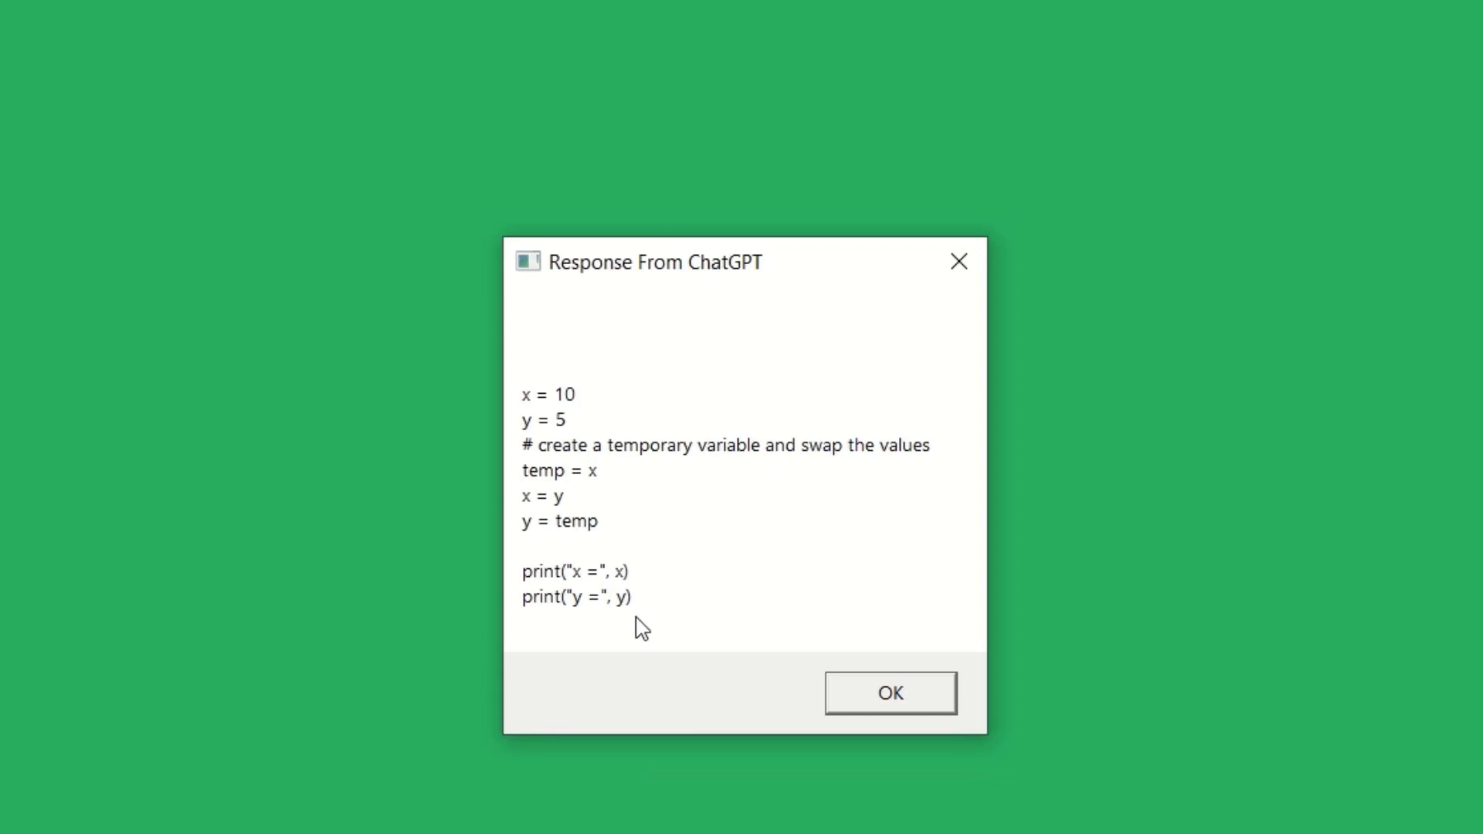
{"action": "mouse_move", "coordinate": [891, 715]}
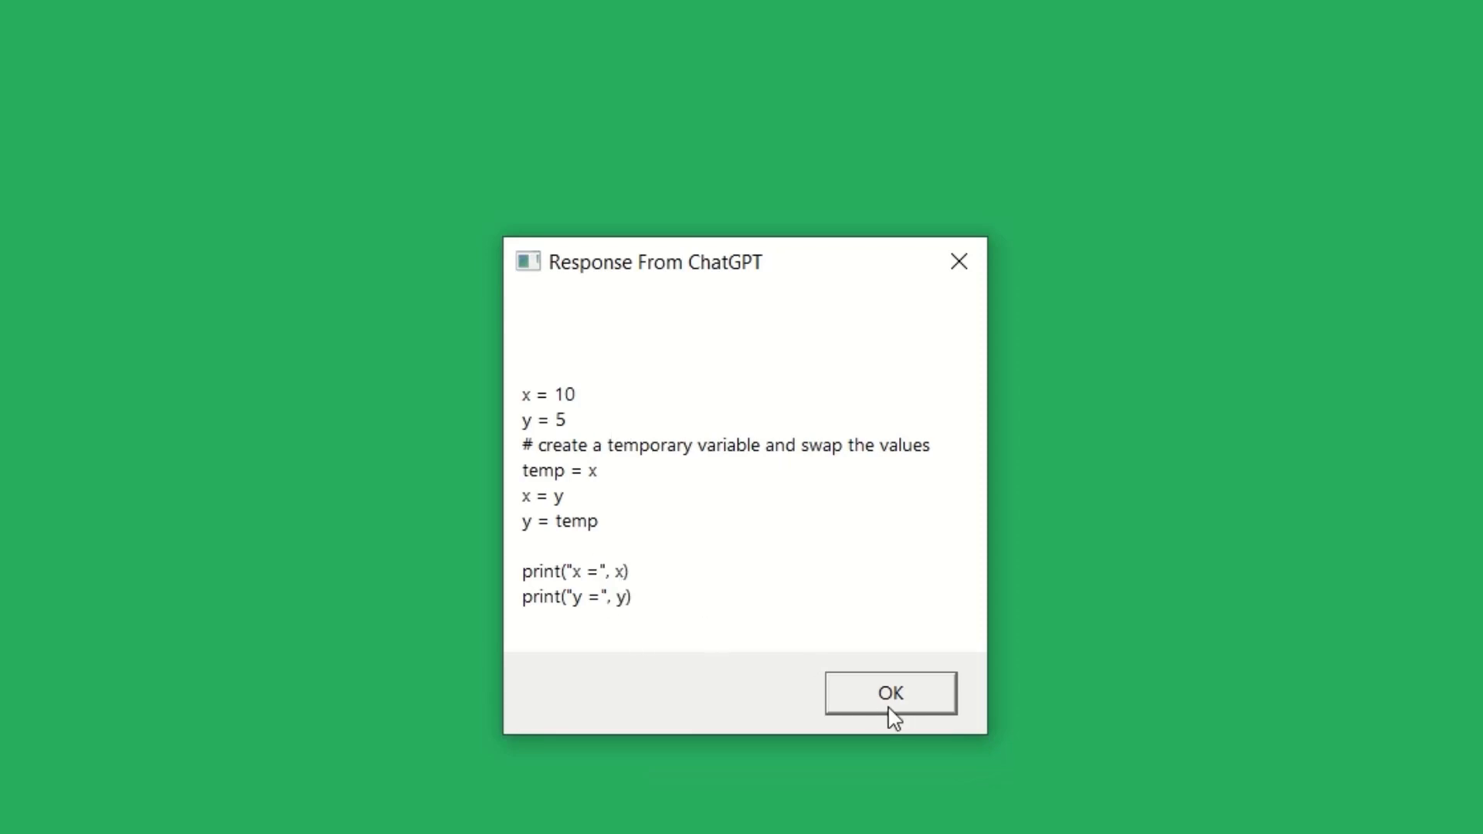
{"action": "left_click", "coordinate": [889, 692]}
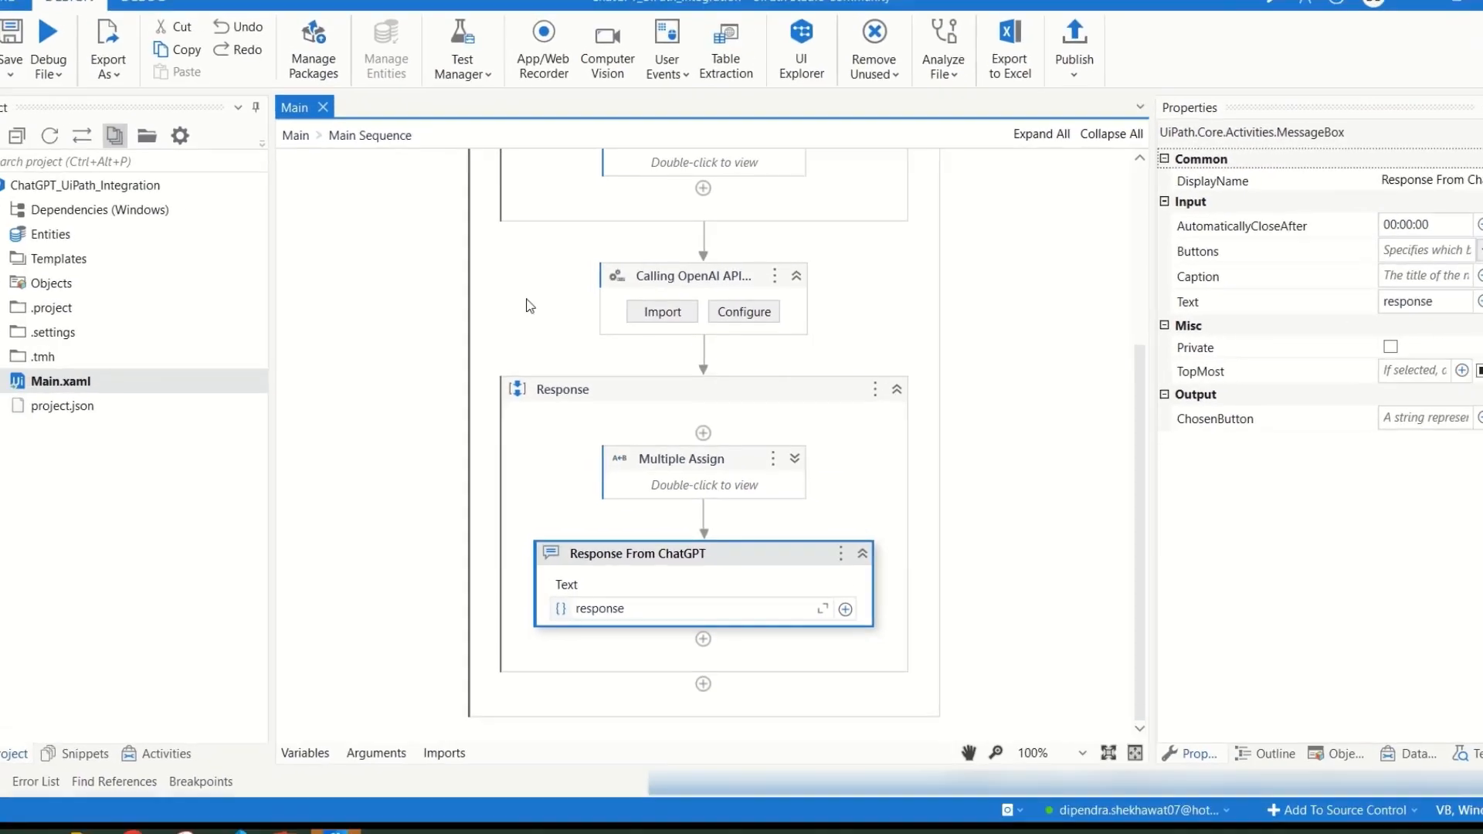
Run the file again with 'how to learn rpa uipath' and dismiss ChatGPT's five-step reply.
{"action": "left_click", "coordinate": [86, 63]}
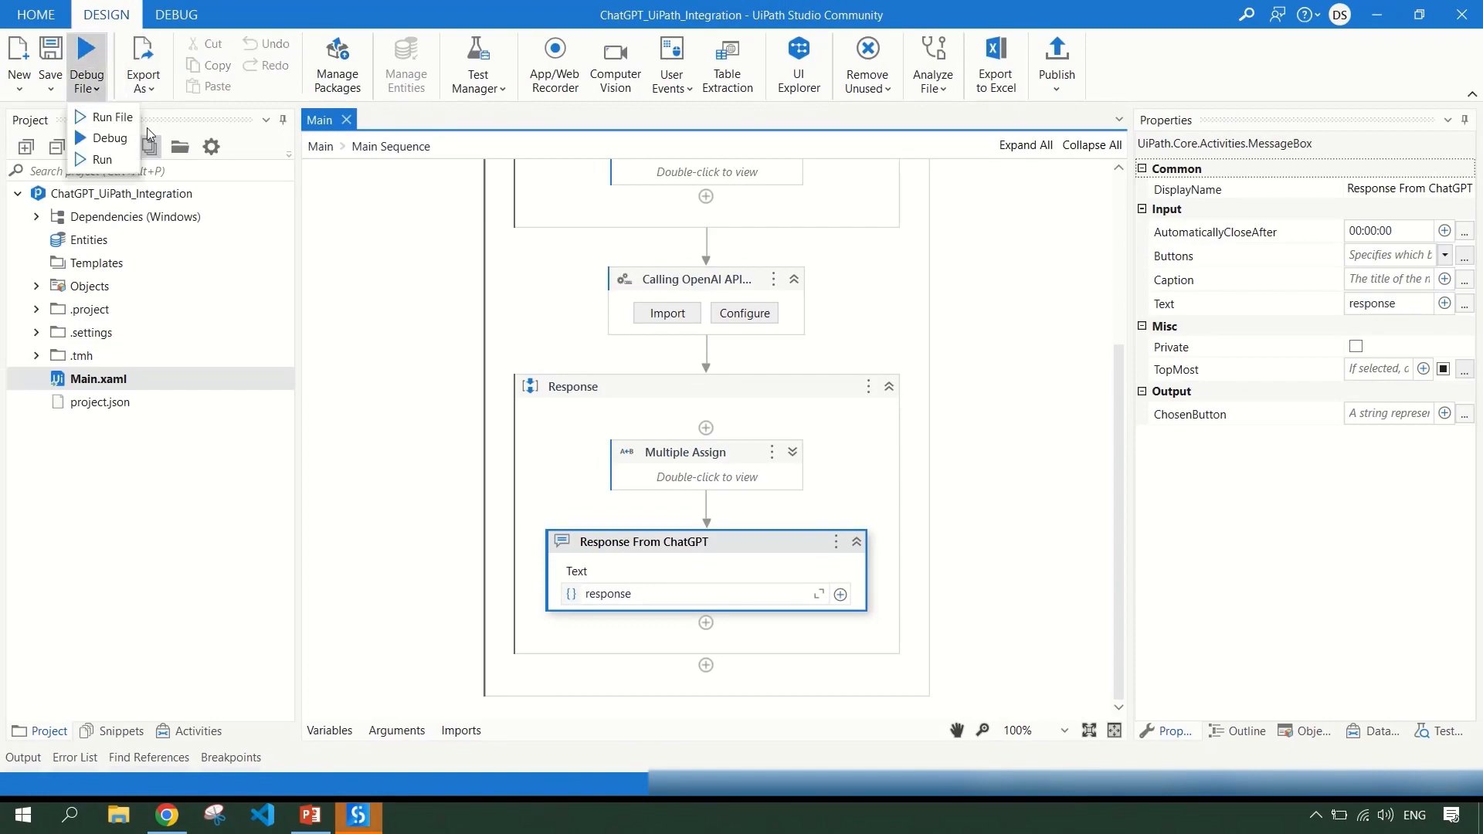
{"action": "left_click", "coordinate": [110, 116]}
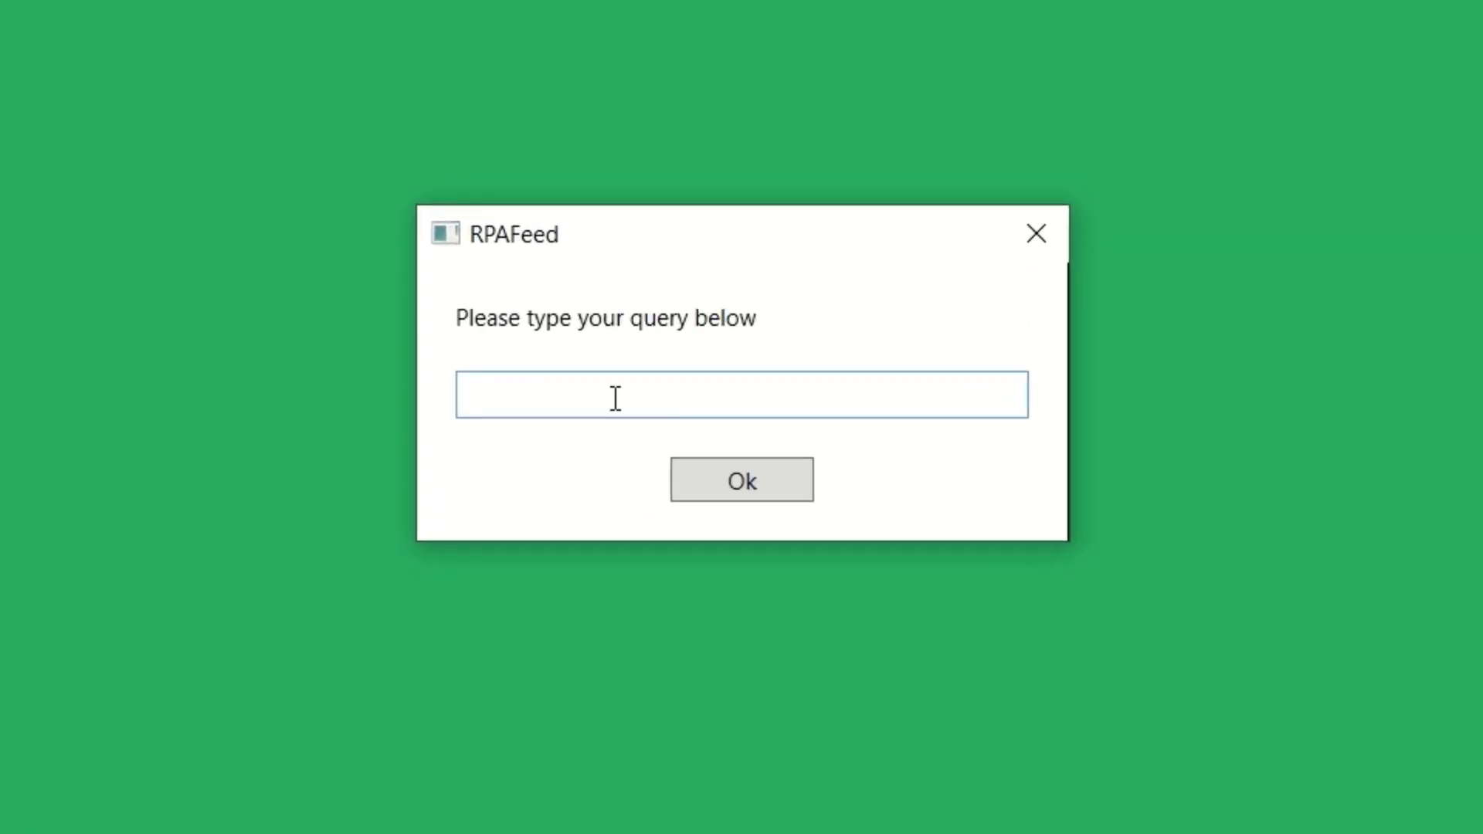
{"action": "type", "text": "how to lea"}
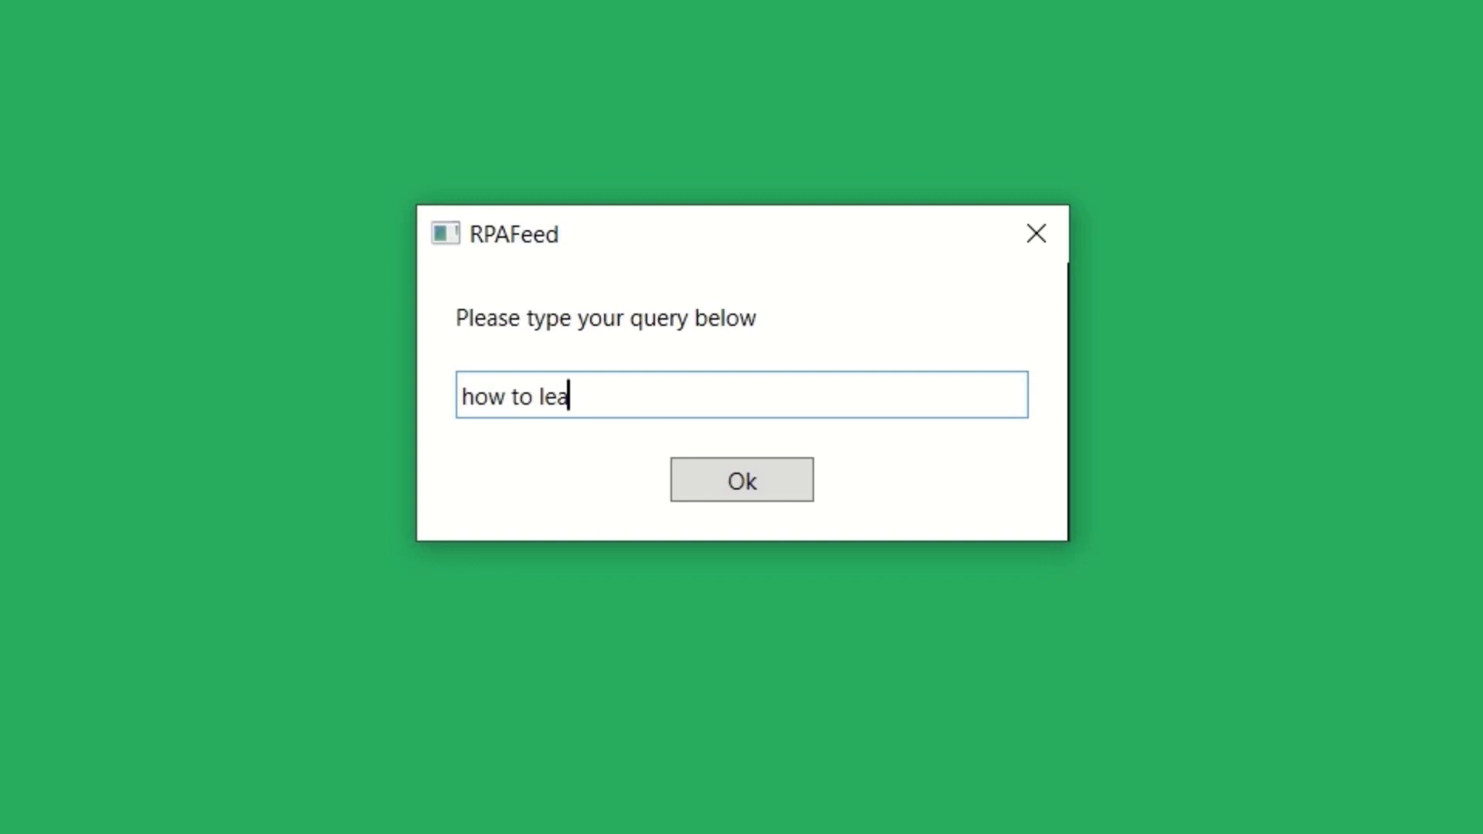
{"action": "type", "text": "rn r"}
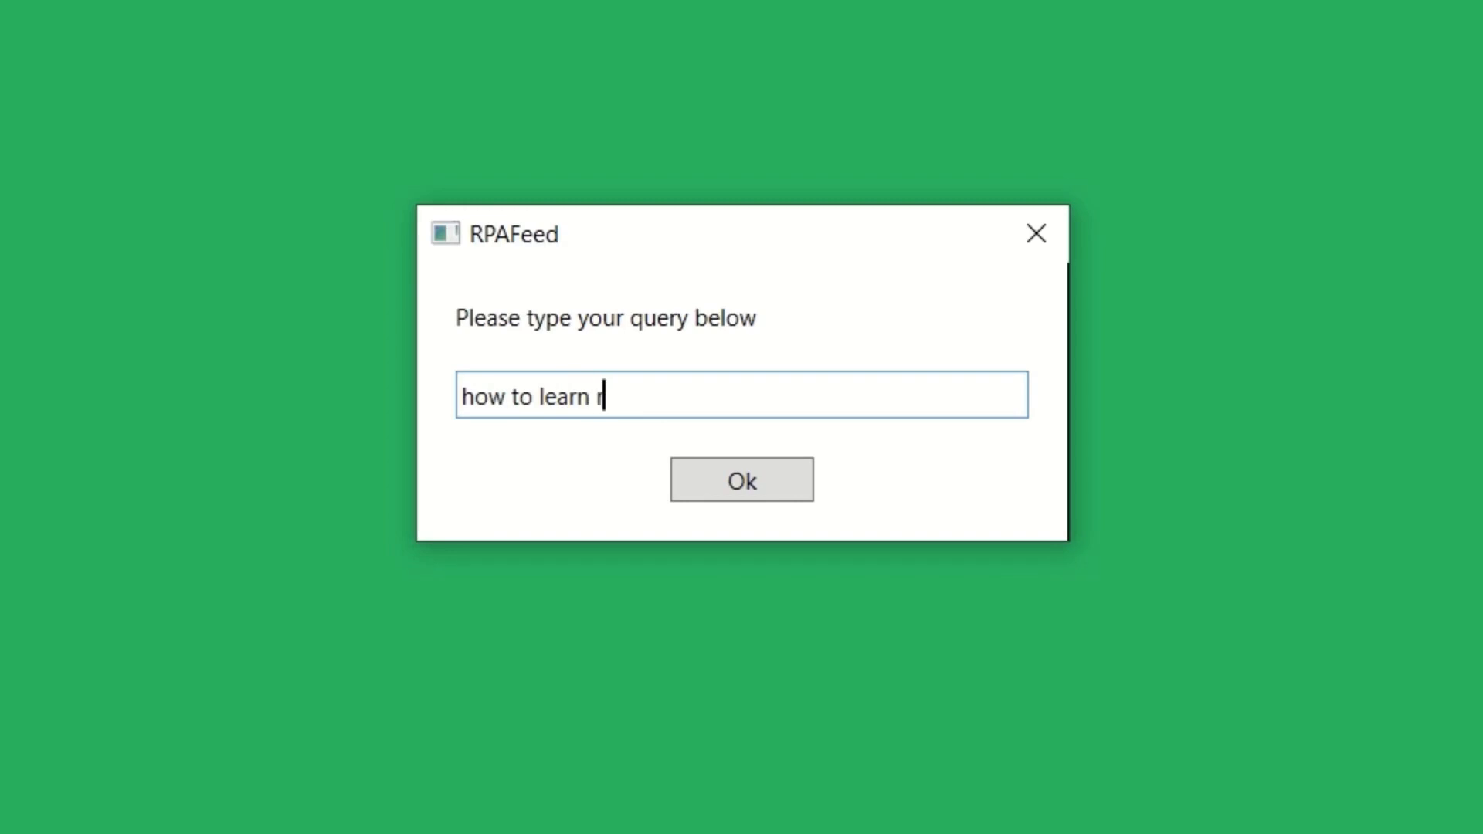
{"action": "type", "text": "pa uipath"}
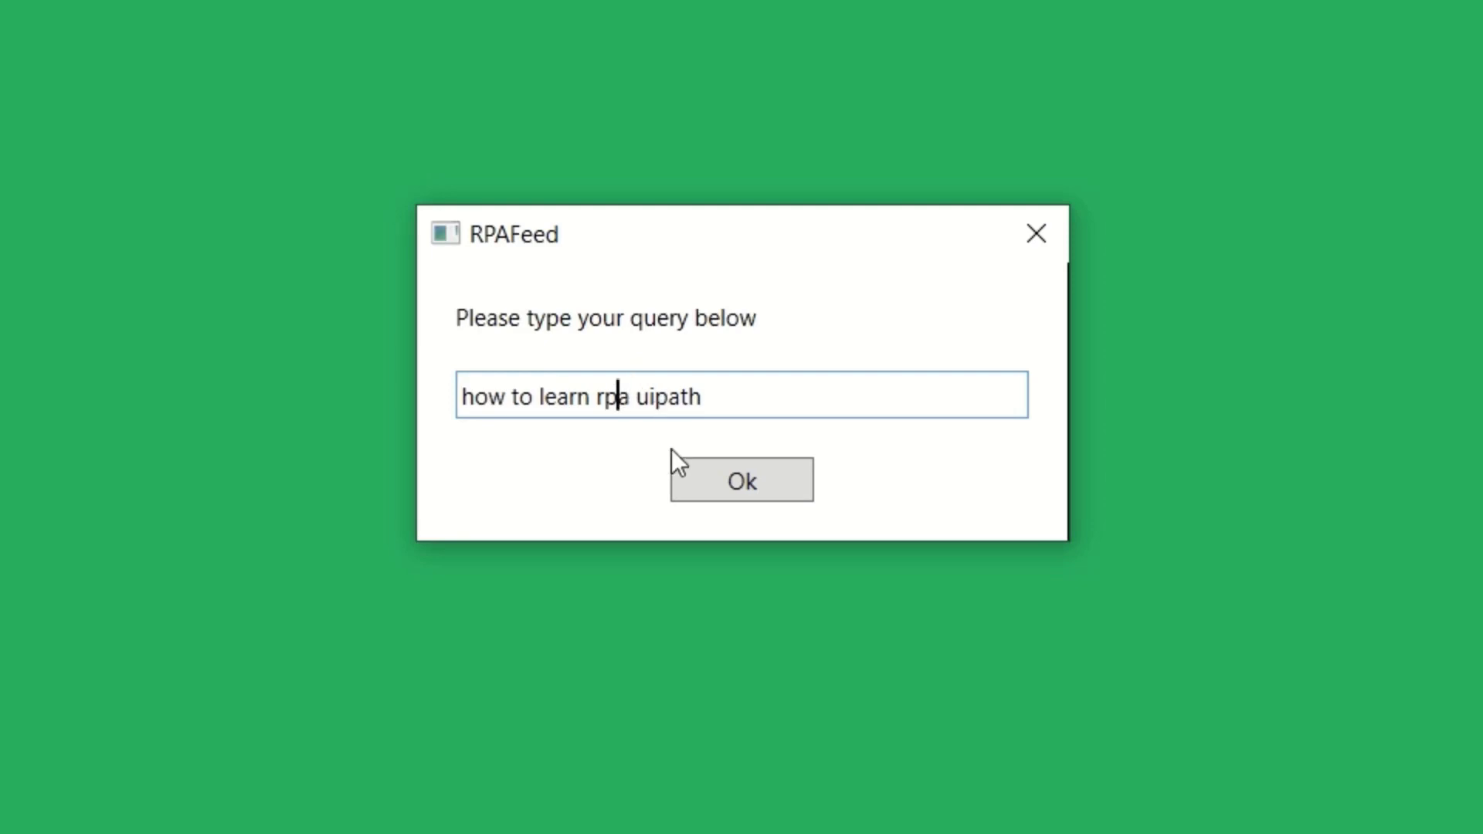
{"action": "left_click", "coordinate": [740, 480]}
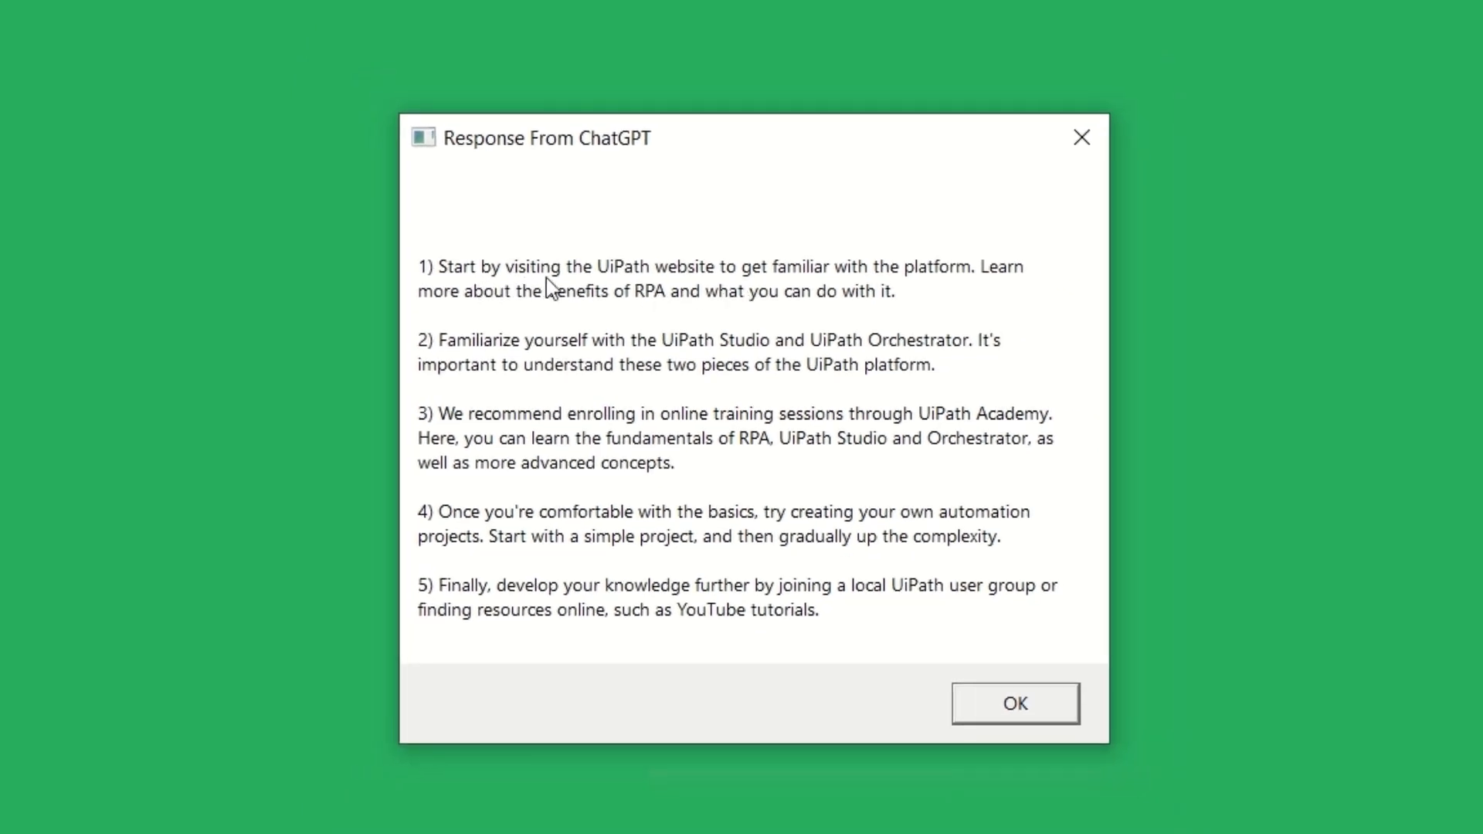
{"action": "mouse_move", "coordinate": [639, 365]}
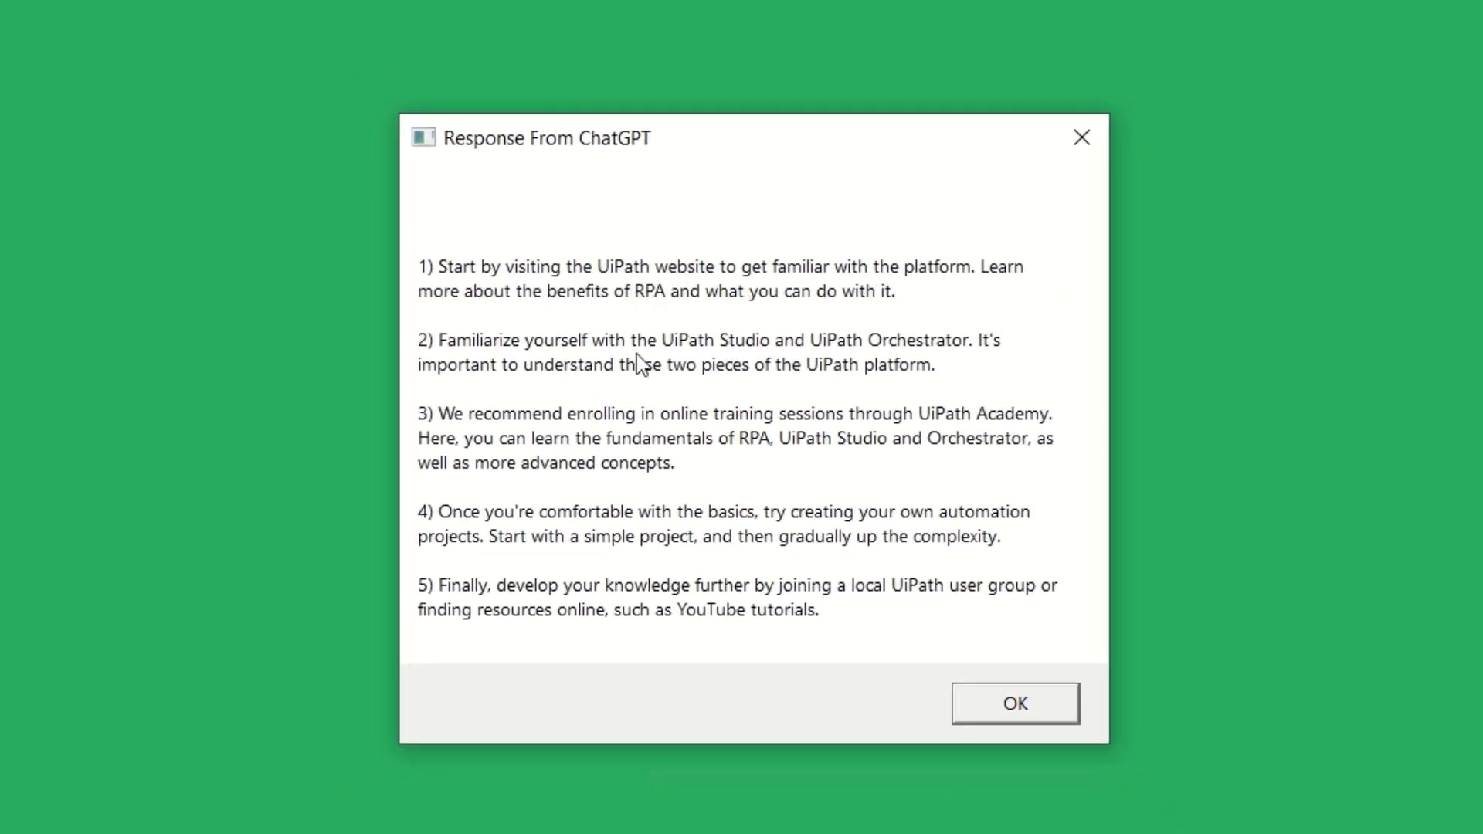
{"action": "mouse_move", "coordinate": [877, 365]}
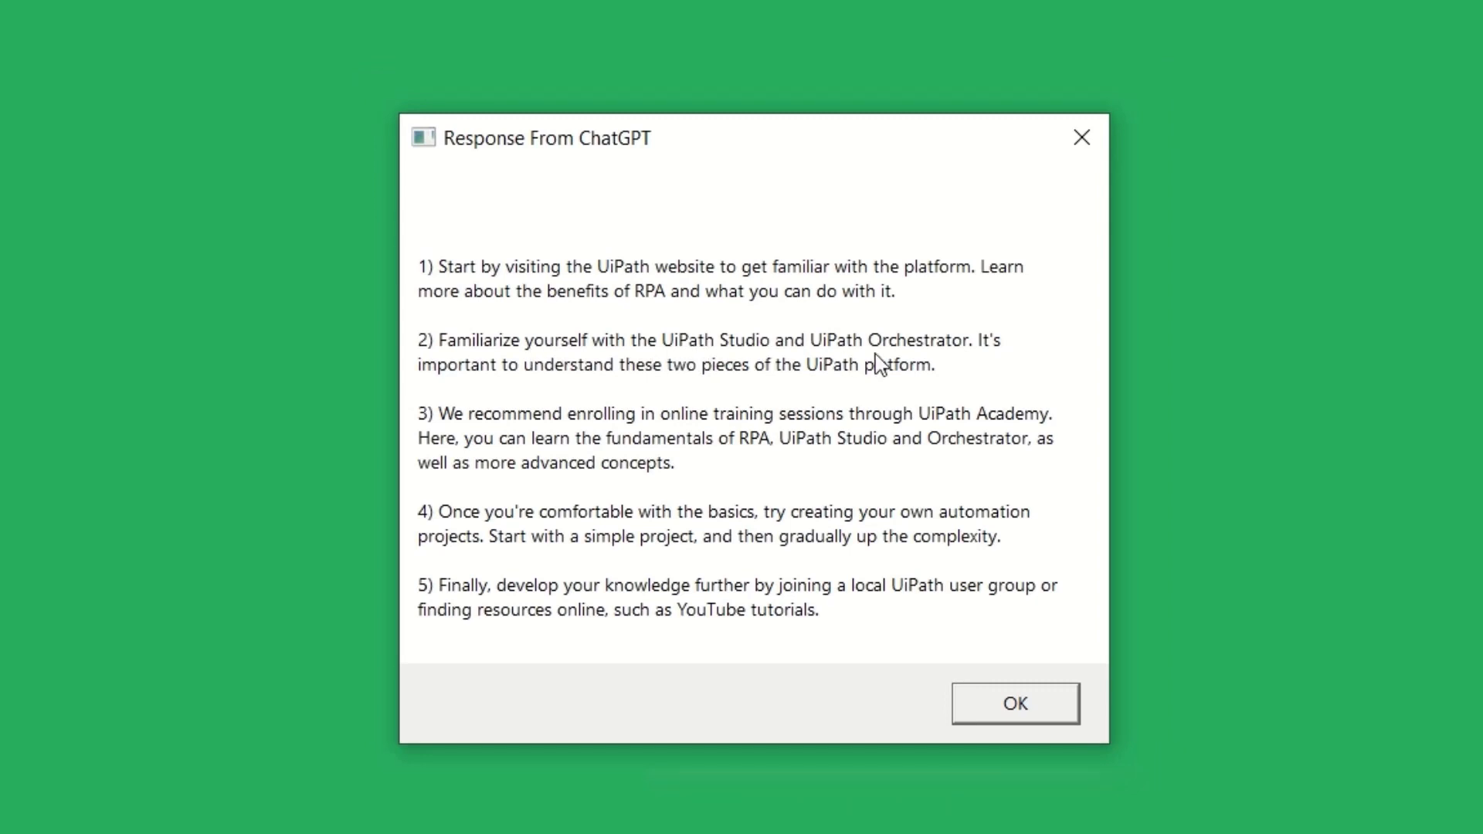
{"action": "mouse_move", "coordinate": [426, 289]}
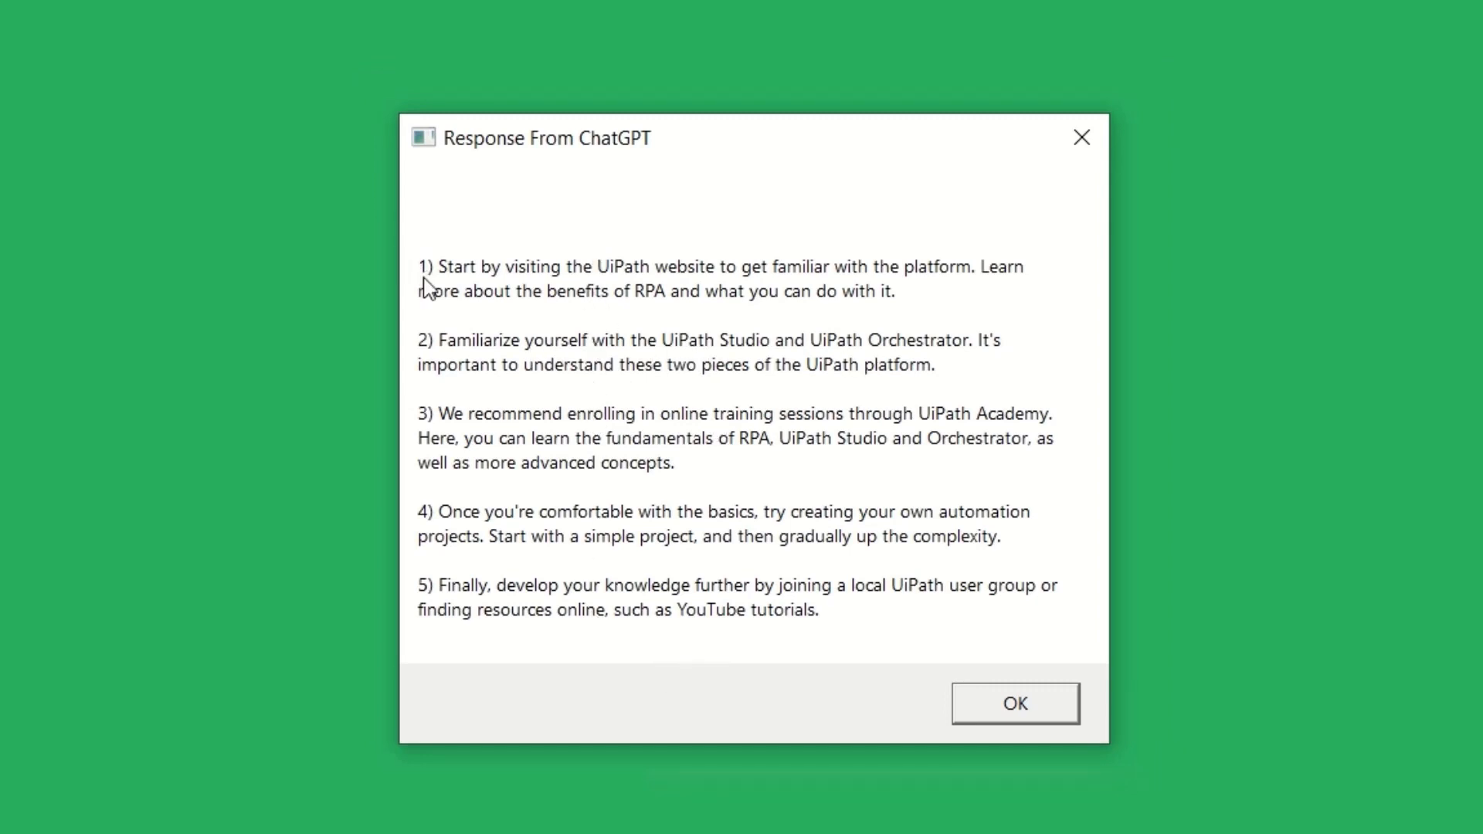
{"action": "mouse_move", "coordinate": [670, 582]}
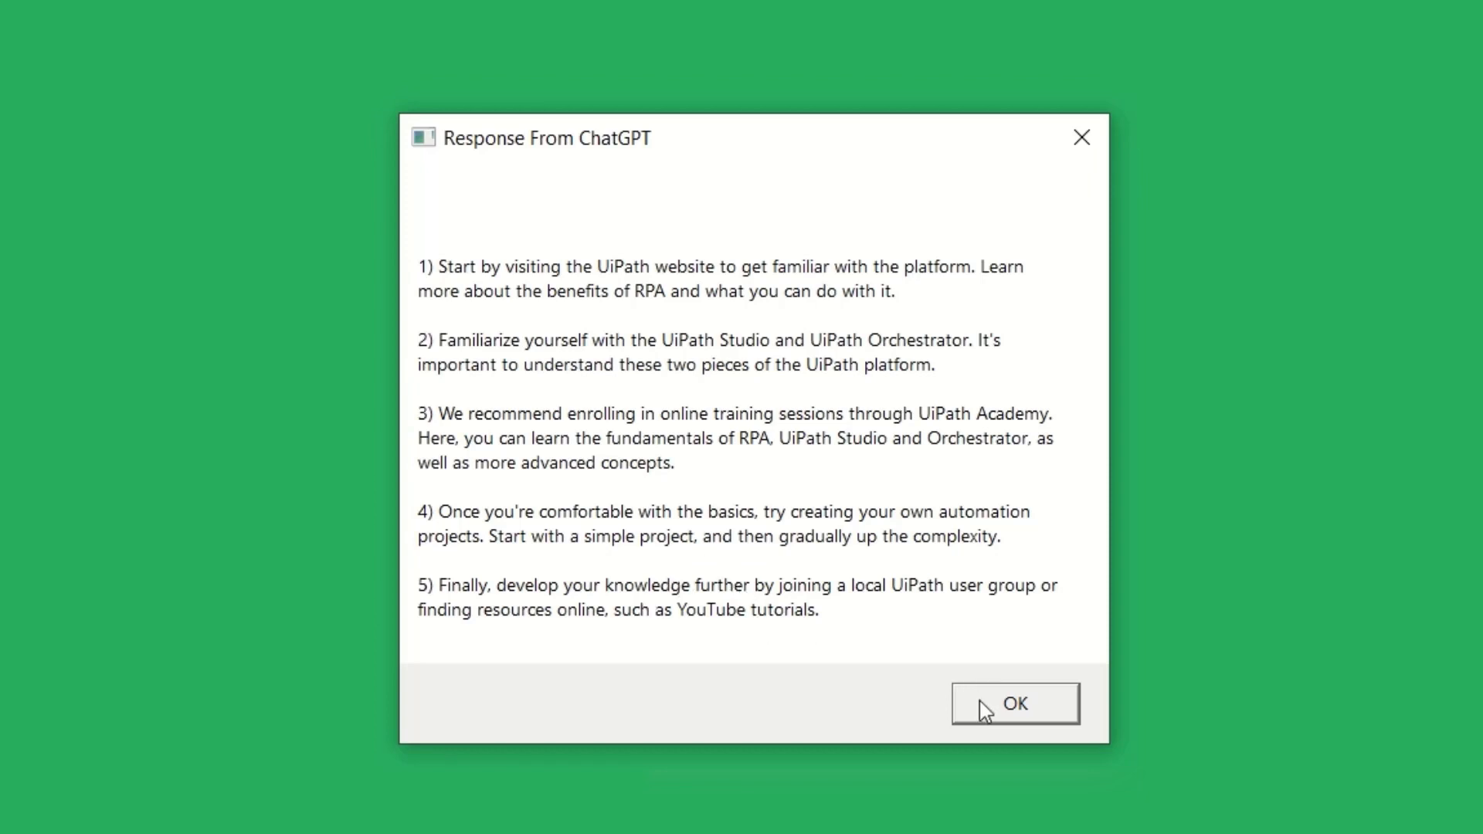
{"action": "left_click", "coordinate": [1013, 704]}
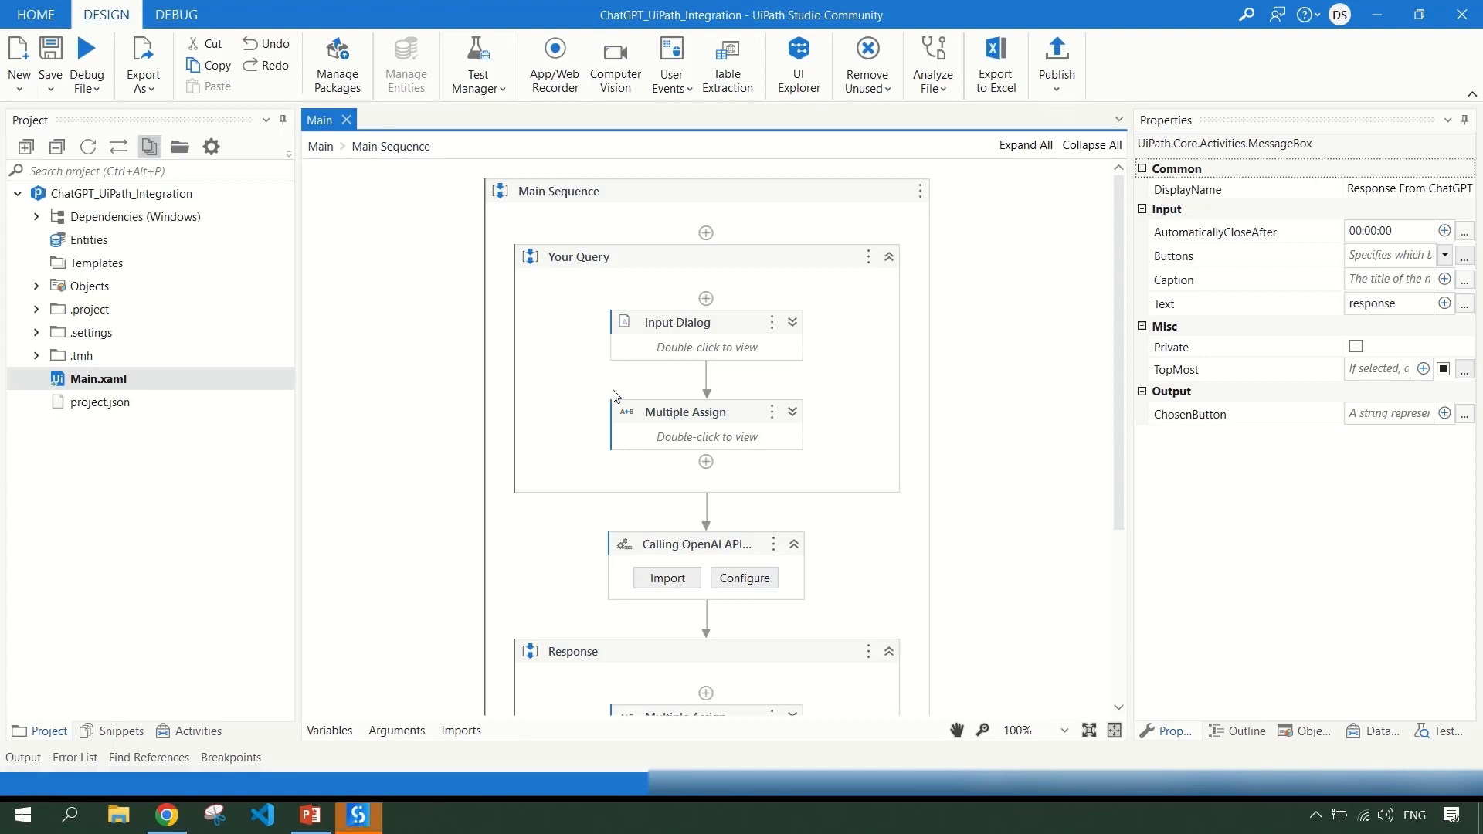
{"action": "scroll", "scroll_direction": "down", "scroll_amount": 3}
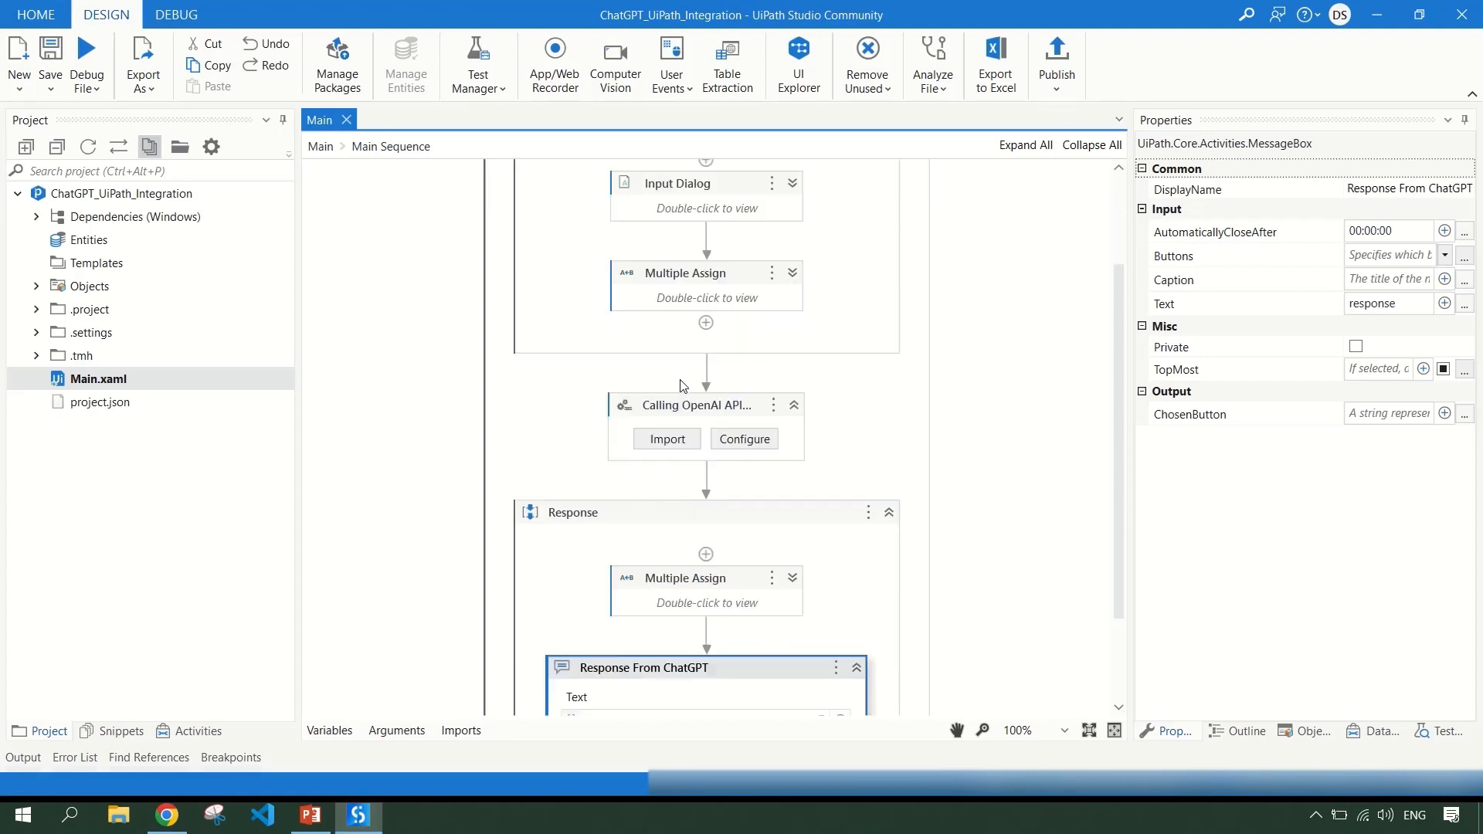